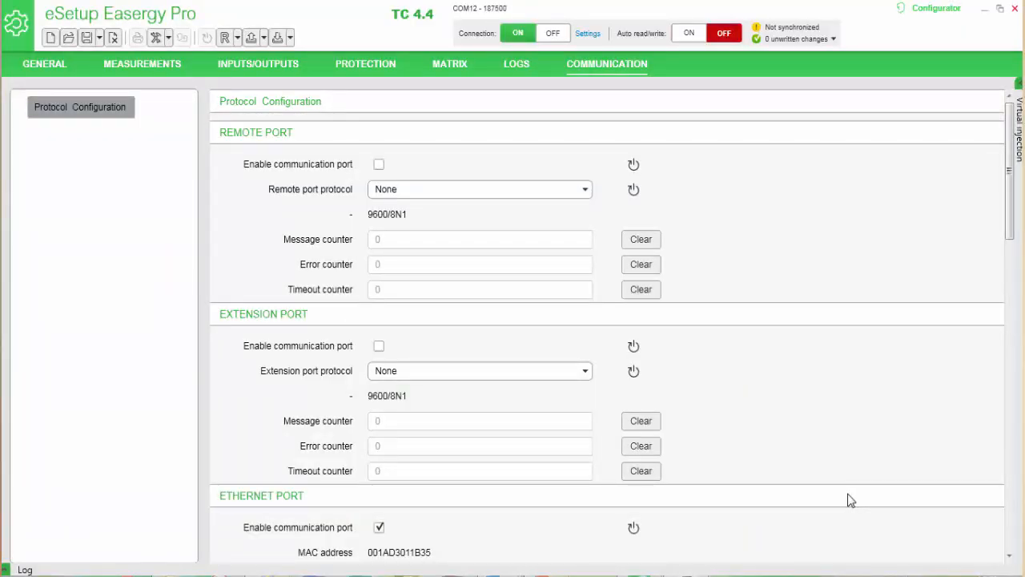
mouse_move(832, 490)
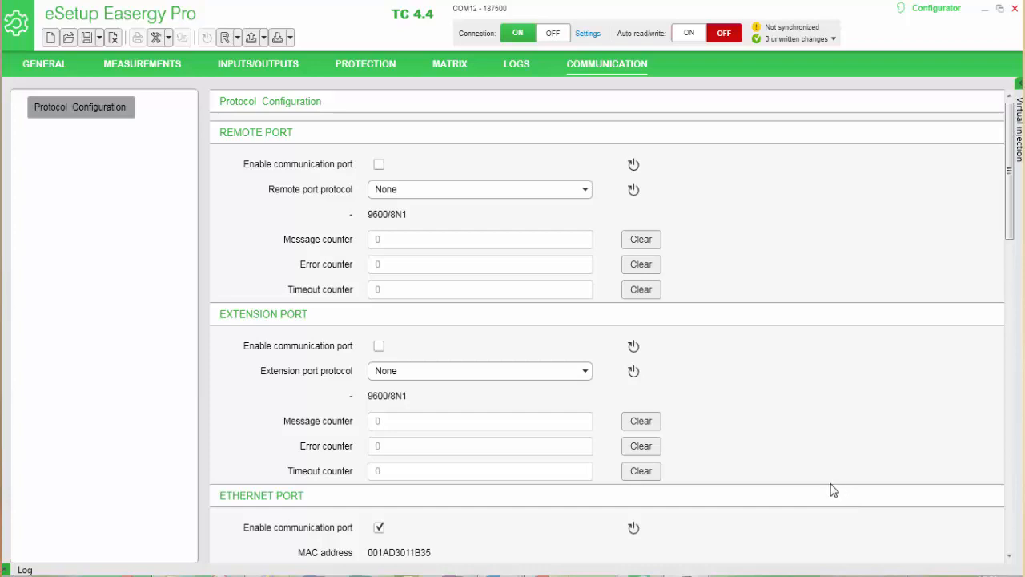
Choose IEC-61850 as the Ethernet Protocol 1 port protocol, keeping IP port 502
scroll("down", 3)
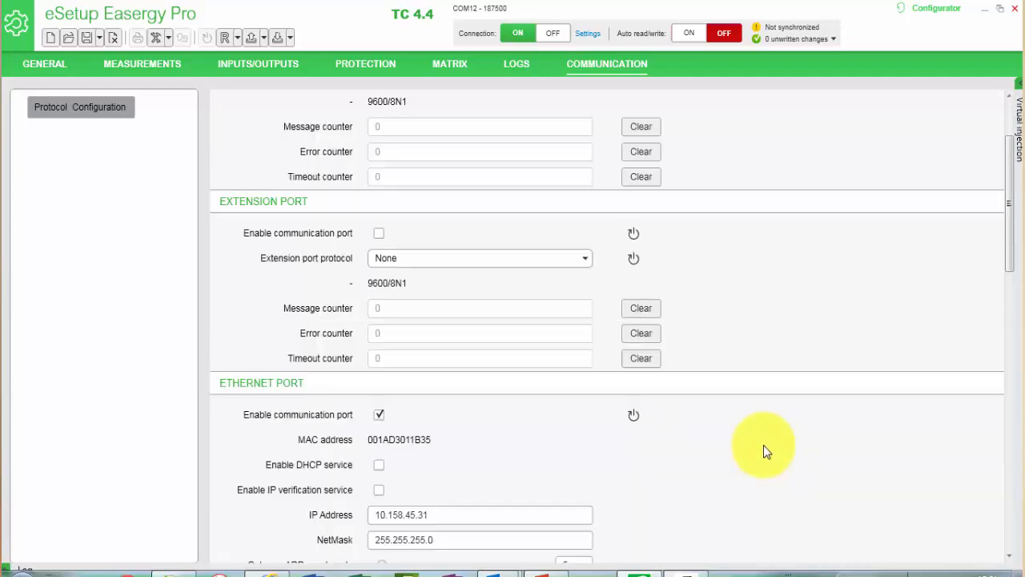
scroll("down", 3)
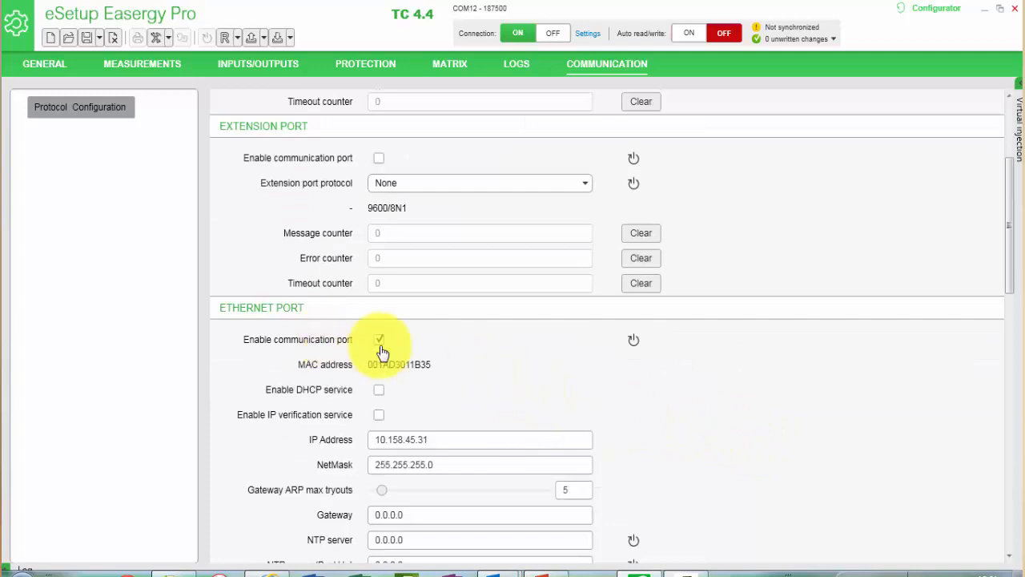
scroll("down", 3)
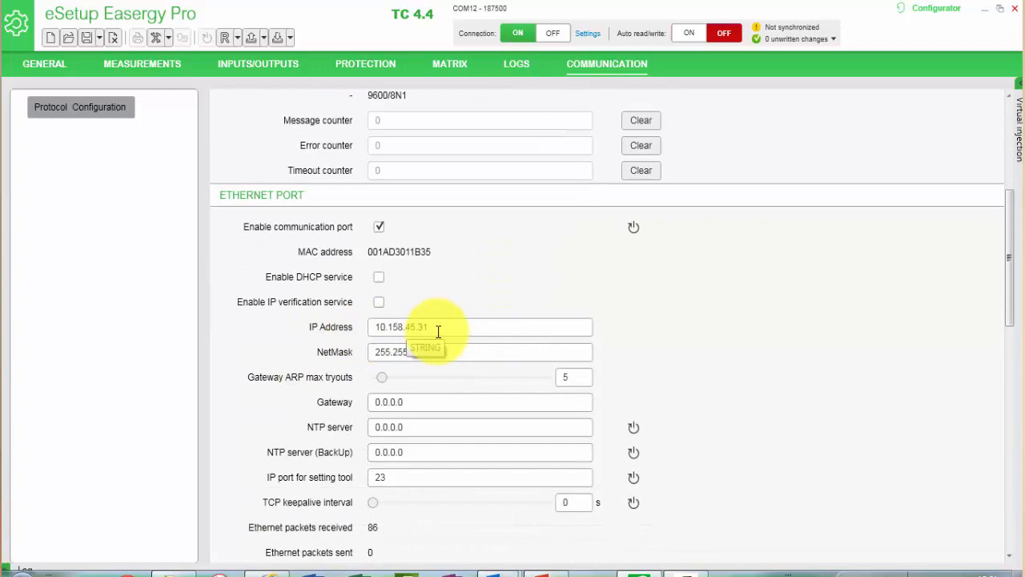
scroll("down", 3)
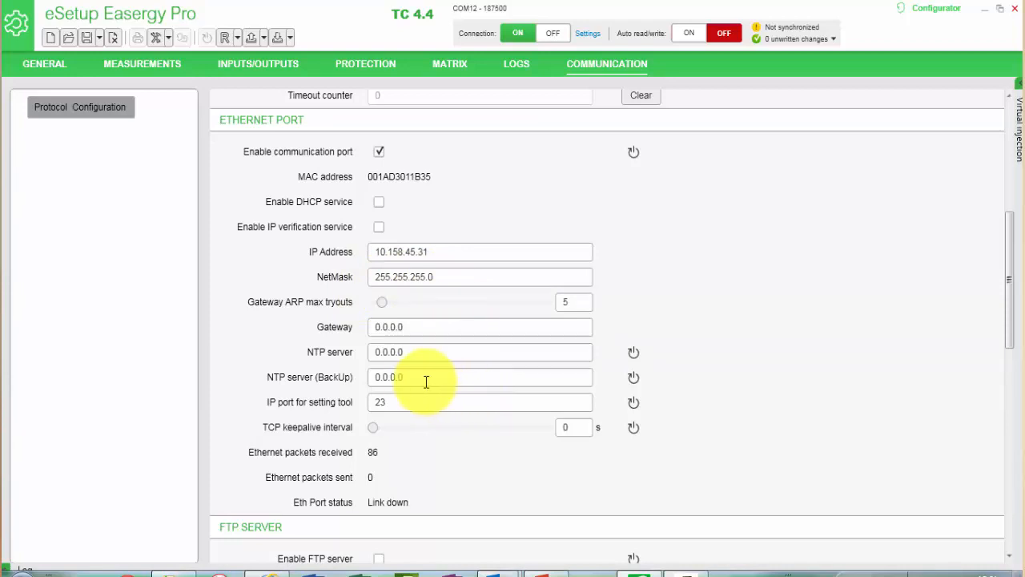
mouse_move(497, 343)
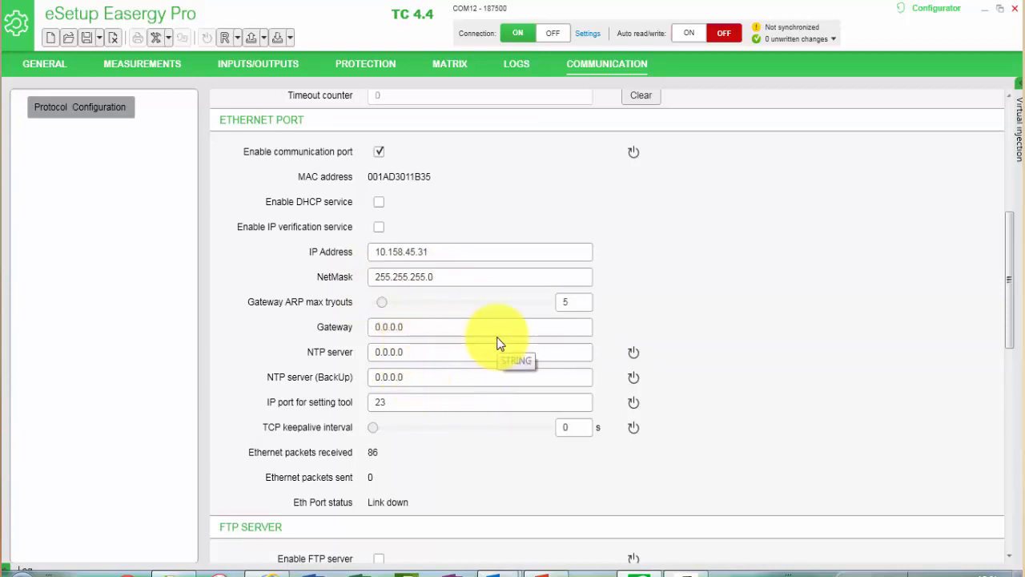
scroll("down", 3)
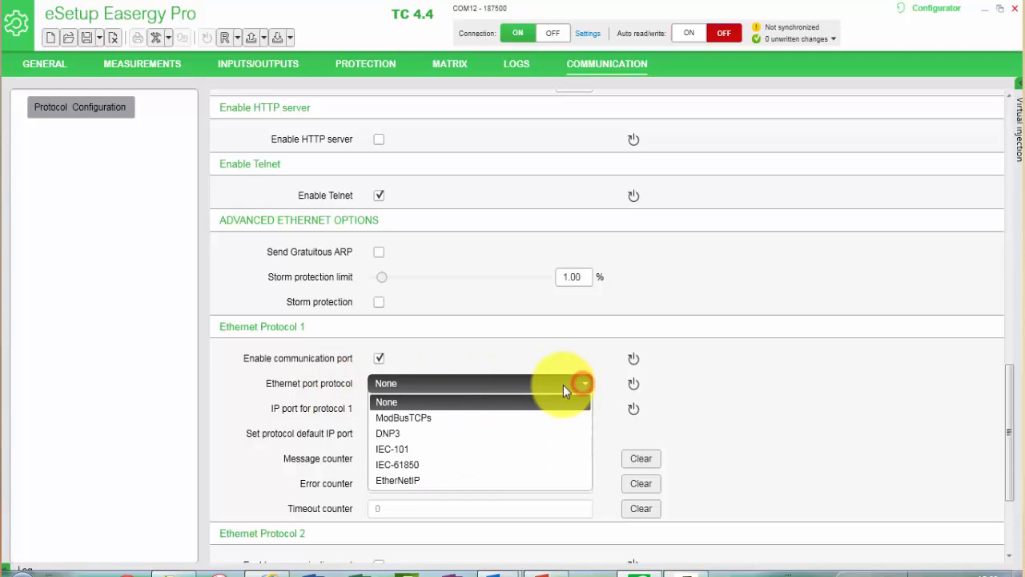
left_click(397, 464)
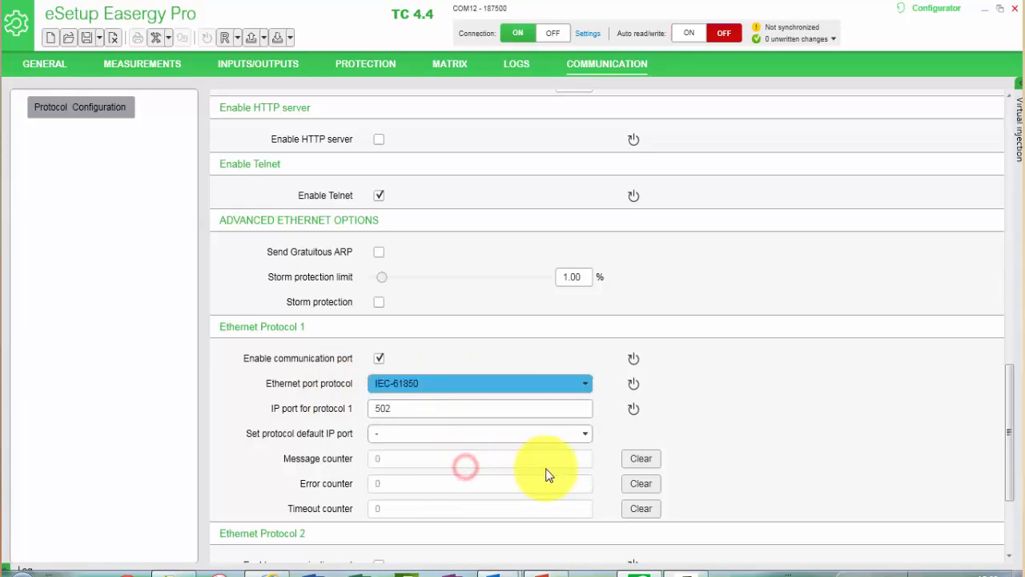
scroll("down", 3)
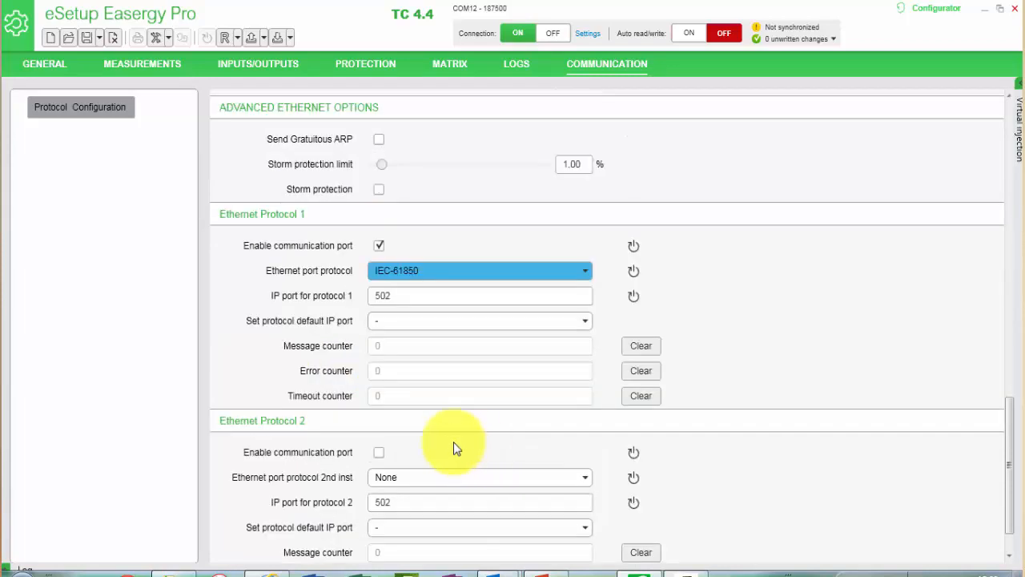
scroll("down", 3)
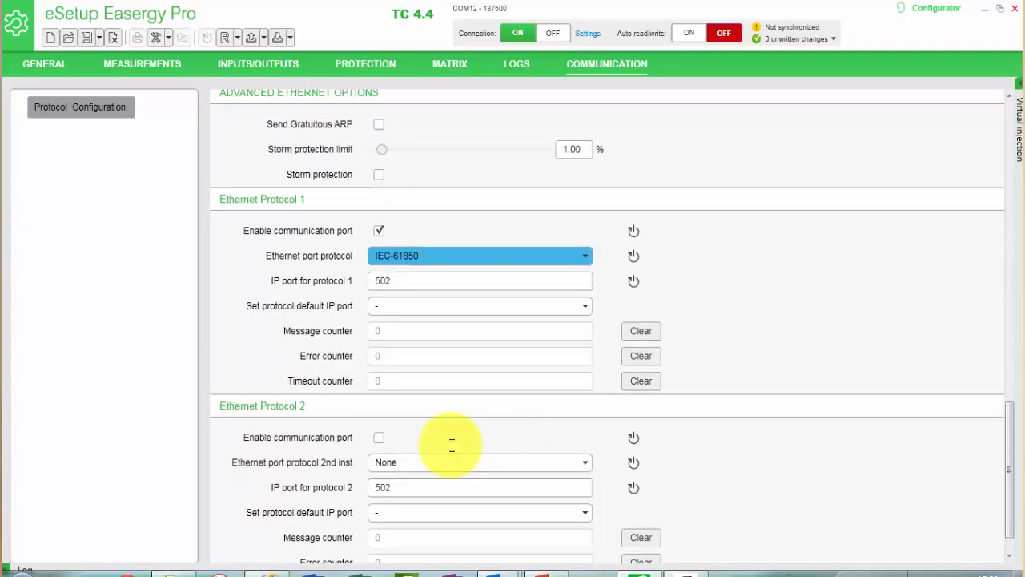
mouse_move(484, 455)
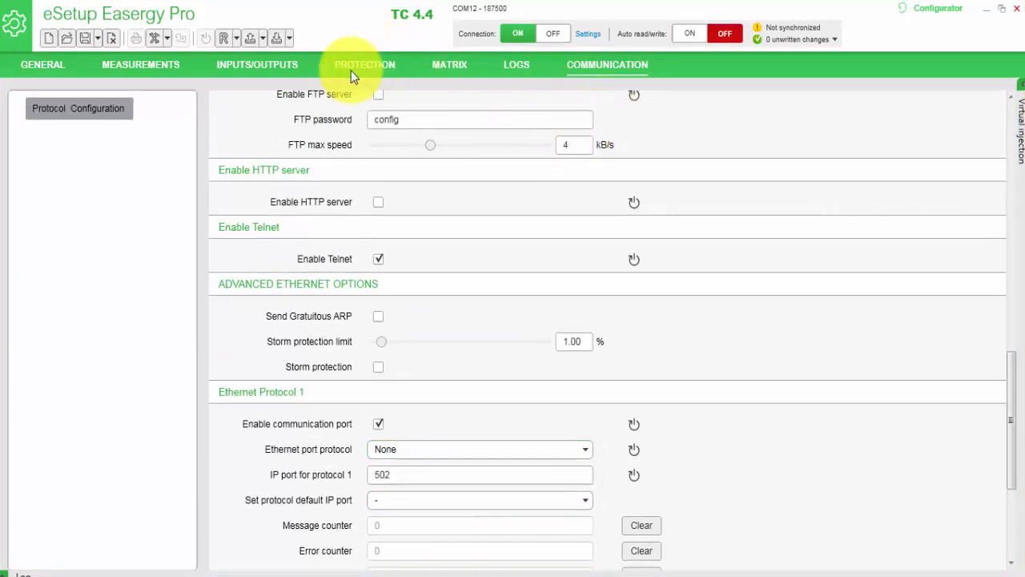
Write the current view's settings to the relay and accept the reboot
left_click(287, 38)
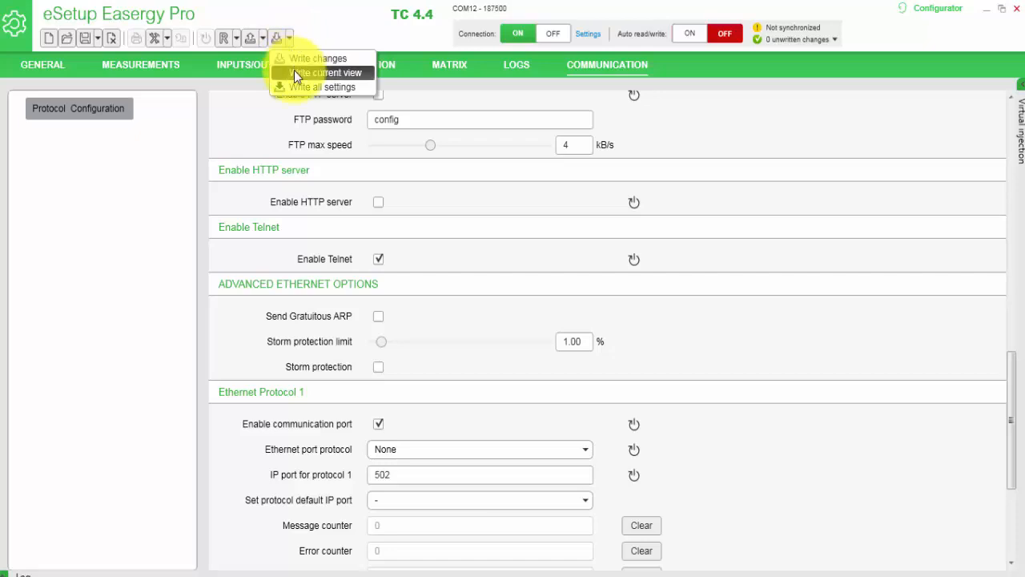
left_click(326, 74)
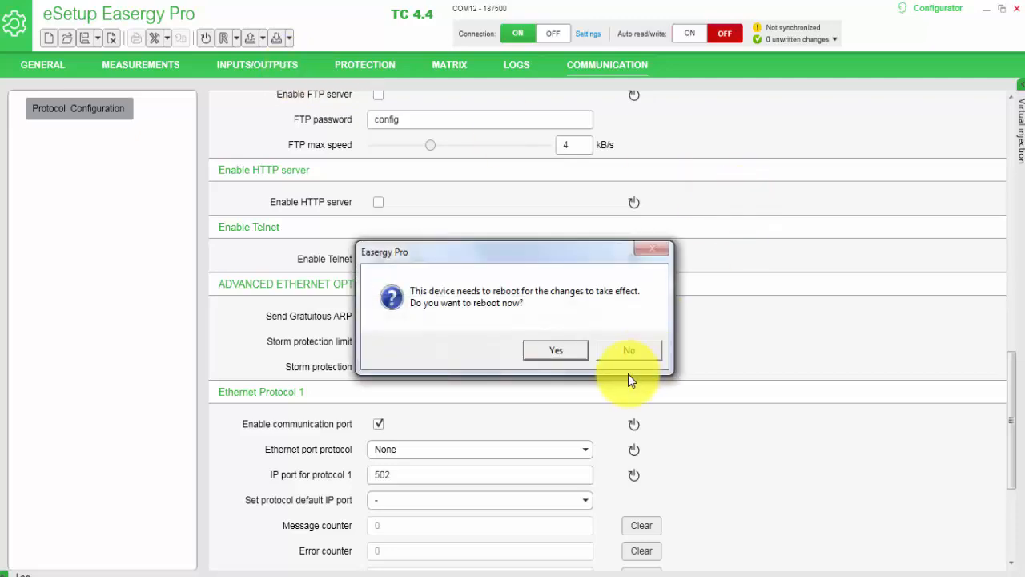
mouse_move(607, 377)
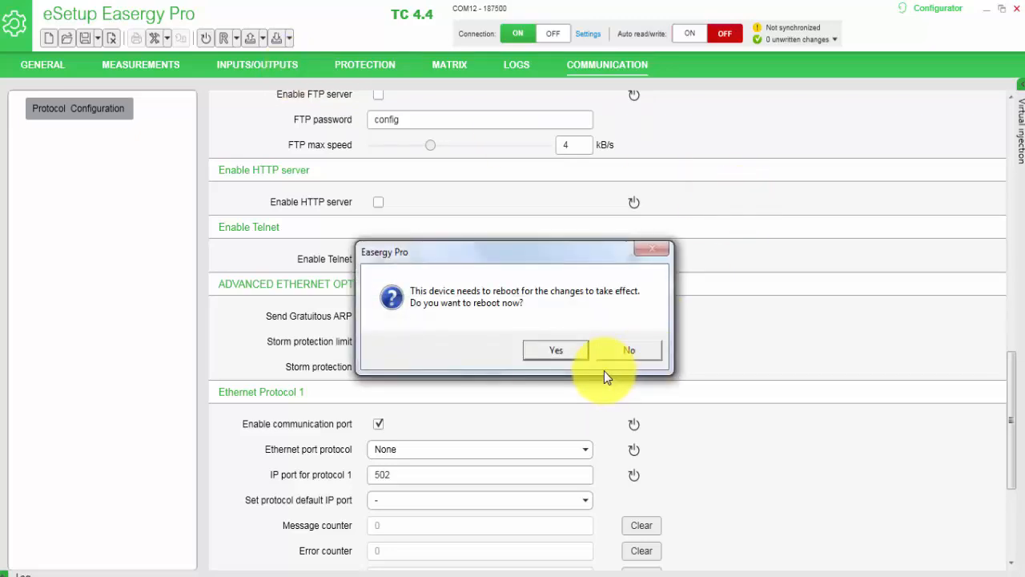
mouse_move(555, 349)
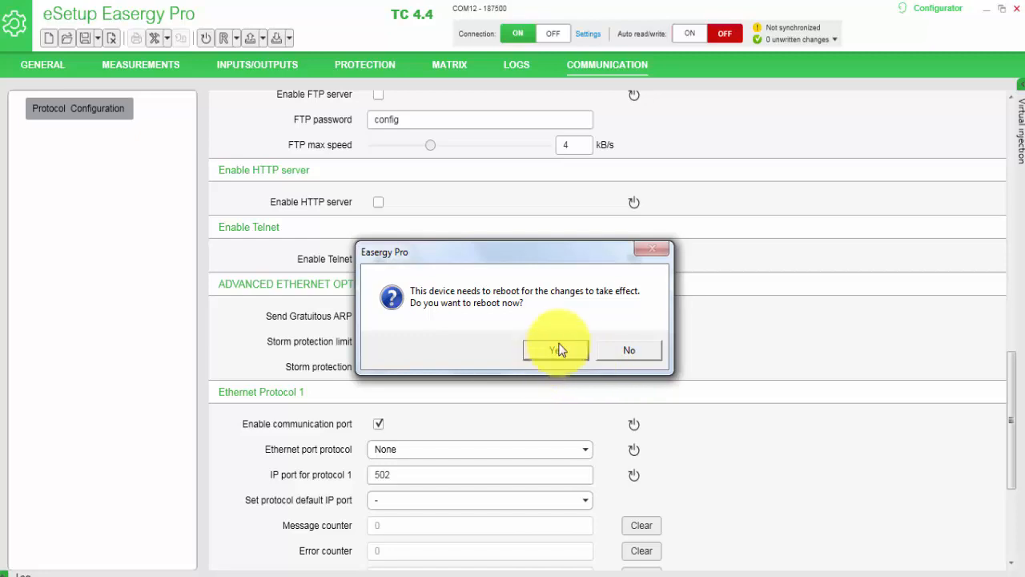
mouse_move(558, 354)
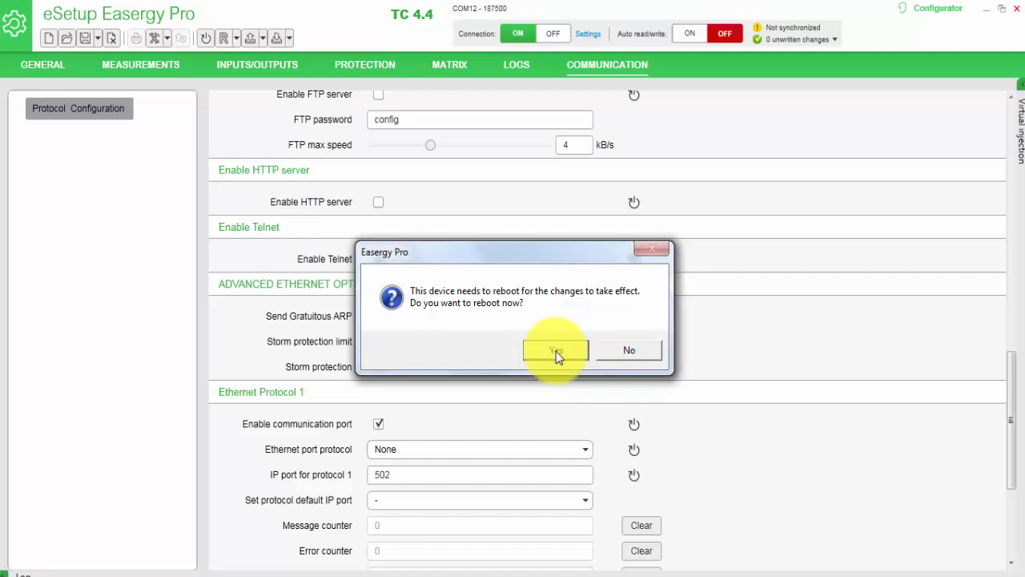
left_click(554, 349)
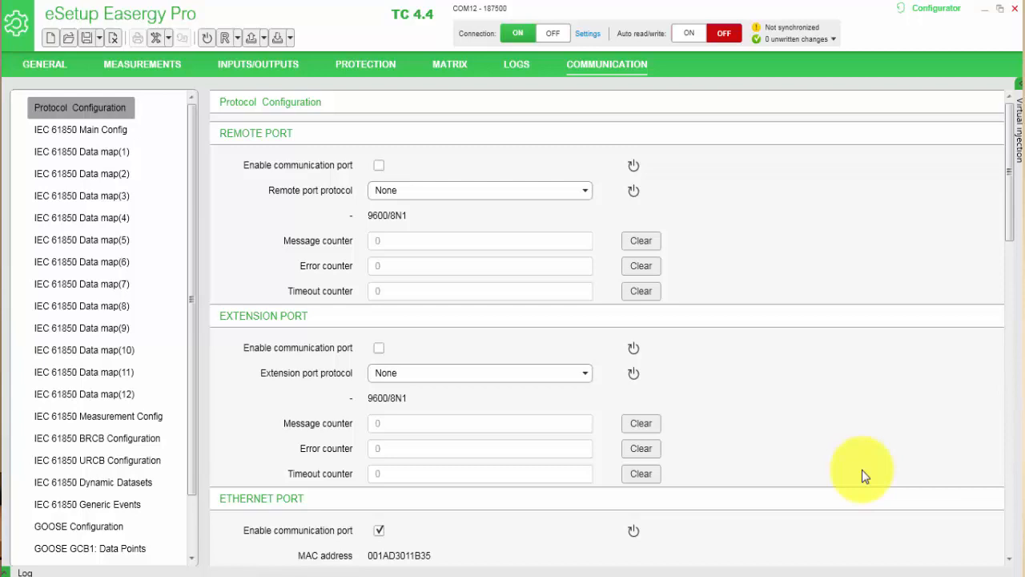
mouse_move(824, 467)
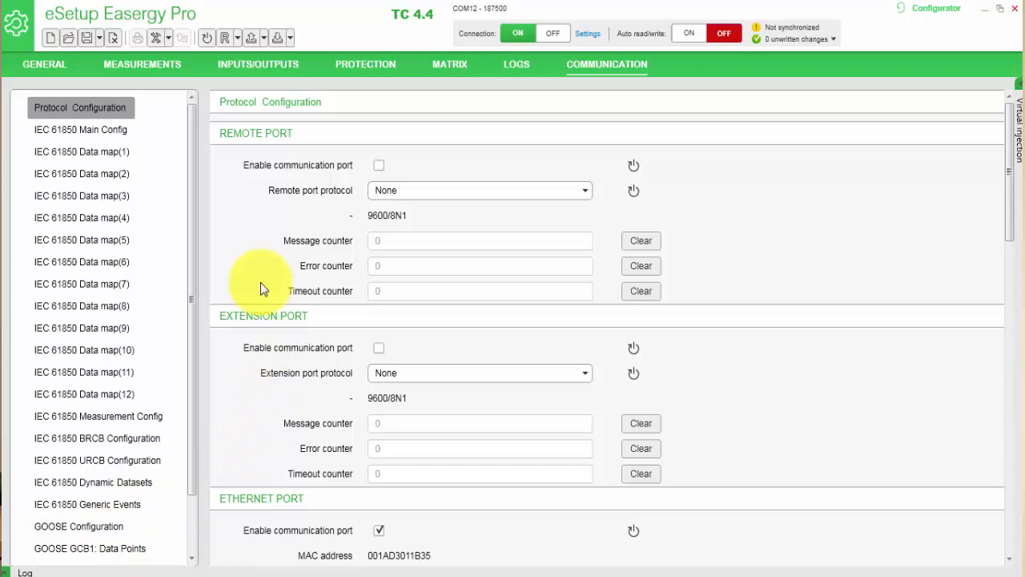
mouse_move(158, 148)
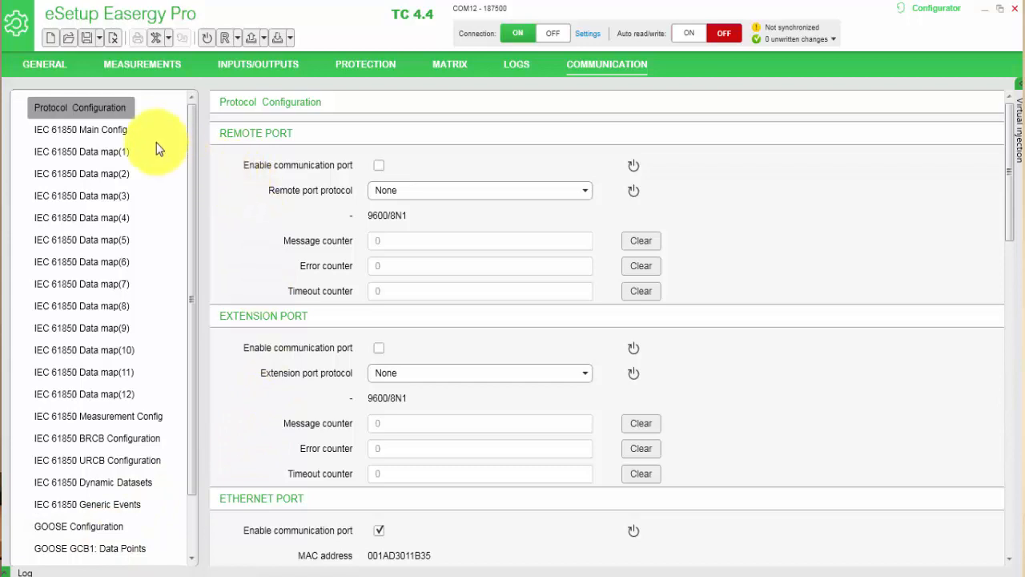
Replace the IEC 61850 IED name TEMPLATE with IED_1 and confirm
left_click(80, 128)
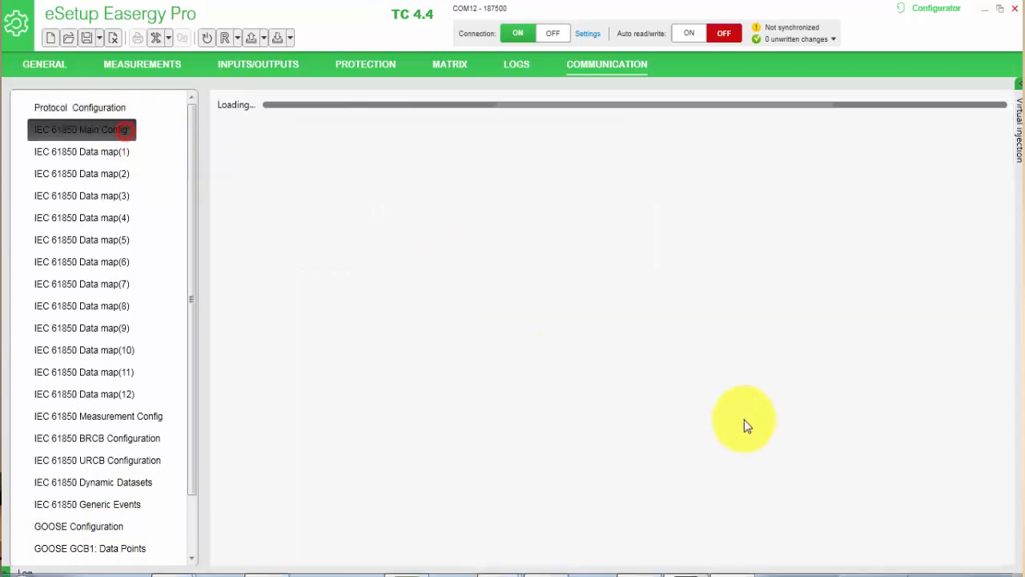
left_click(80, 128)
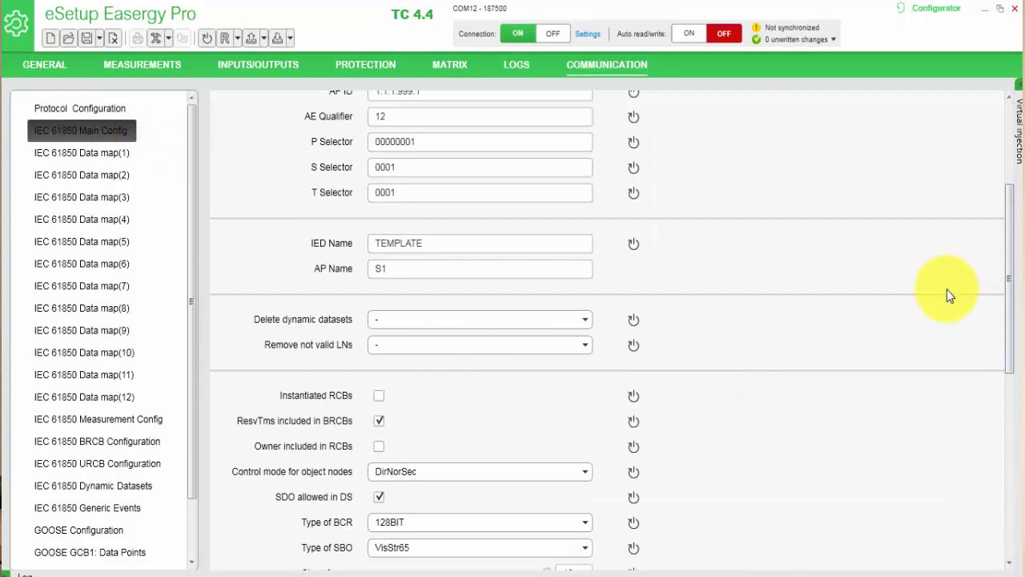
mouse_move(873, 290)
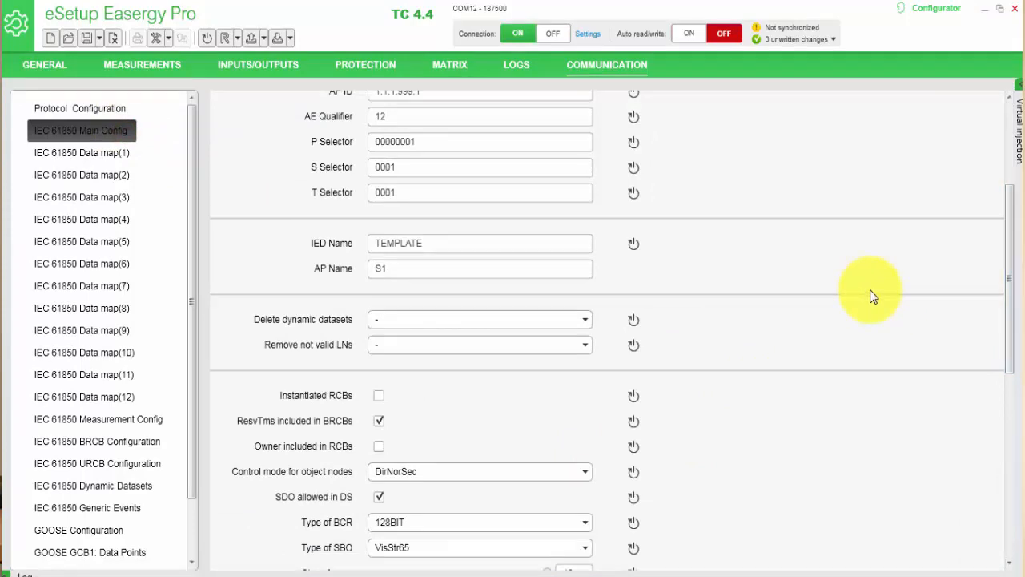
left_click(481, 243)
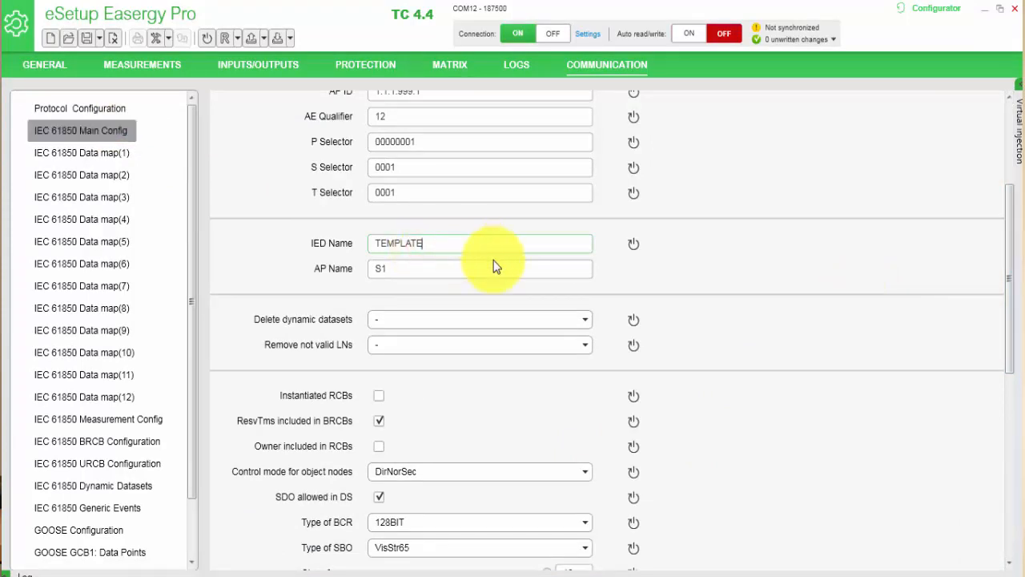
type("IED_1")
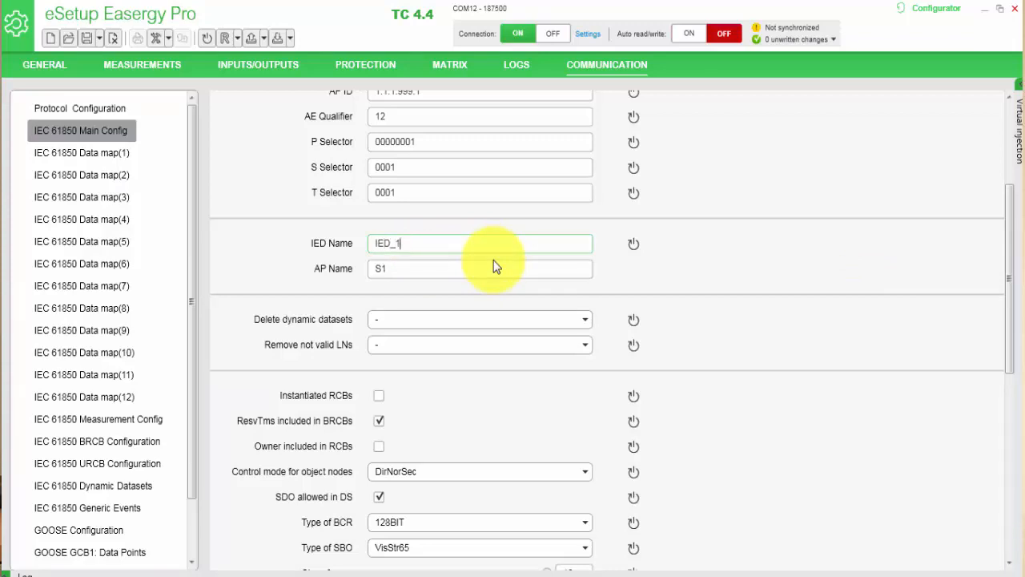
left_click(82, 152)
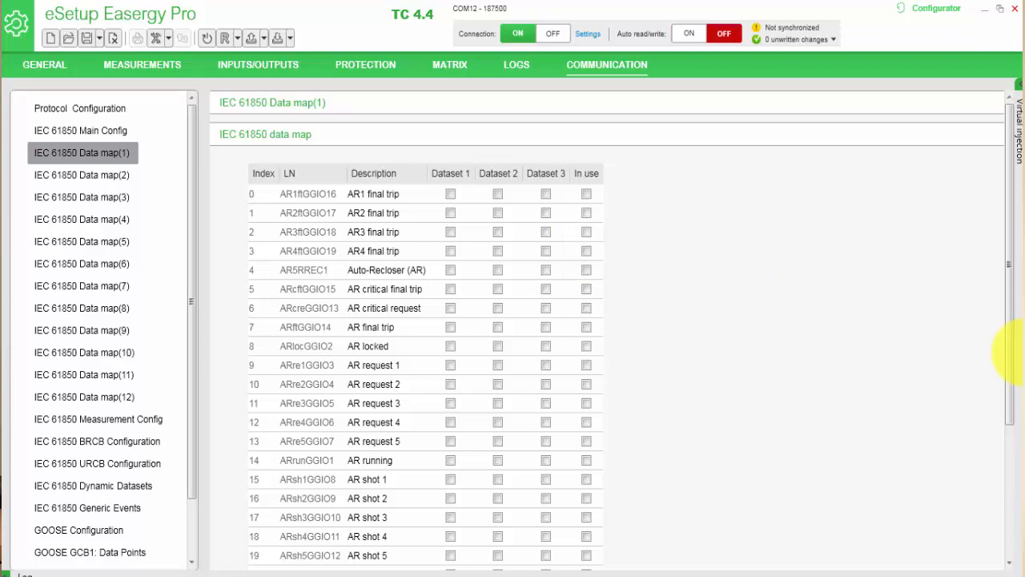
mouse_move(852, 461)
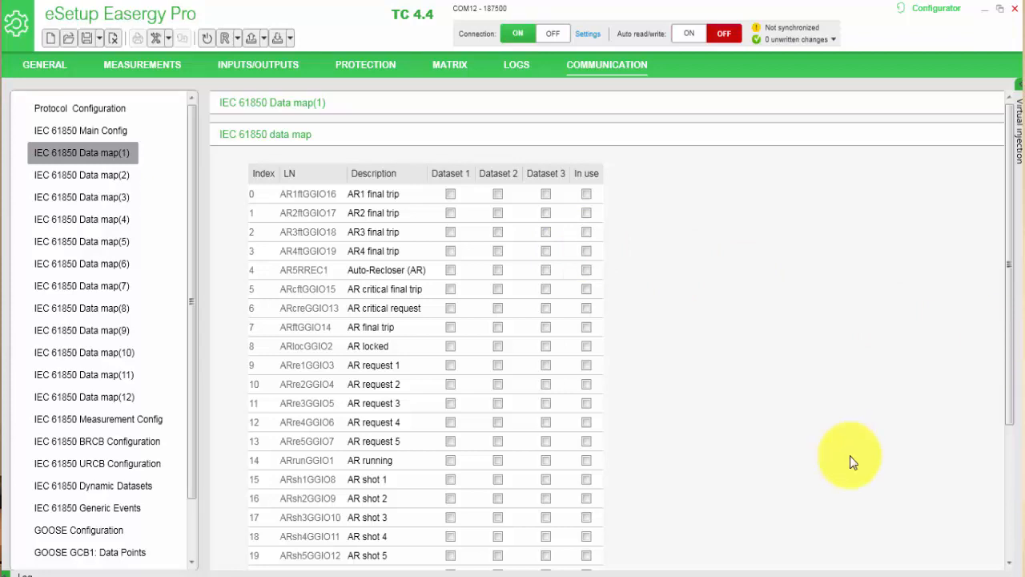
mouse_move(791, 441)
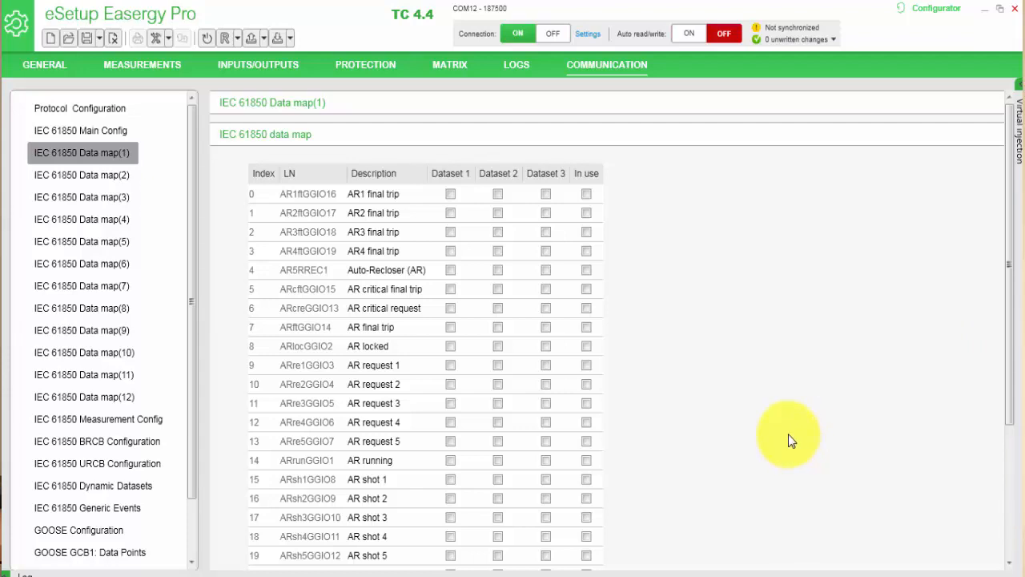
mouse_move(356, 231)
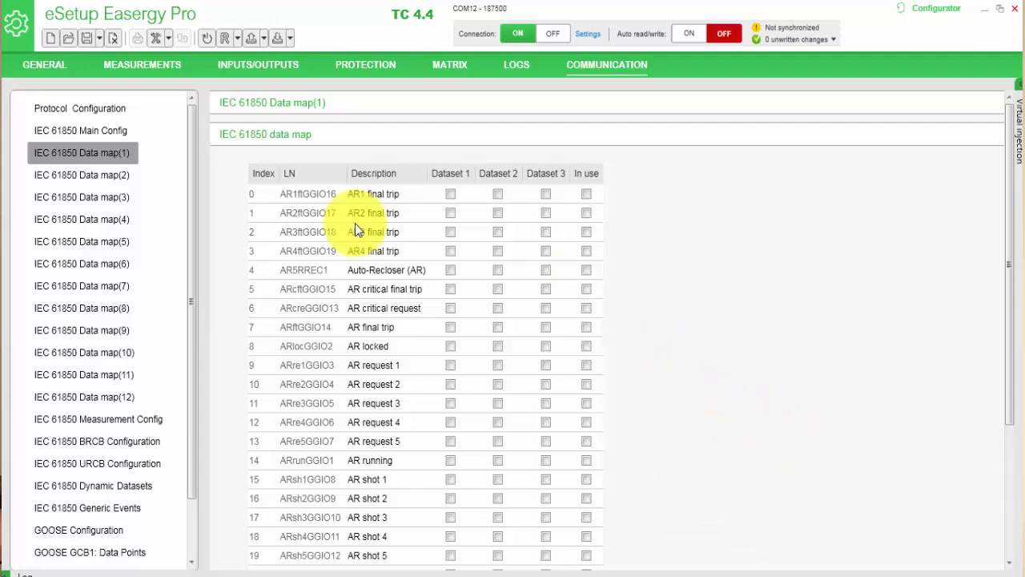
In Data map(4), mark I3pMMXU1 (IL1,IL2,IL3) in use and assign it to Dataset 2
left_click(80, 218)
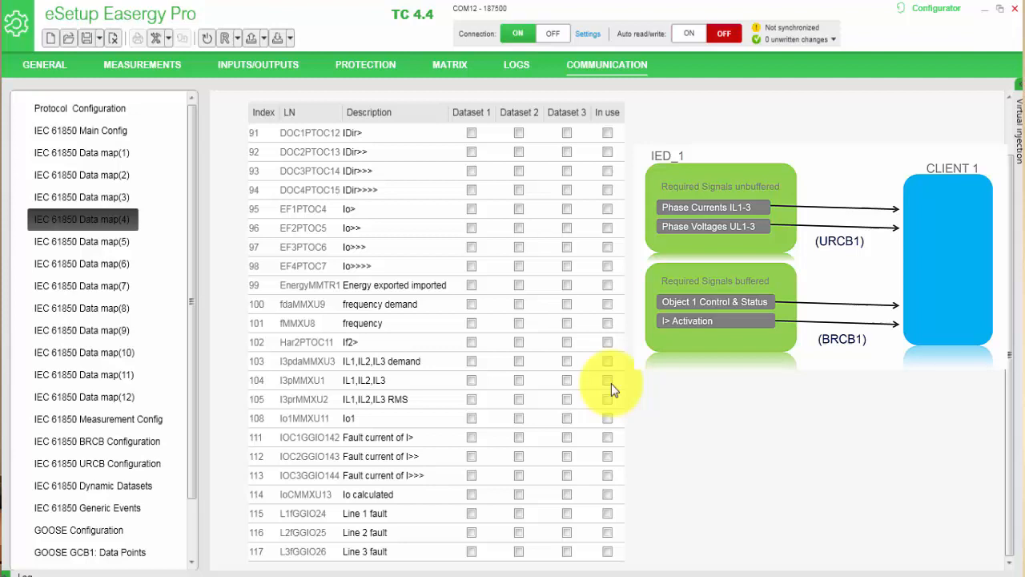
left_click(607, 380)
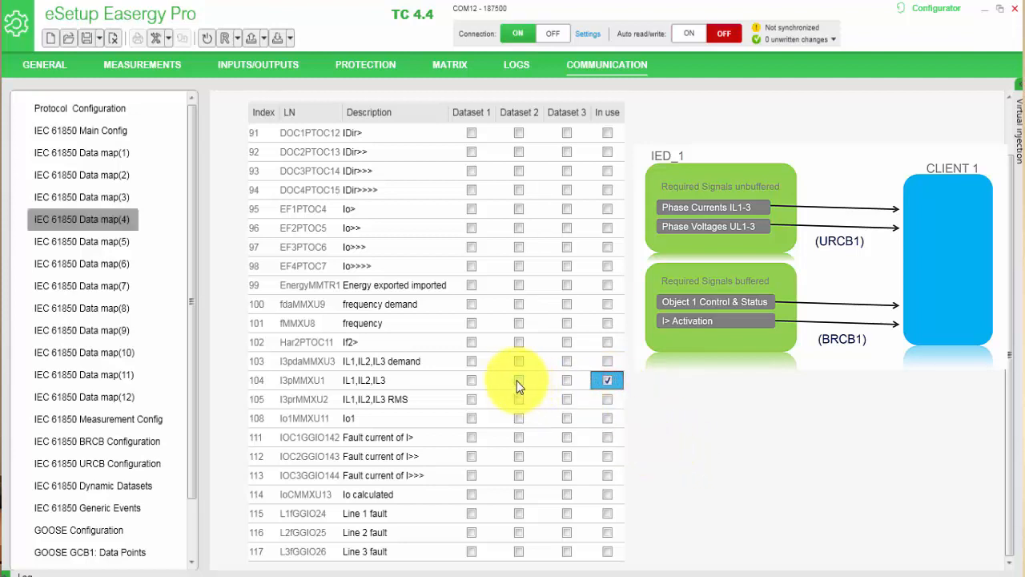
left_click(519, 379)
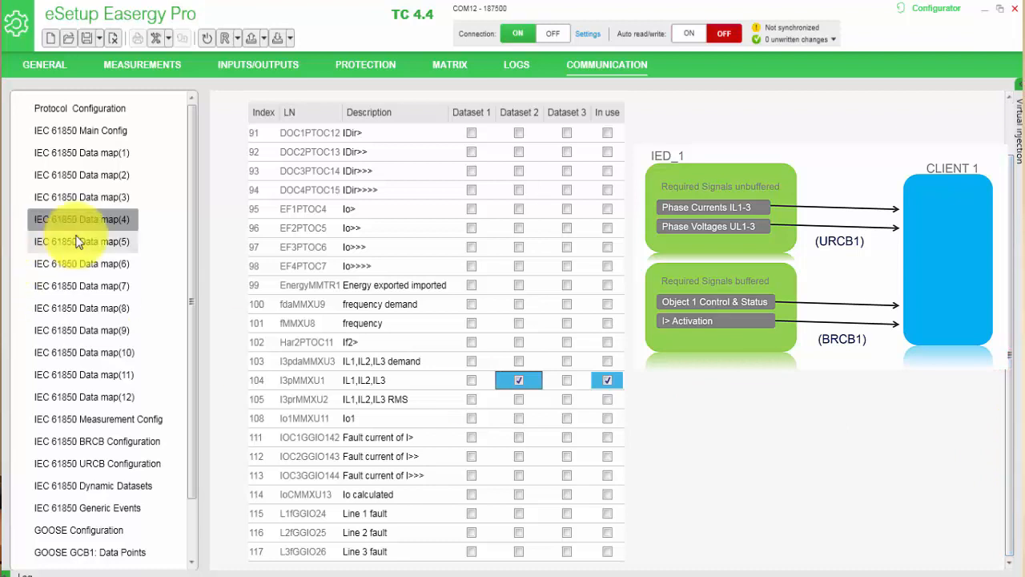
In Data map(5), add Object 1 (Obj1CSWI1) to Dataset 1 and mark it in use
left_click(83, 240)
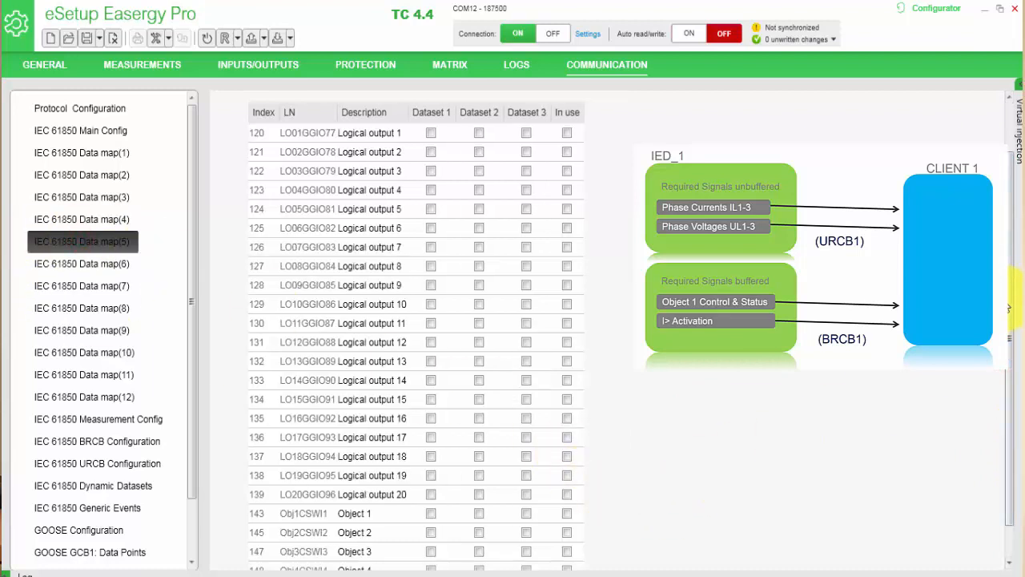
scroll("down", 3)
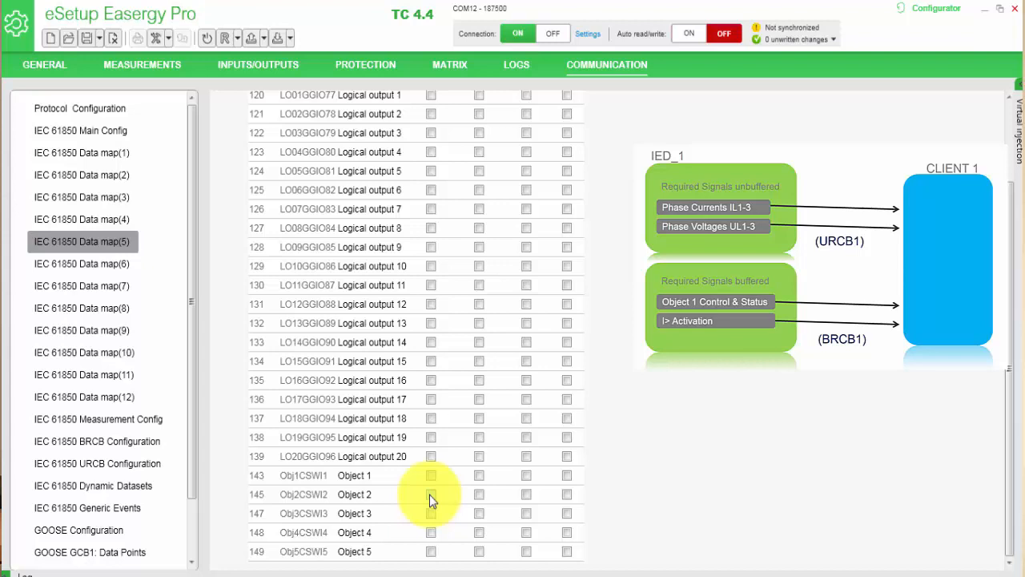
left_click(431, 474)
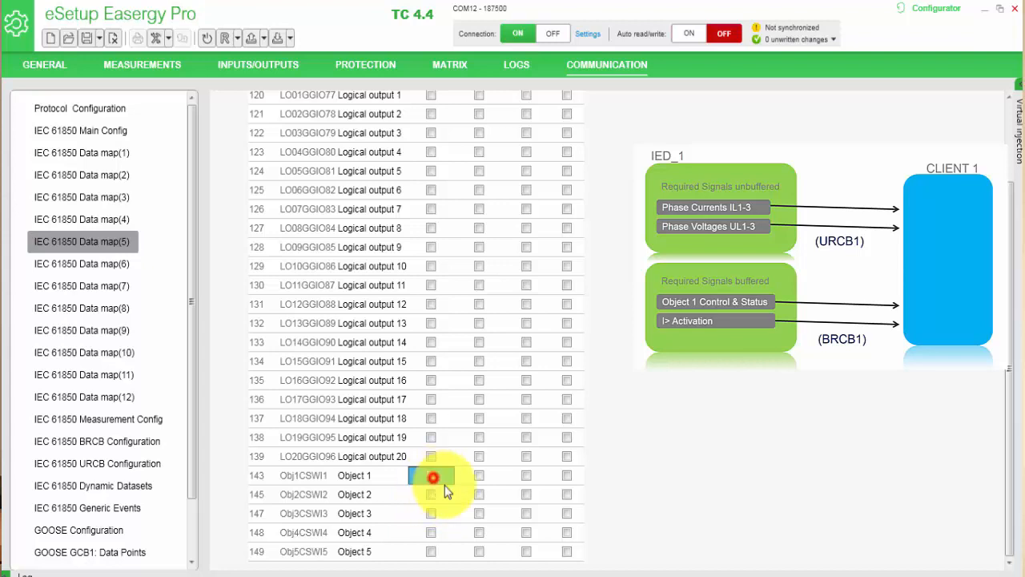
left_click(431, 474)
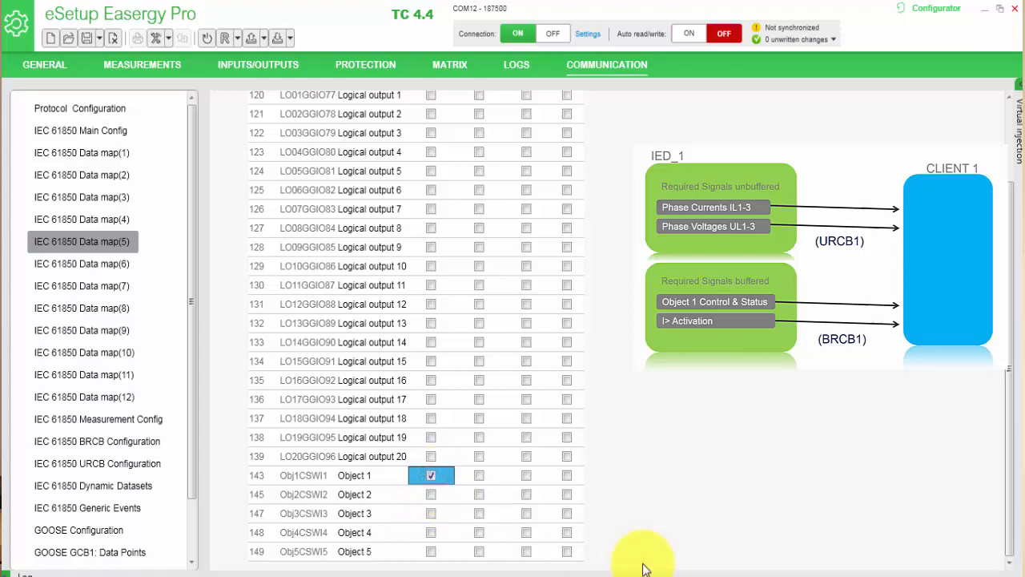
mouse_move(564, 479)
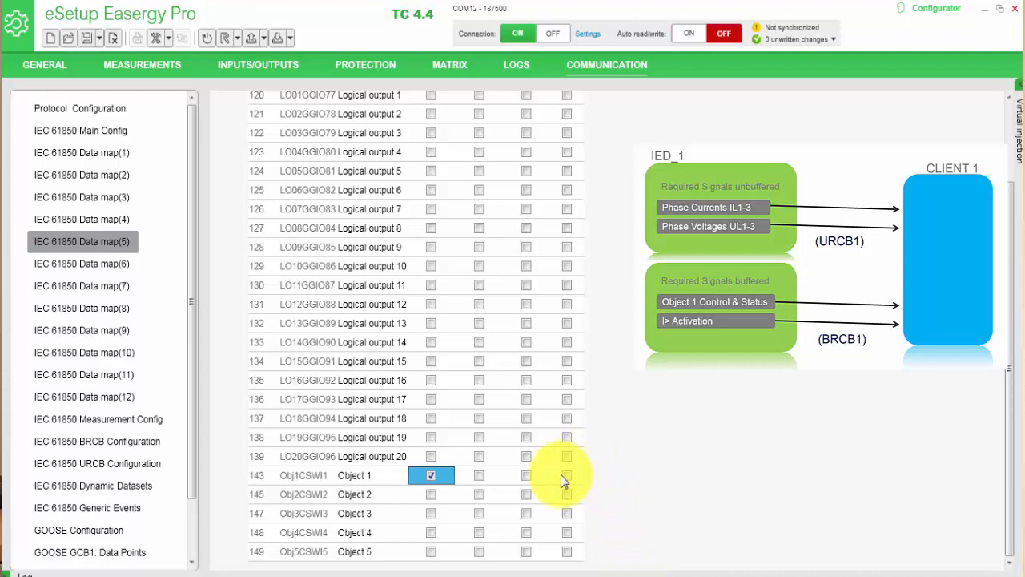
left_click(567, 474)
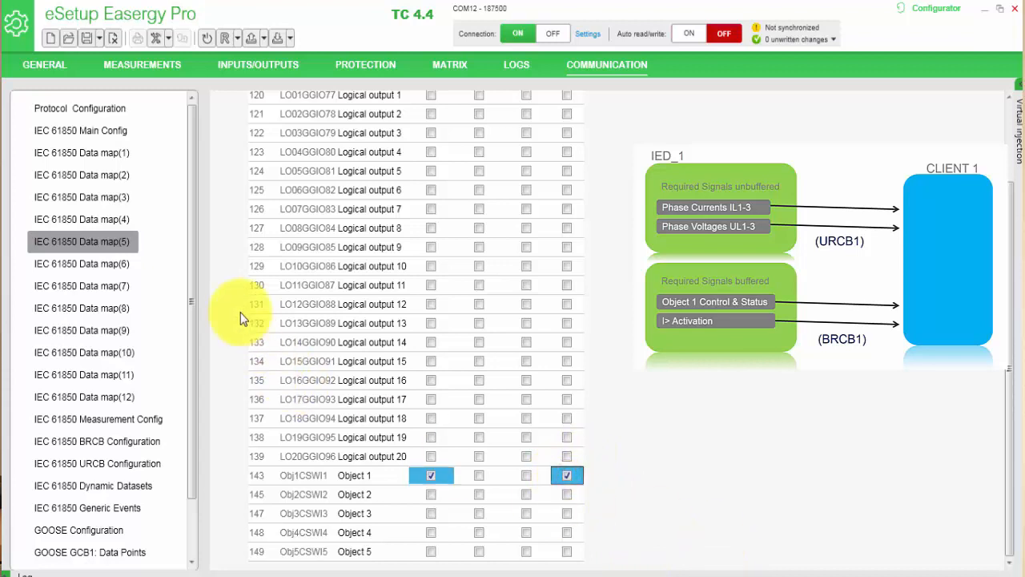
Add the UL1,UL2,UL3 AI values and the I> stage to Dataset 1 and mark them in use
left_click(83, 374)
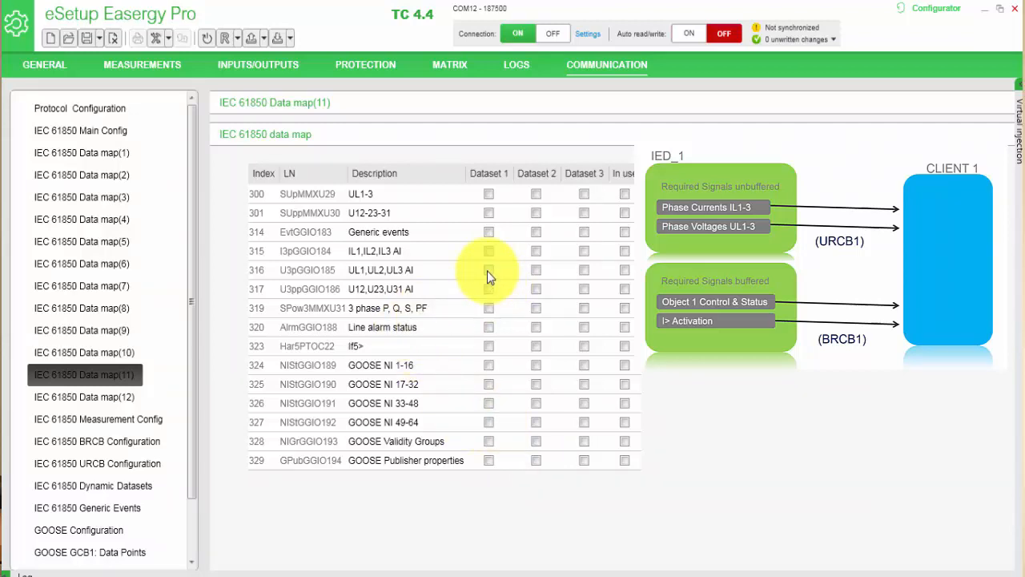
left_click(488, 269)
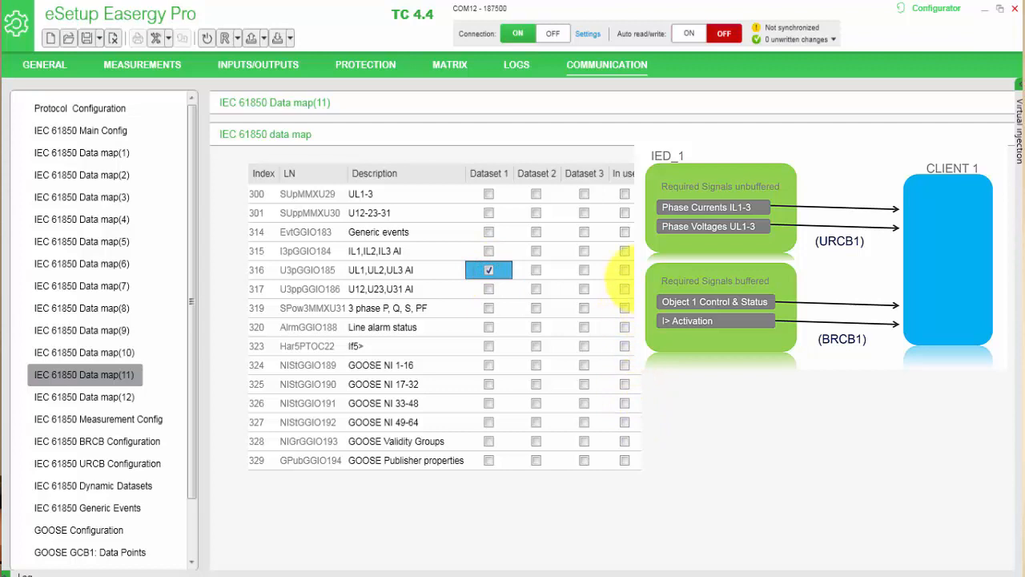
left_click(624, 269)
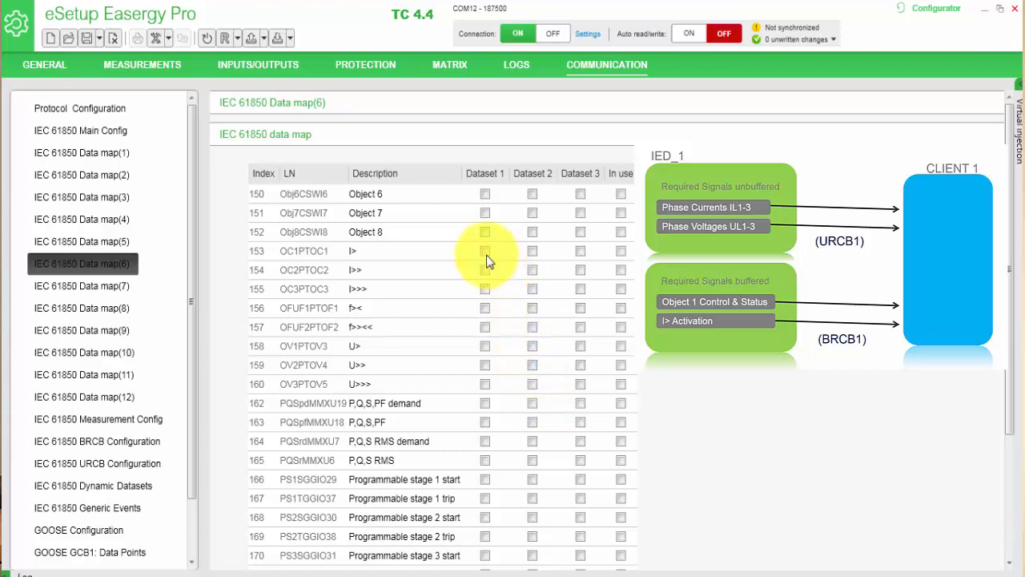
left_click(483, 249)
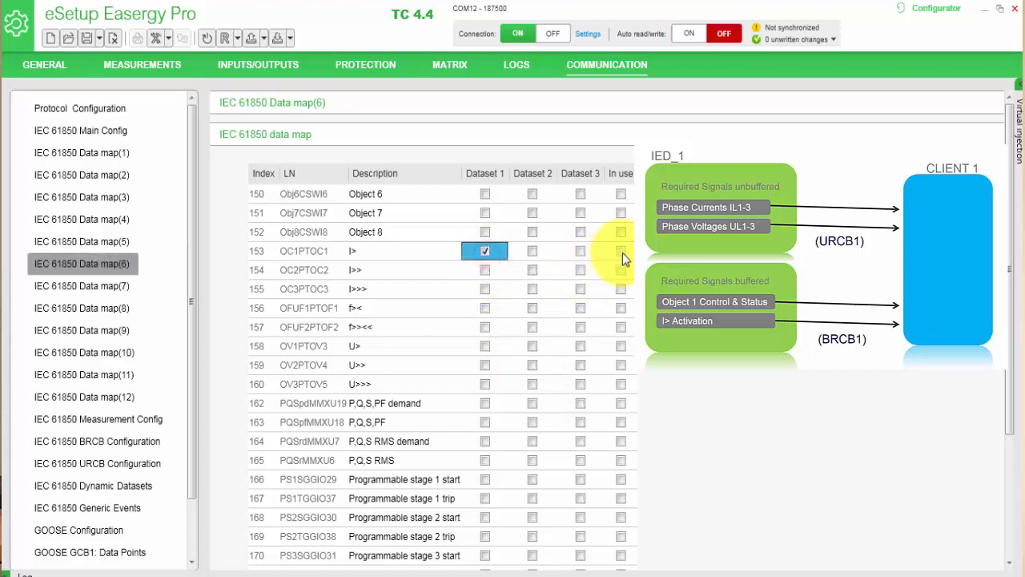
left_click(619, 250)
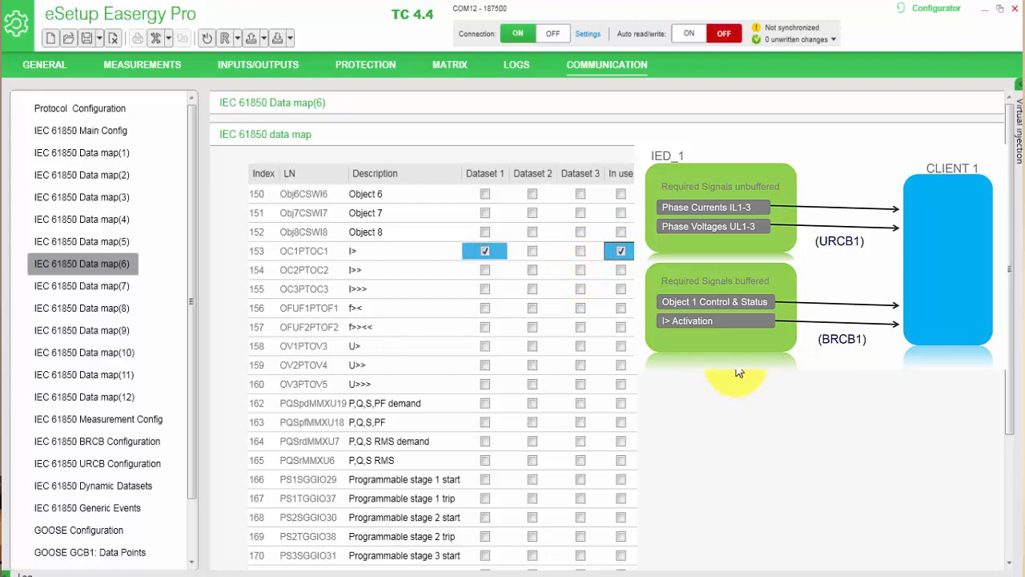
scroll("down", 3)
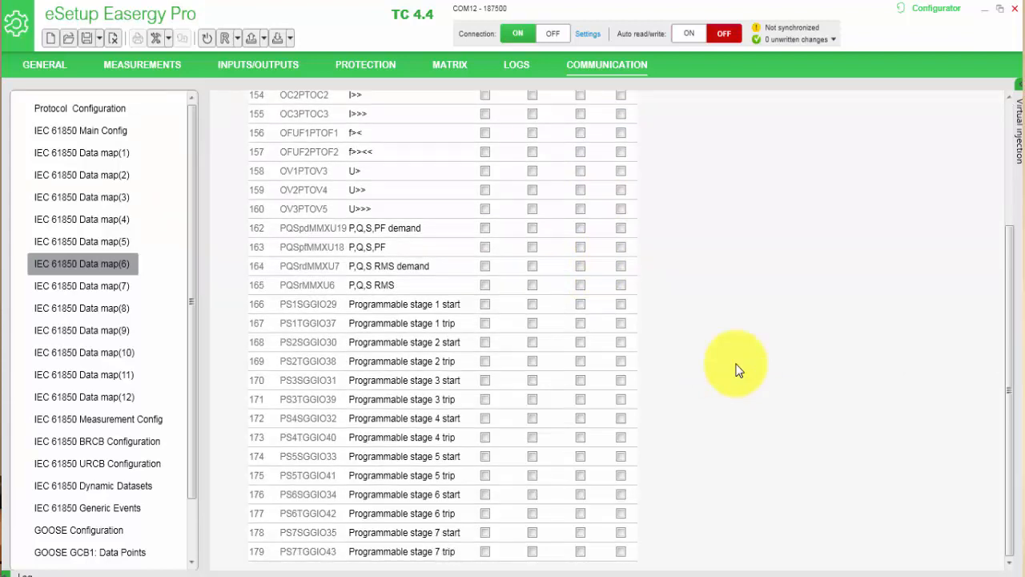
mouse_move(681, 355)
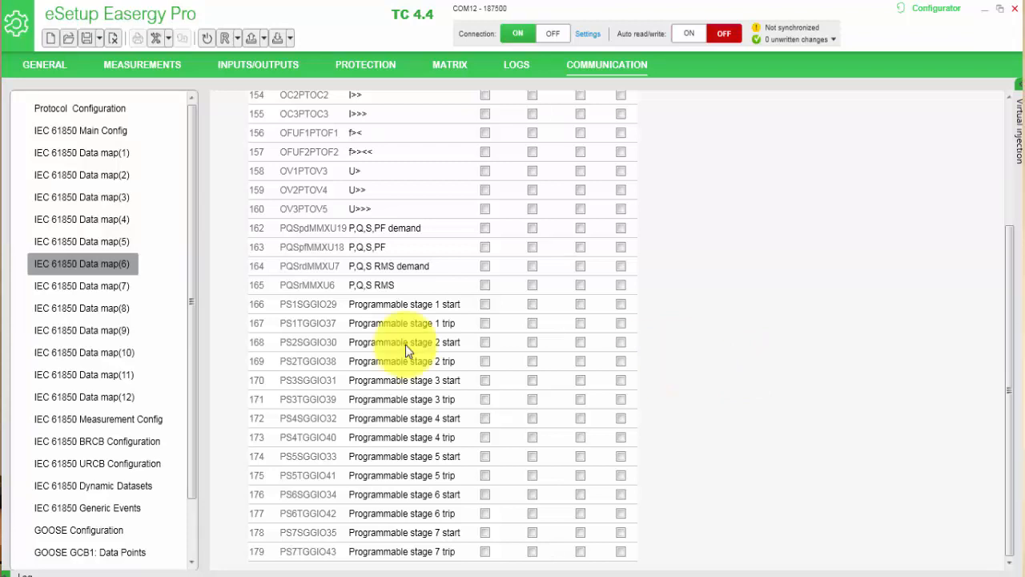
left_click(100, 418)
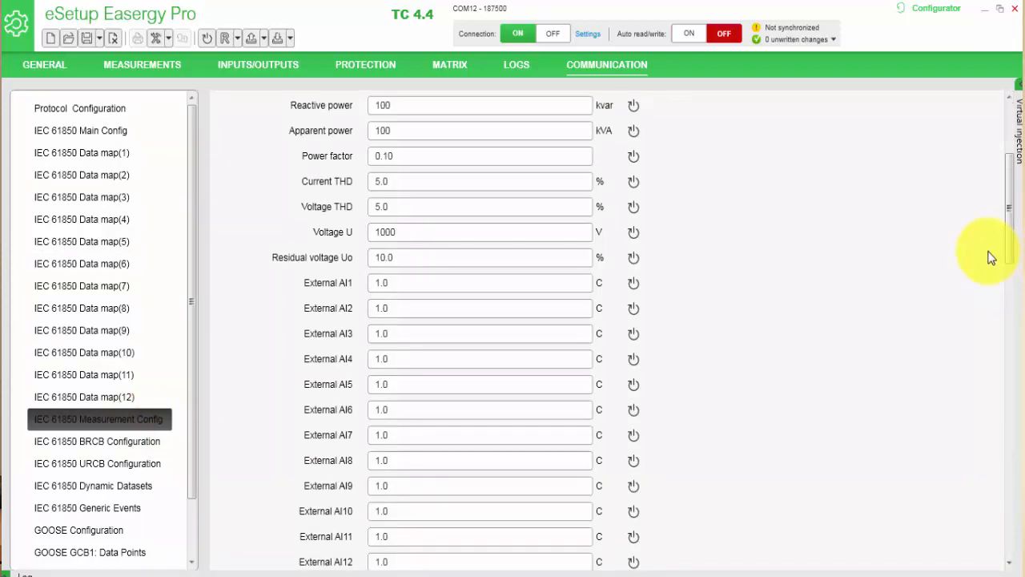
mouse_move(945, 275)
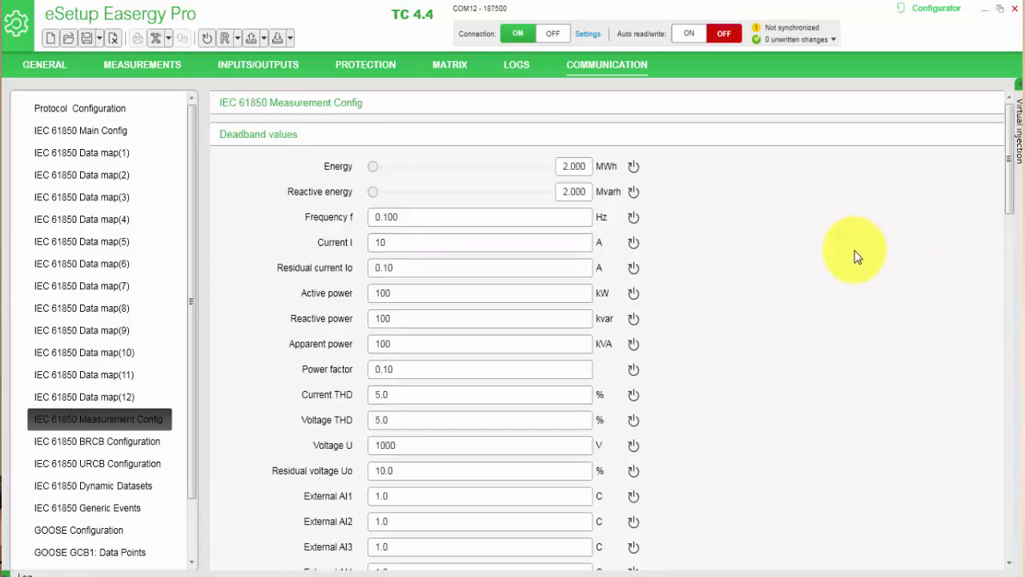
mouse_move(926, 292)
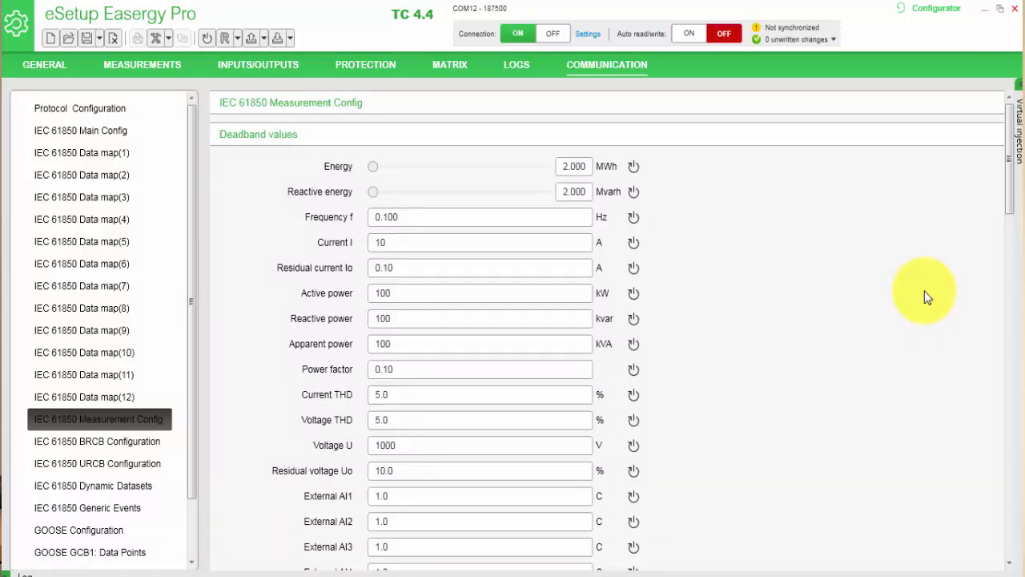
mouse_move(919, 289)
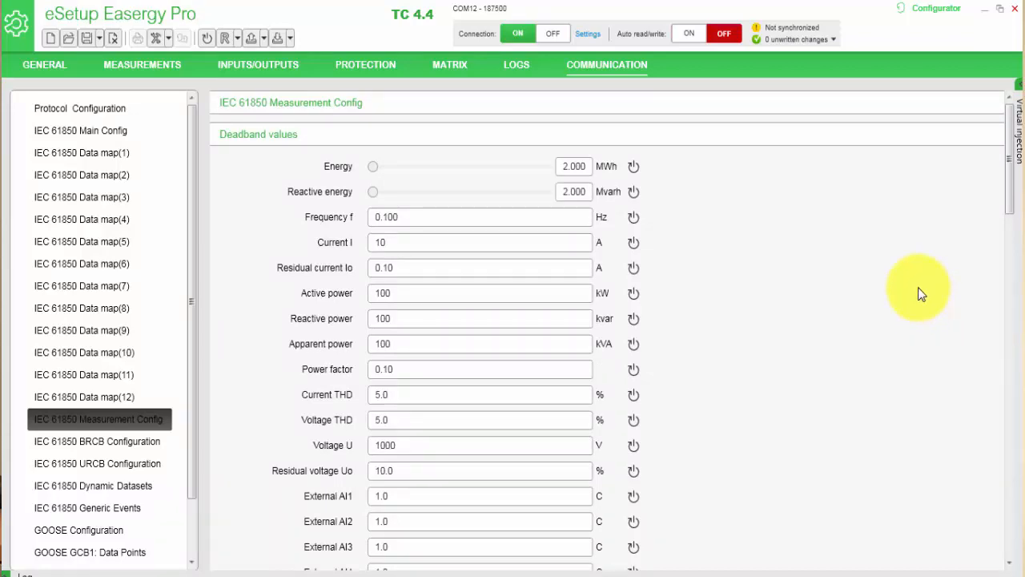
mouse_move(909, 367)
type("1")
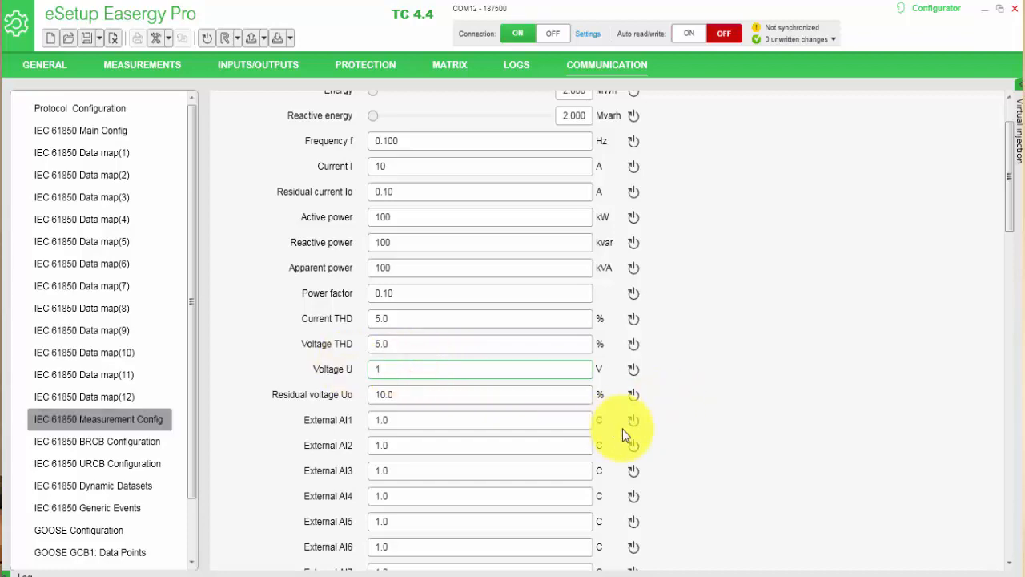
Scroll through the IEC 61850 Measurement Config deadband values
scroll("down", 3)
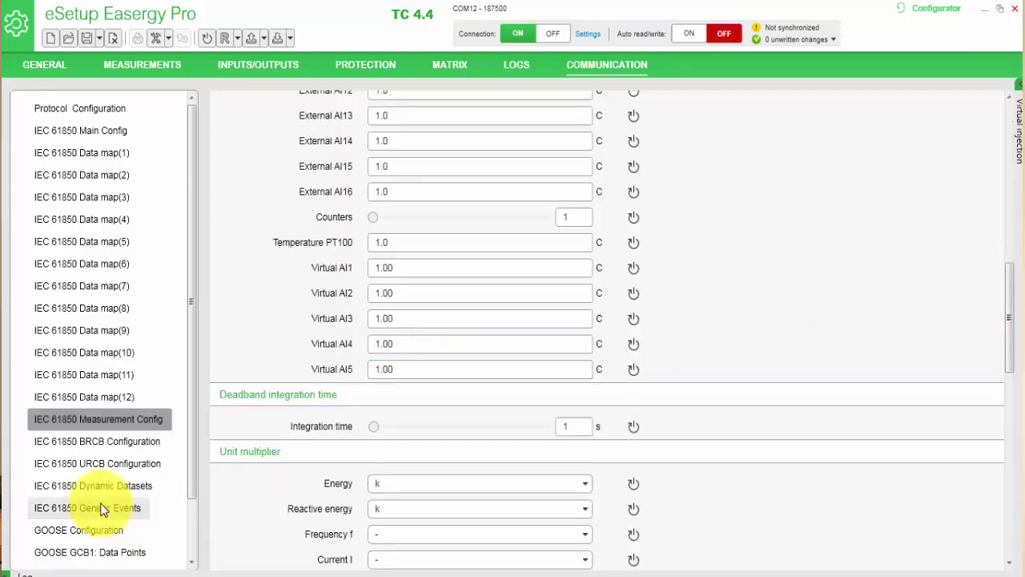
Review the BRCB report configuration, then bring up the URCB report configuration
left_click(96, 441)
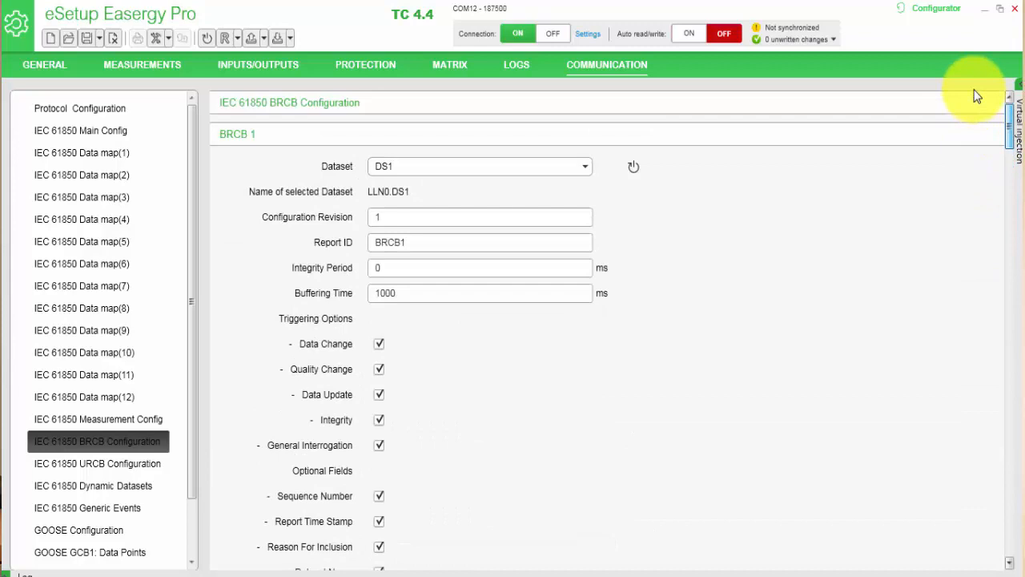
mouse_move(862, 207)
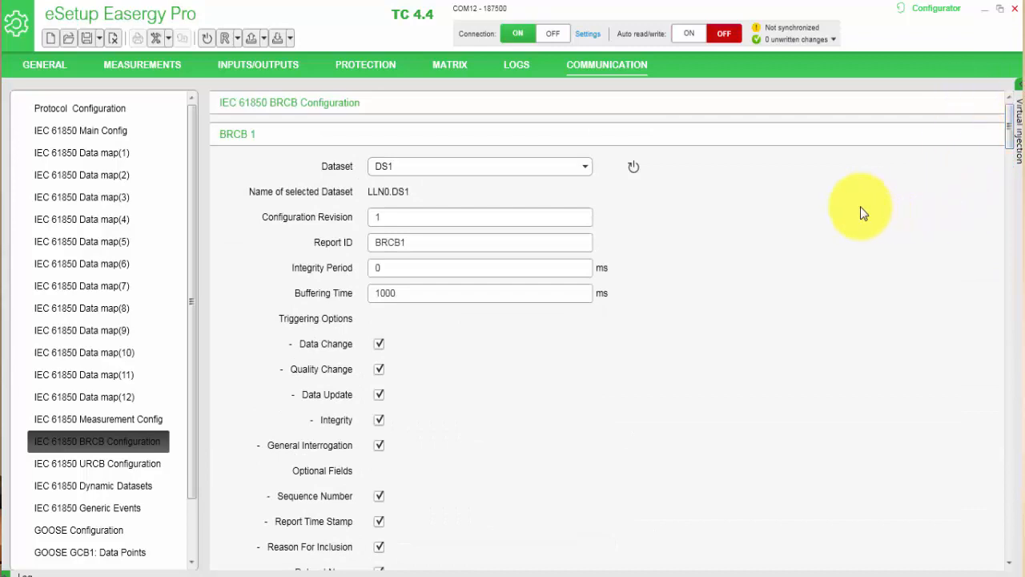
mouse_move(237, 164)
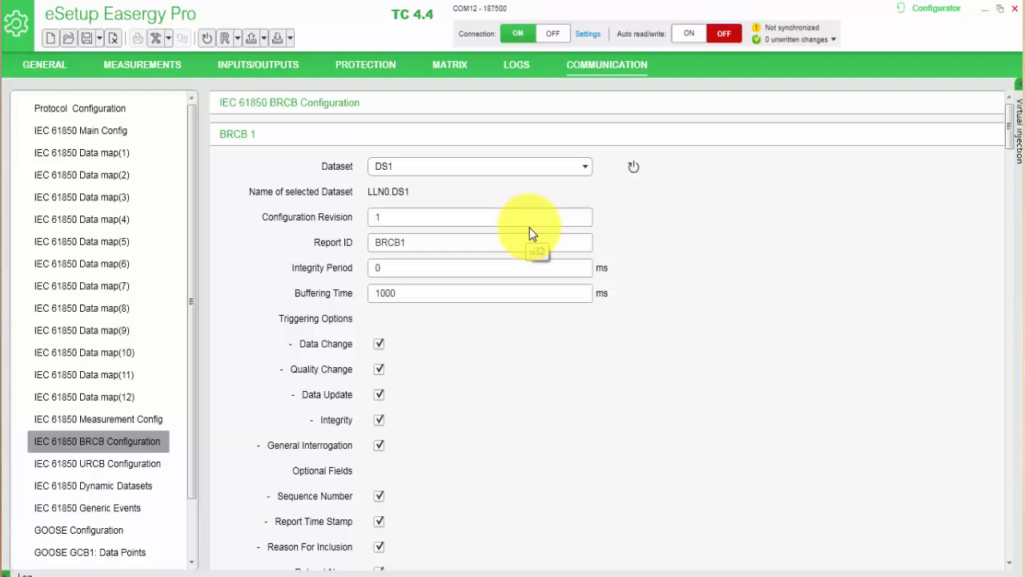
mouse_move(542, 244)
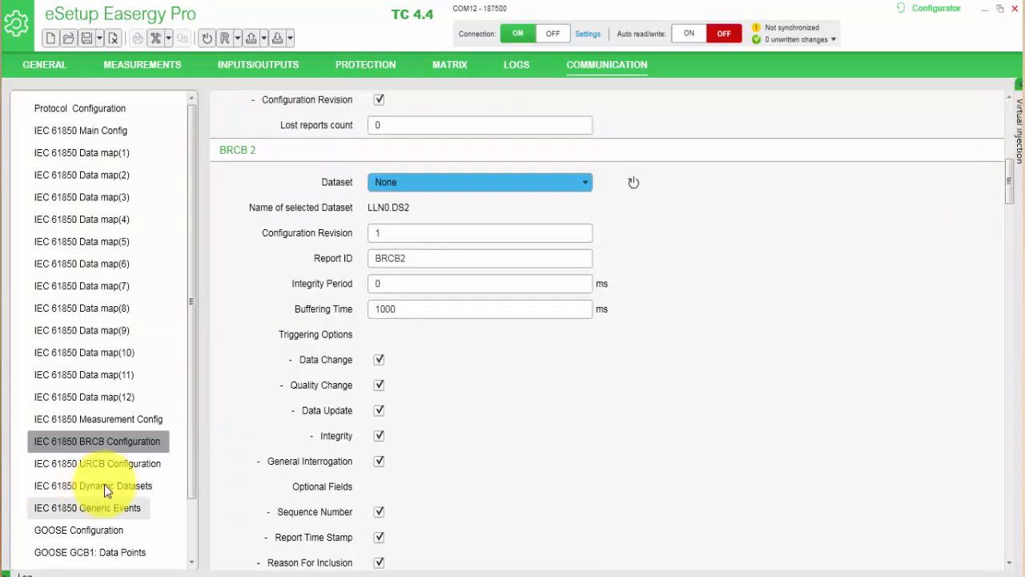
left_click(97, 463)
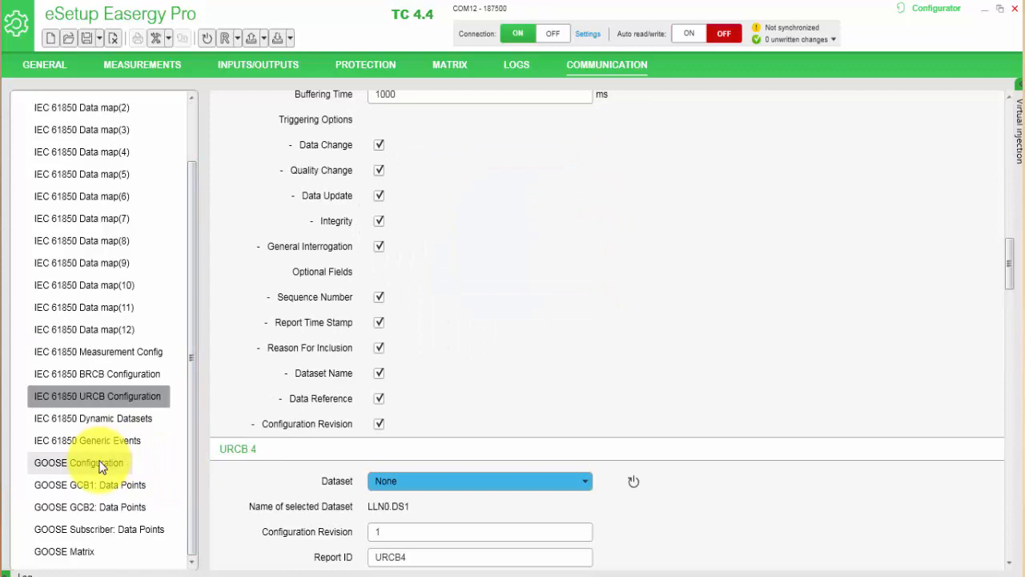
Enable GOOSE subscribing on the GOOSE Configuration page and show the subscriber data points
left_click(78, 461)
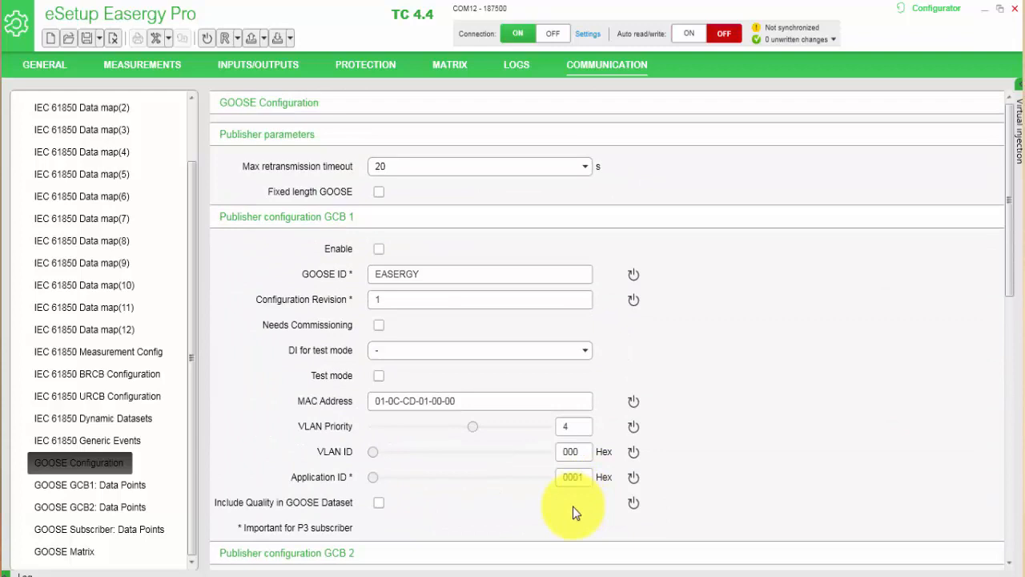
mouse_move(569, 509)
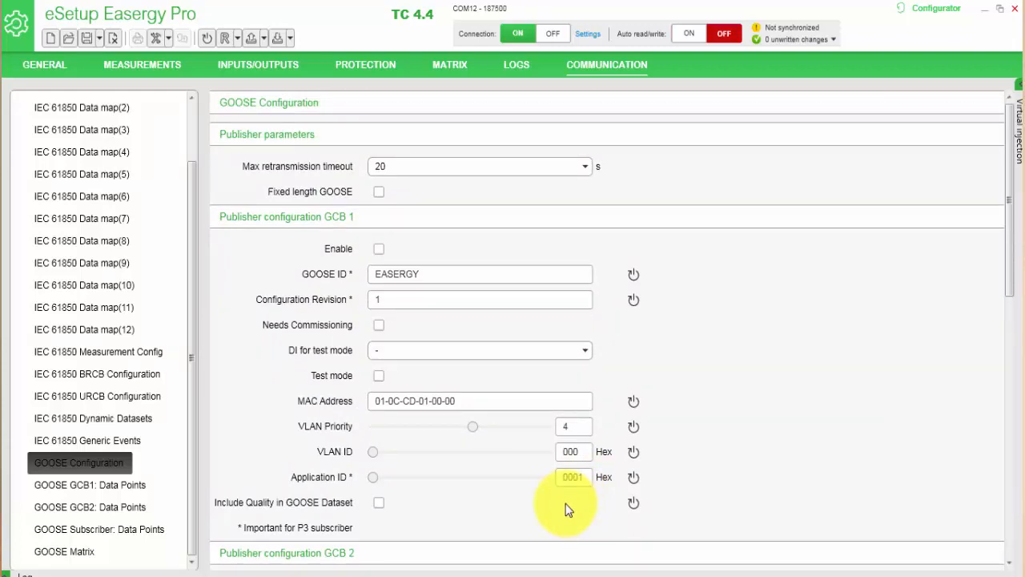
mouse_move(797, 458)
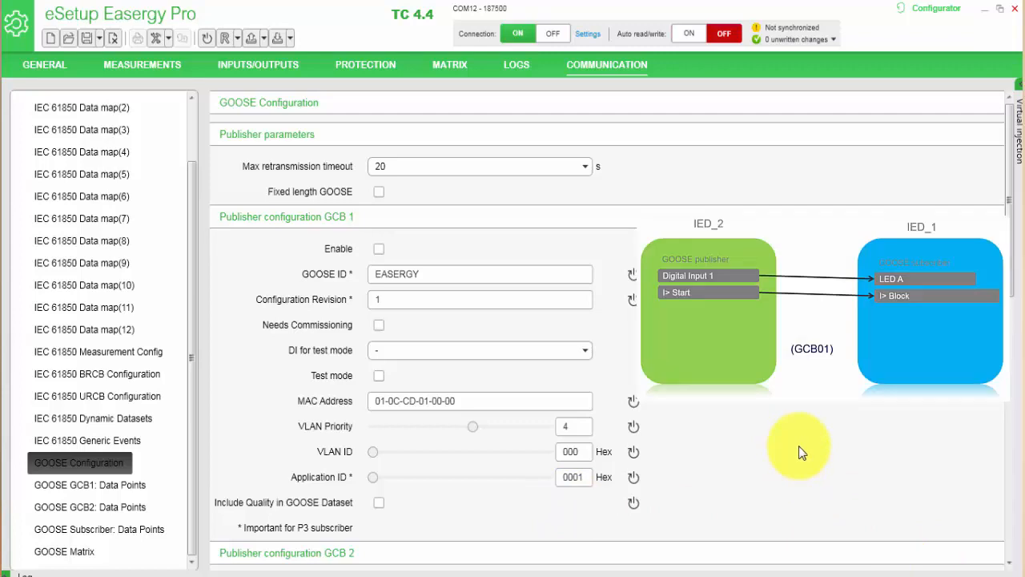
mouse_move(788, 426)
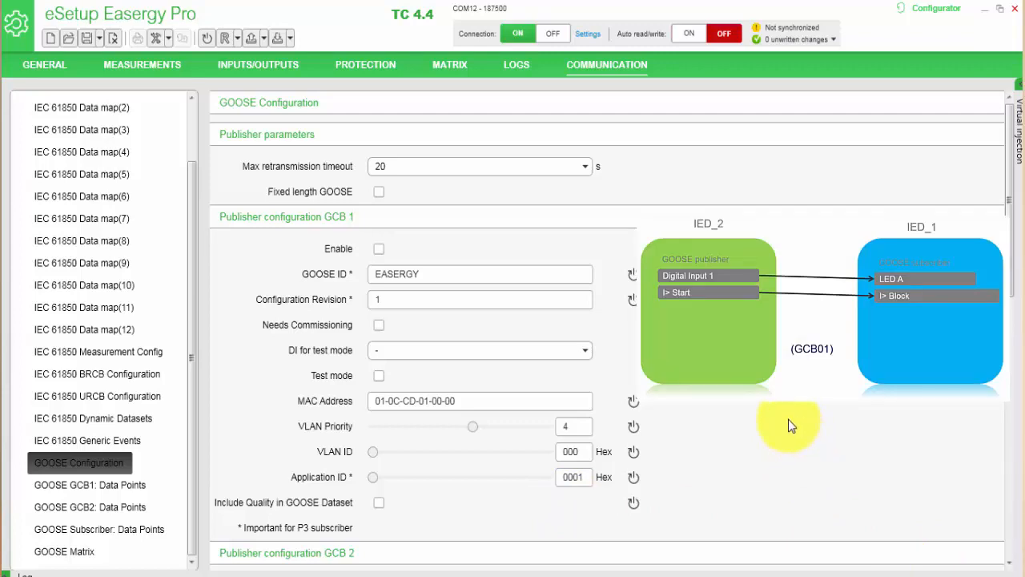
scroll("down", 3)
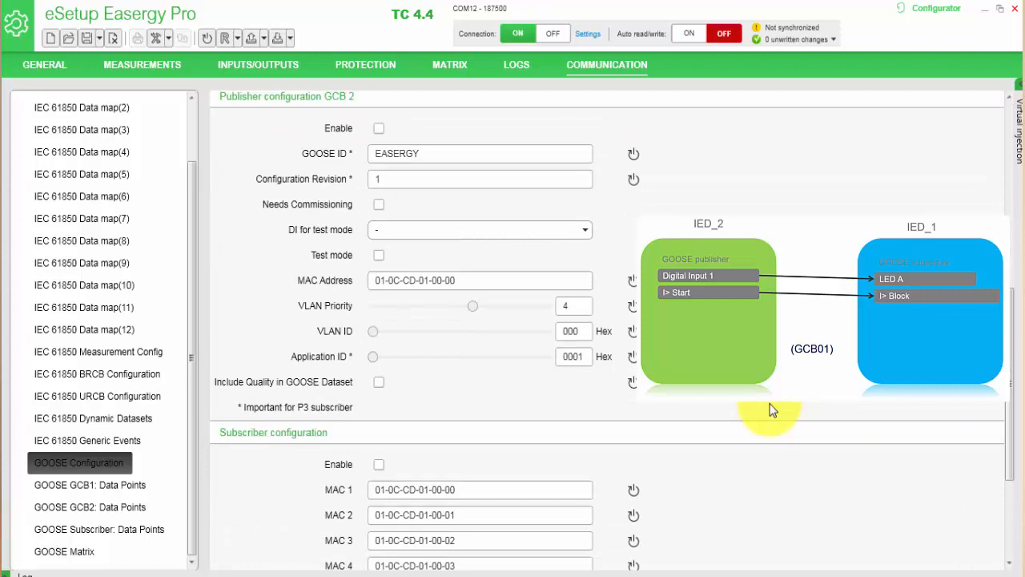
scroll("down", 3)
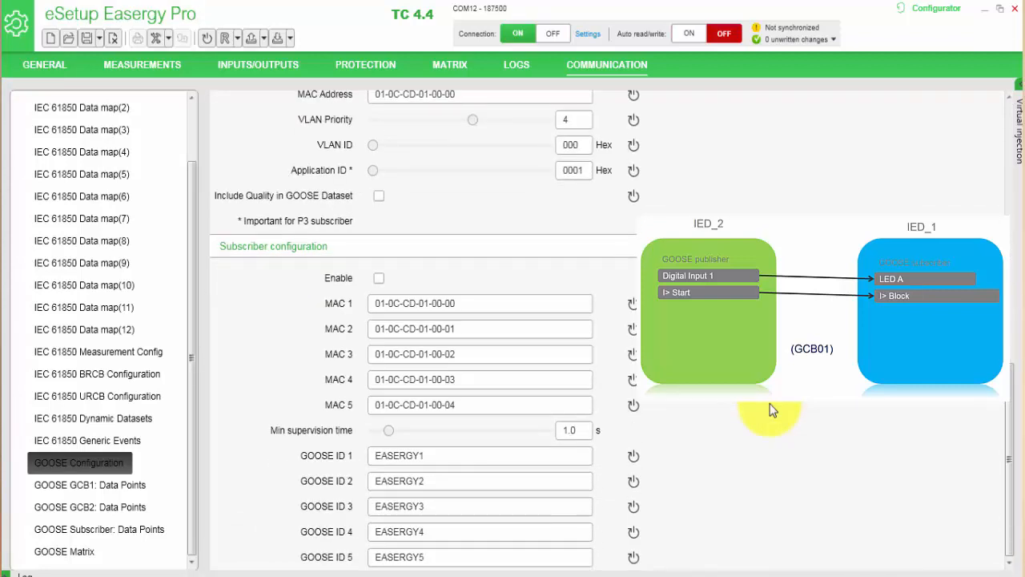
mouse_move(259, 334)
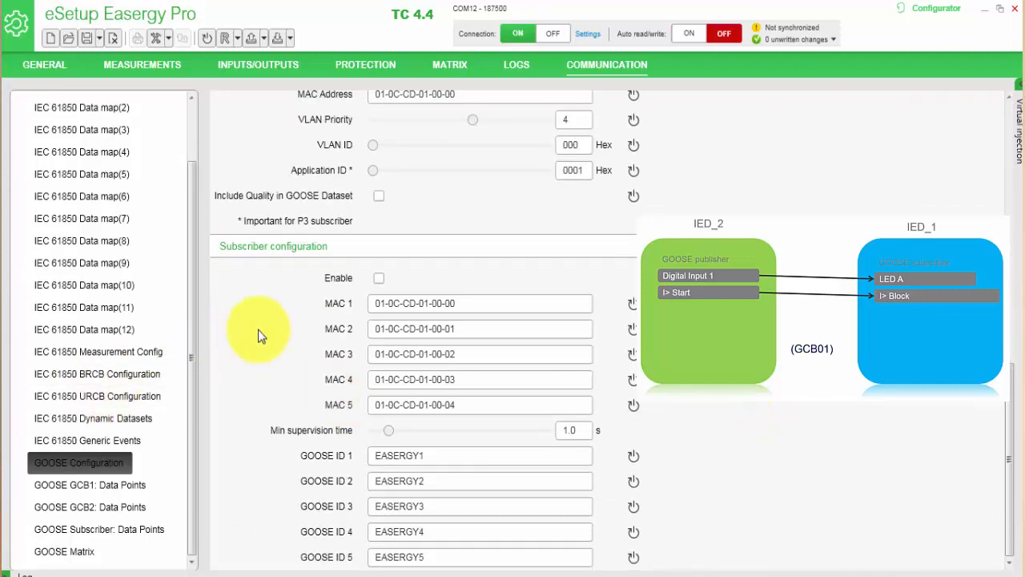
left_click(378, 277)
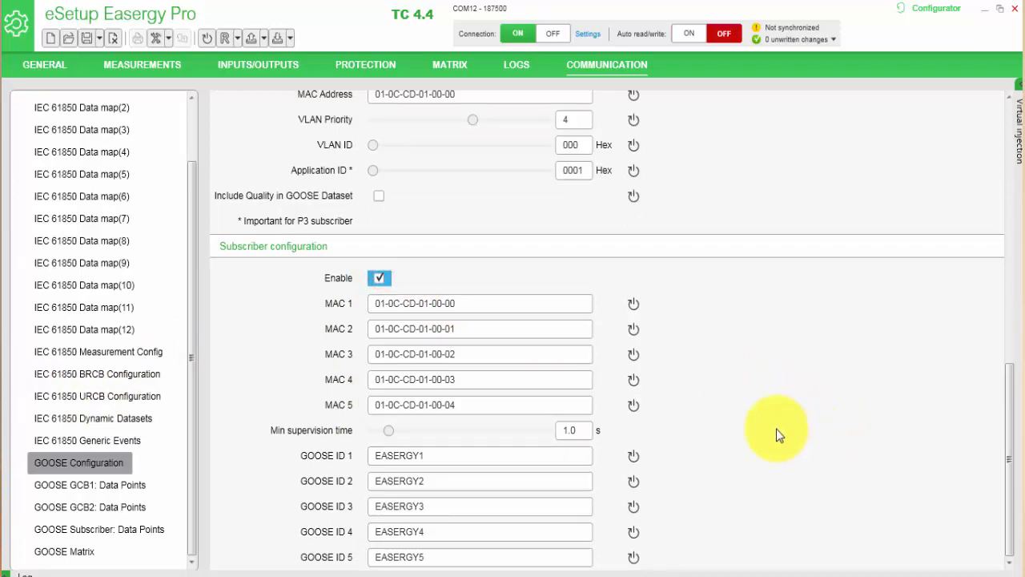
mouse_move(777, 432)
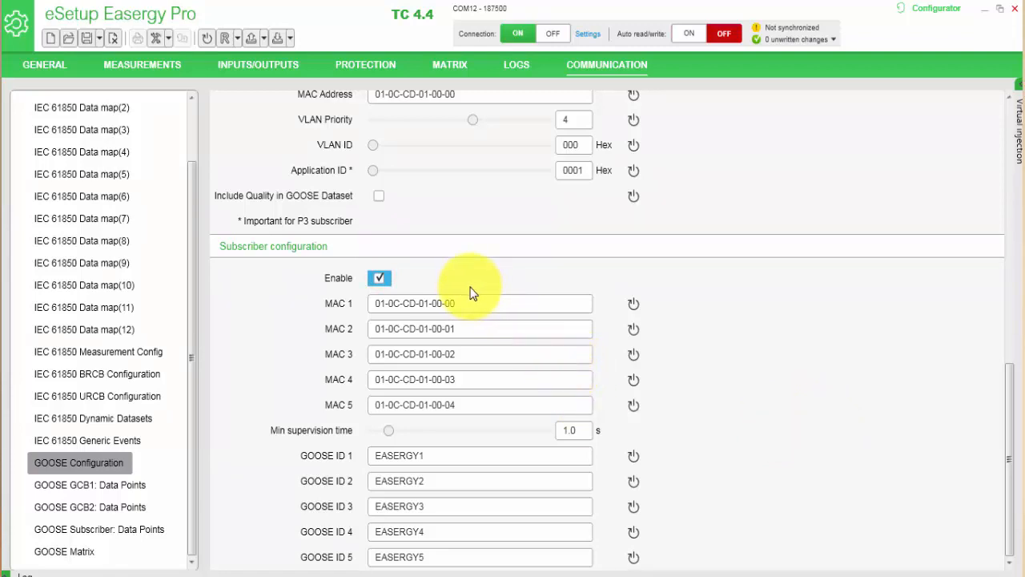
mouse_move(515, 445)
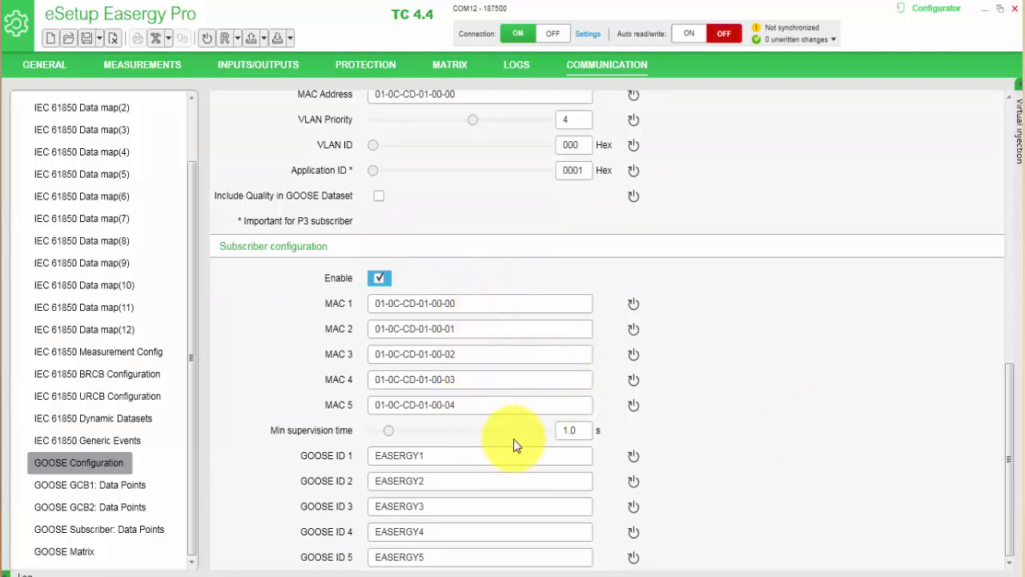
mouse_move(515, 420)
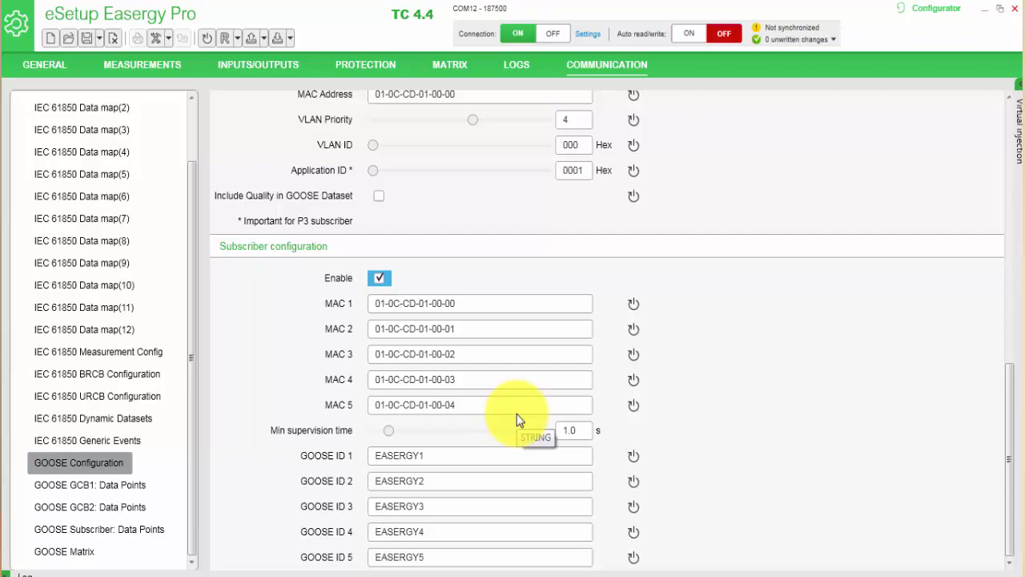
left_click(99, 529)
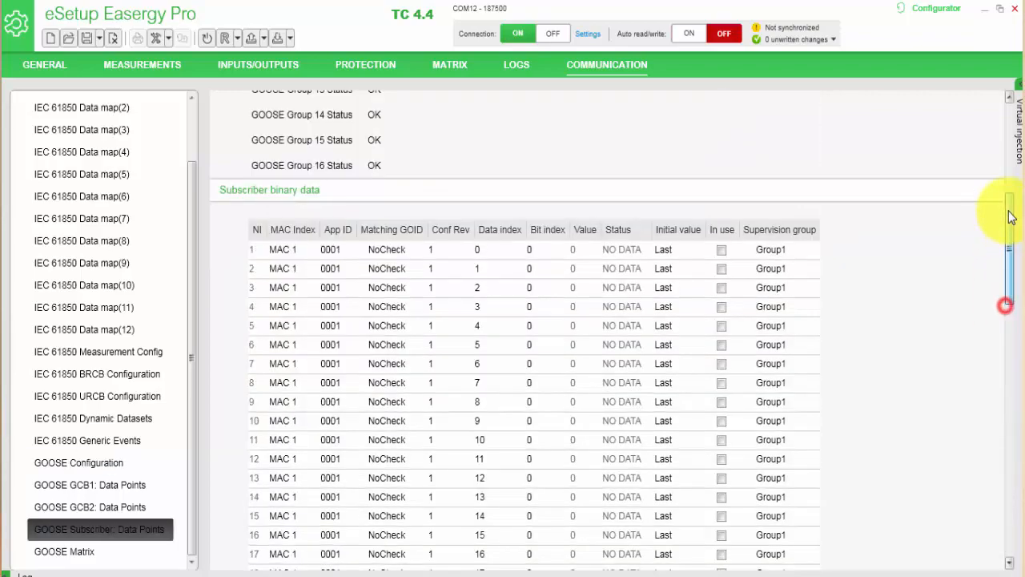
Scroll through the MAC 1 subscriber binary data points list
scroll("down", 3)
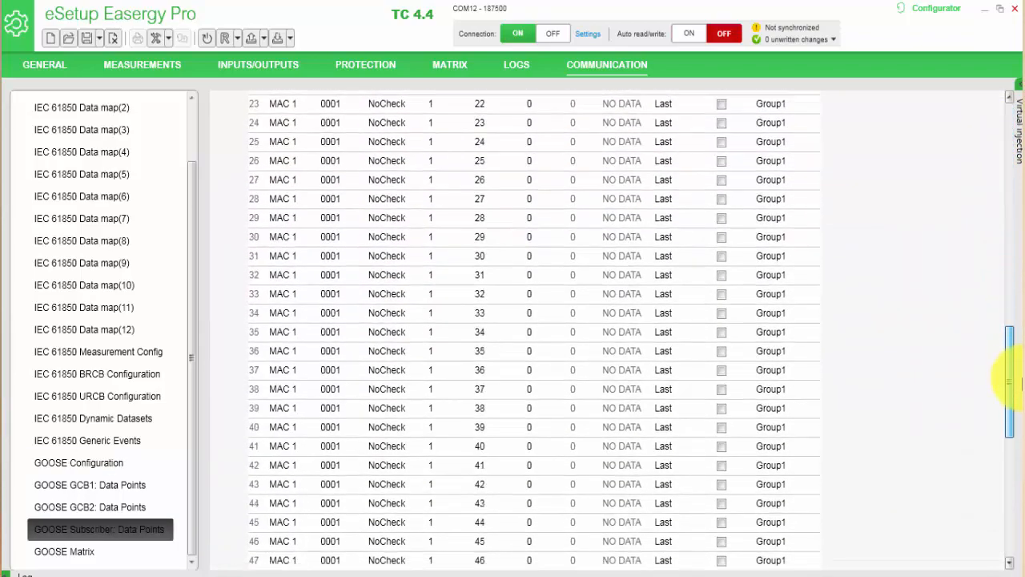
scroll("down", 3)
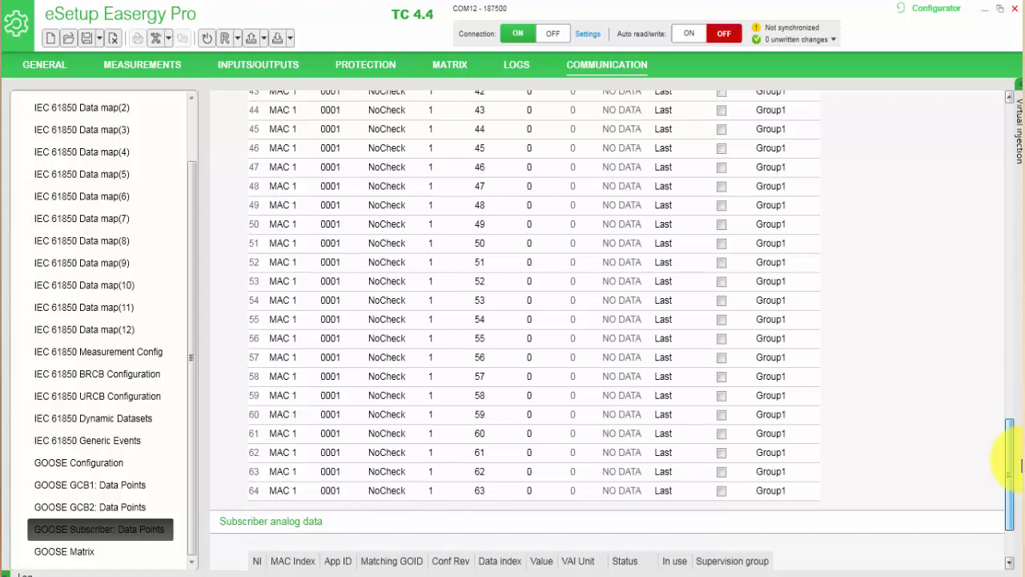
scroll("down", 3)
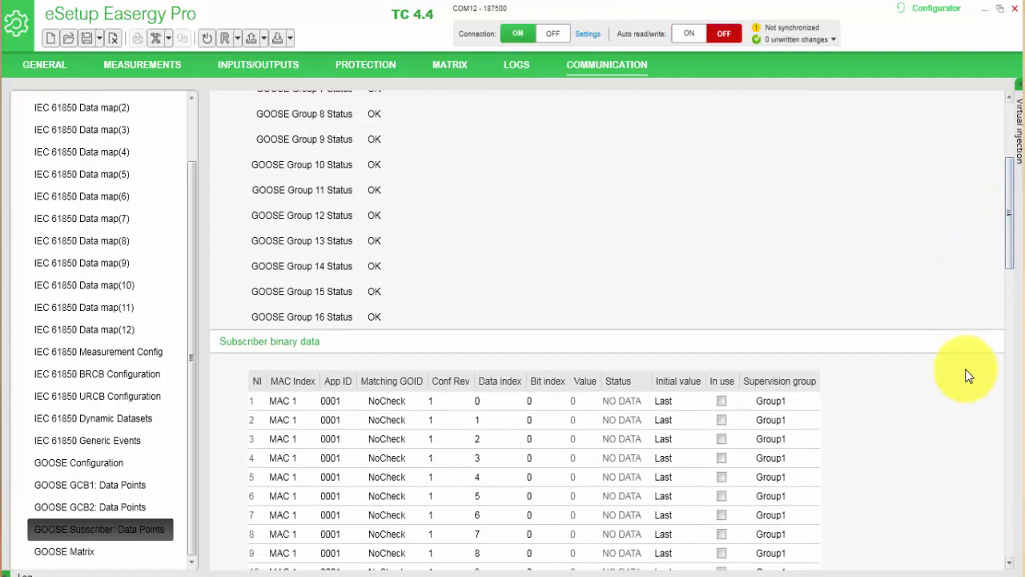
mouse_move(527, 419)
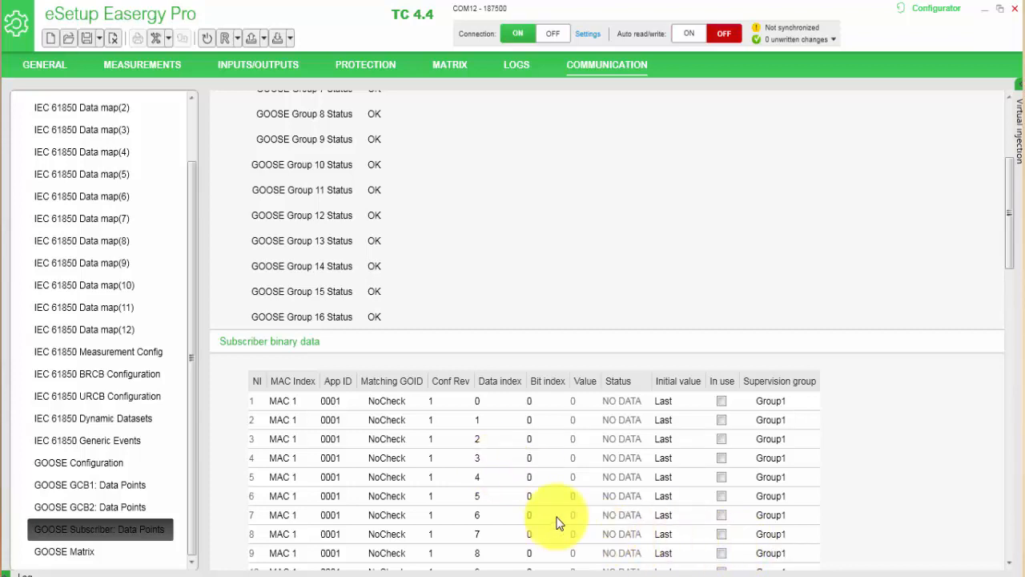
mouse_move(497, 415)
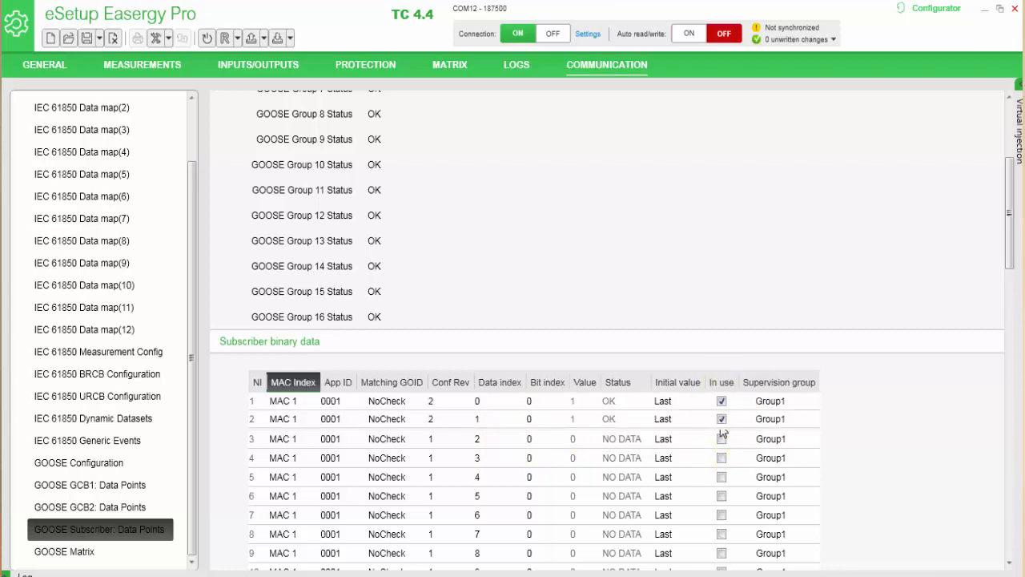
Show the IEC 61850 Main Config to check the IED name
left_click(80, 128)
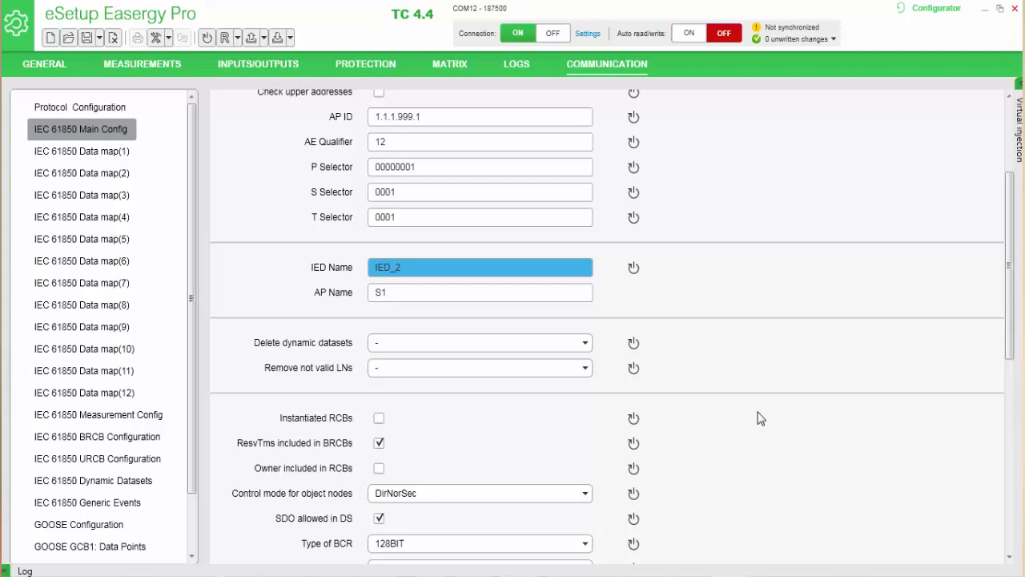
mouse_move(591, 362)
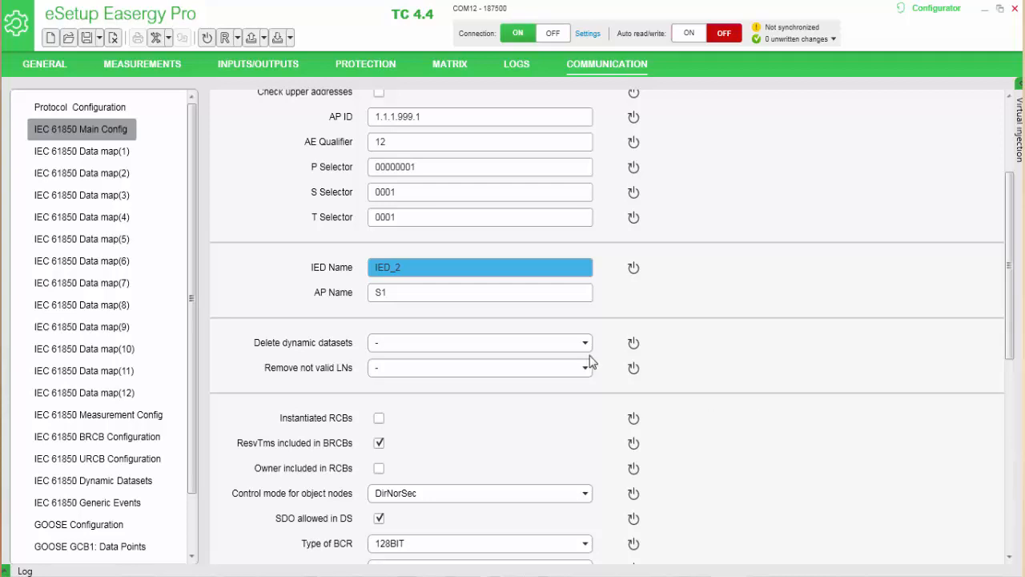
mouse_move(429, 281)
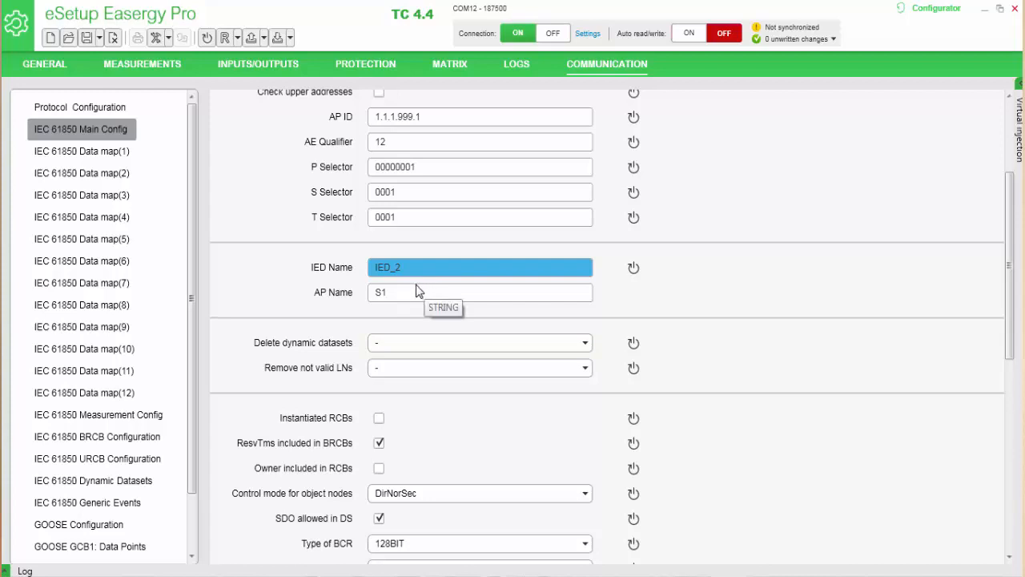
mouse_move(415, 281)
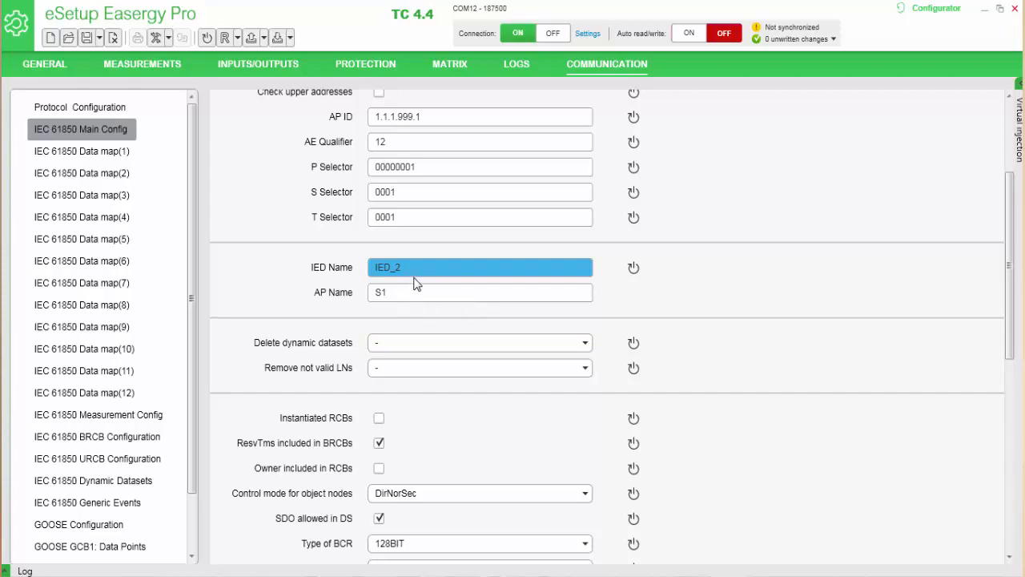
mouse_move(513, 323)
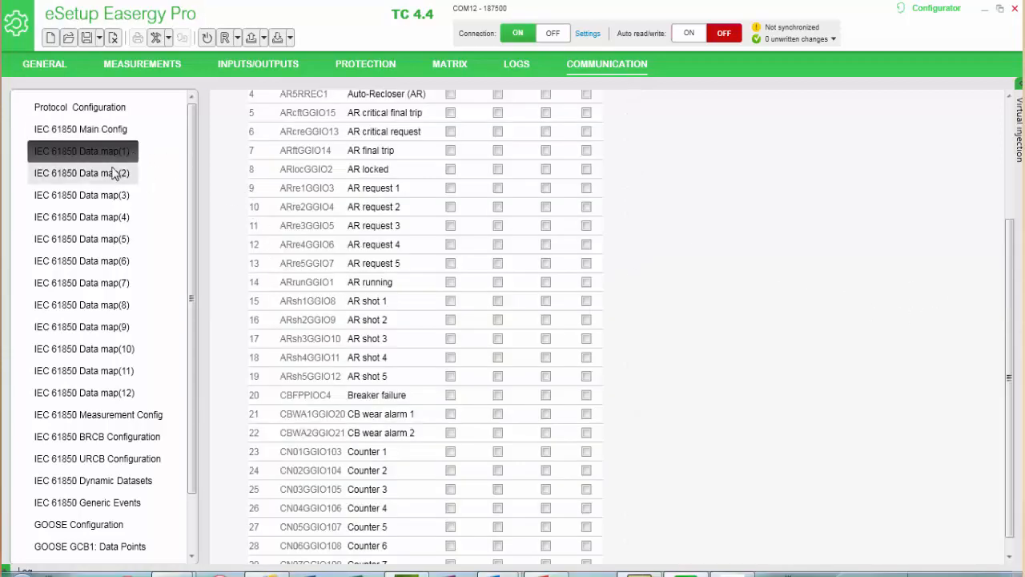
Review Data map(2) and (6), then mark Virtual input 1 (VI1GGIO137) In use in Data map(7)
left_click(82, 173)
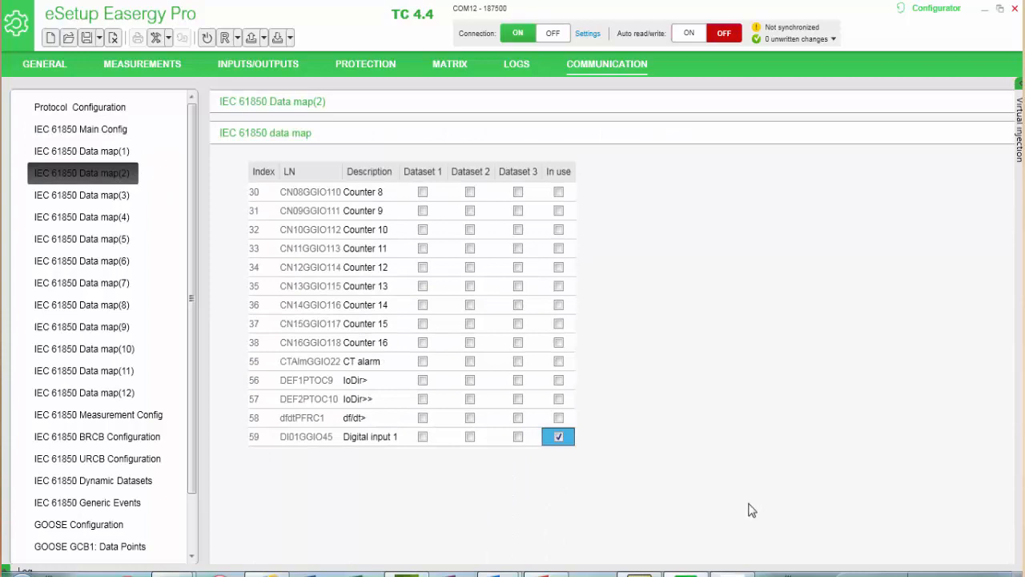
mouse_move(551, 461)
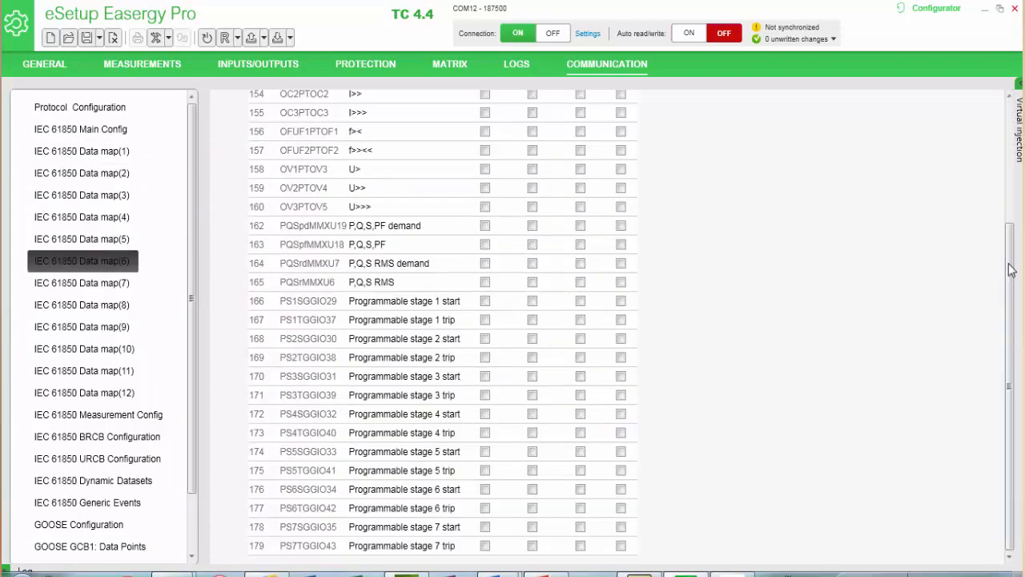
left_click(621, 240)
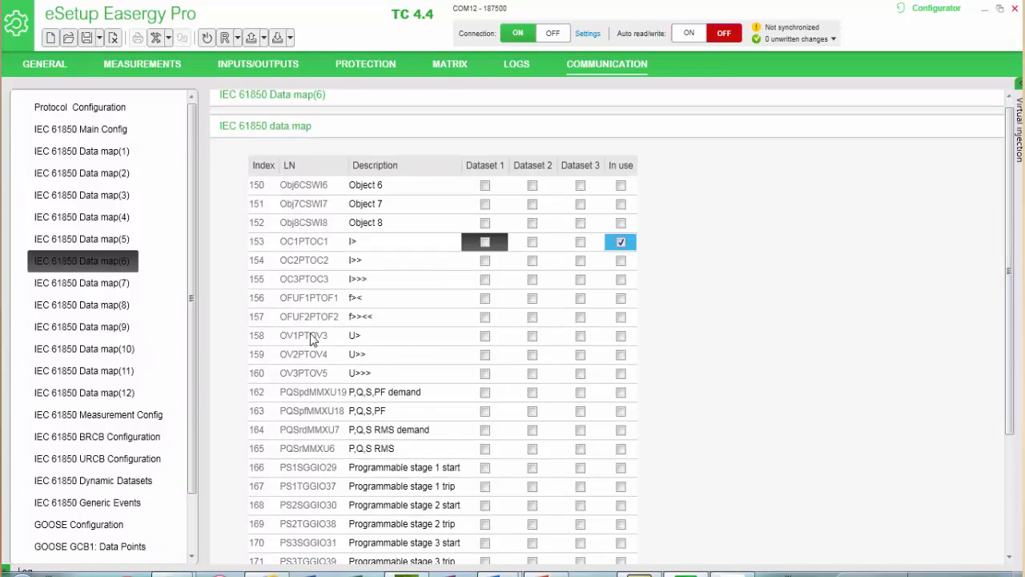
mouse_move(287, 342)
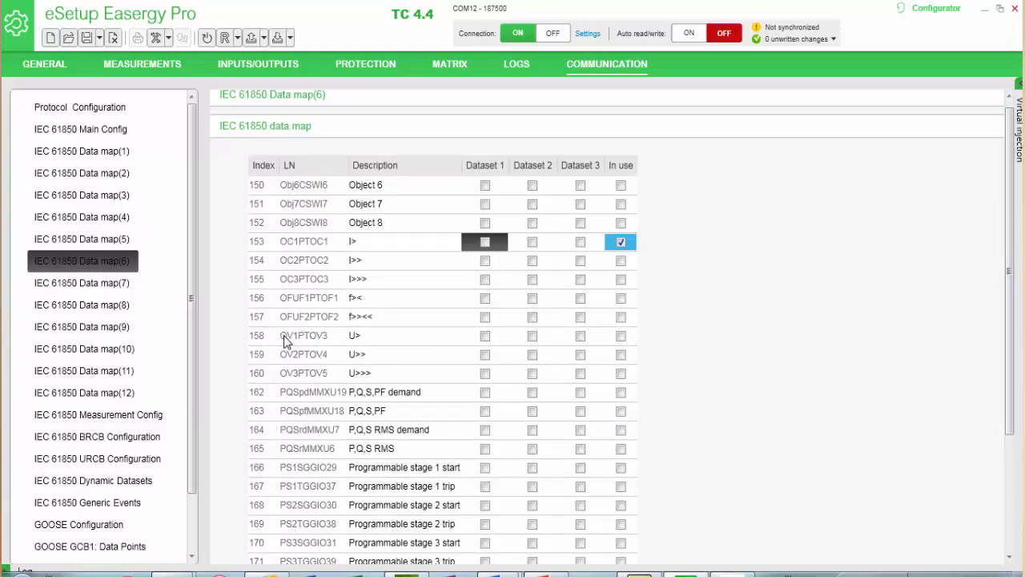
mouse_move(337, 299)
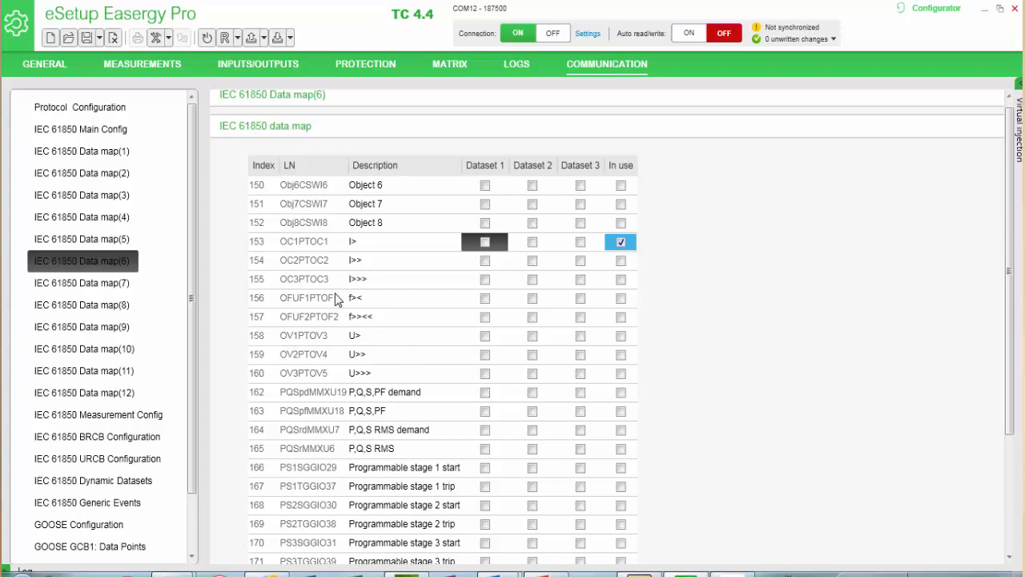
mouse_move(313, 256)
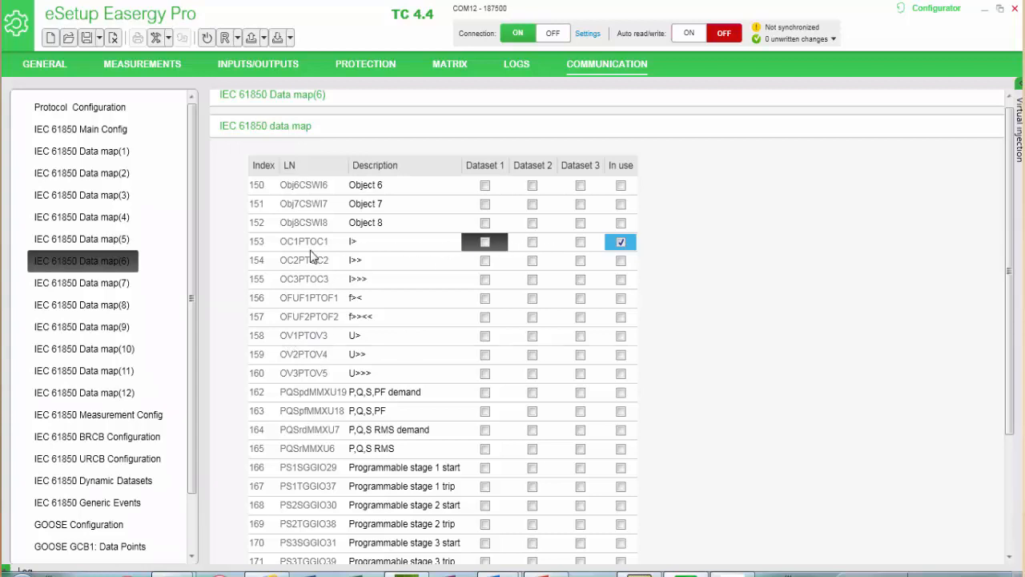
scroll("down", 3)
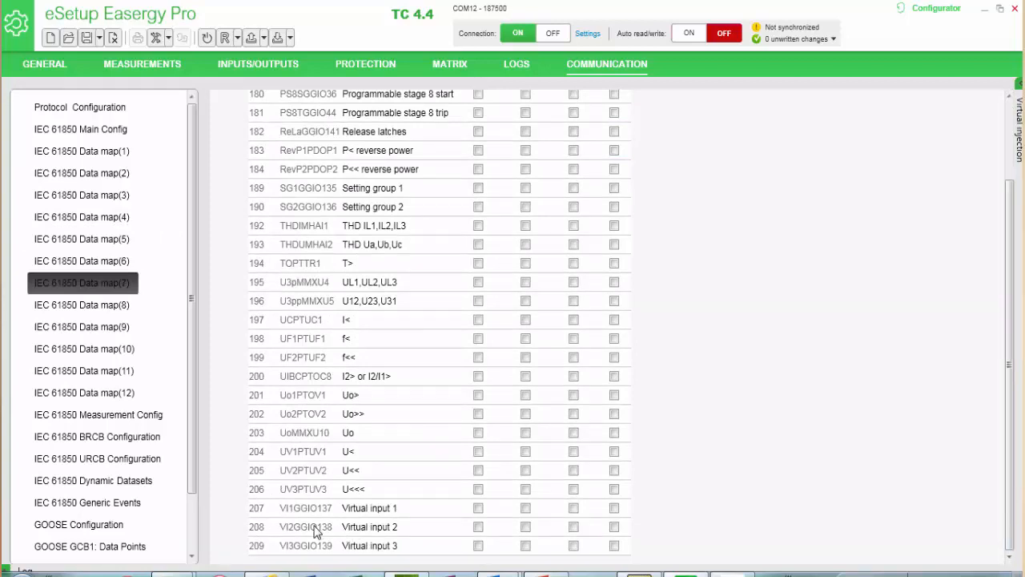
left_click(615, 508)
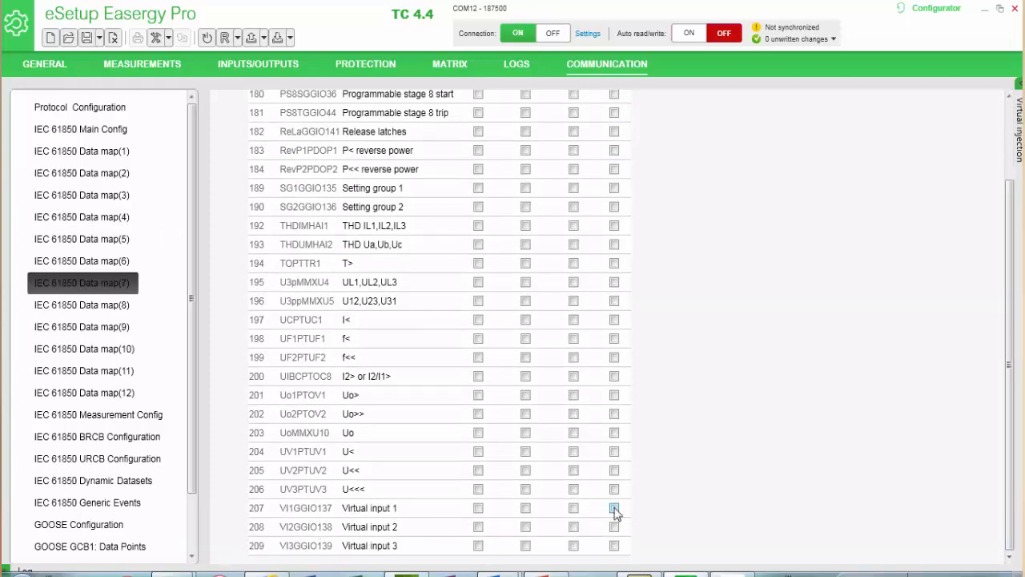
left_click(615, 507)
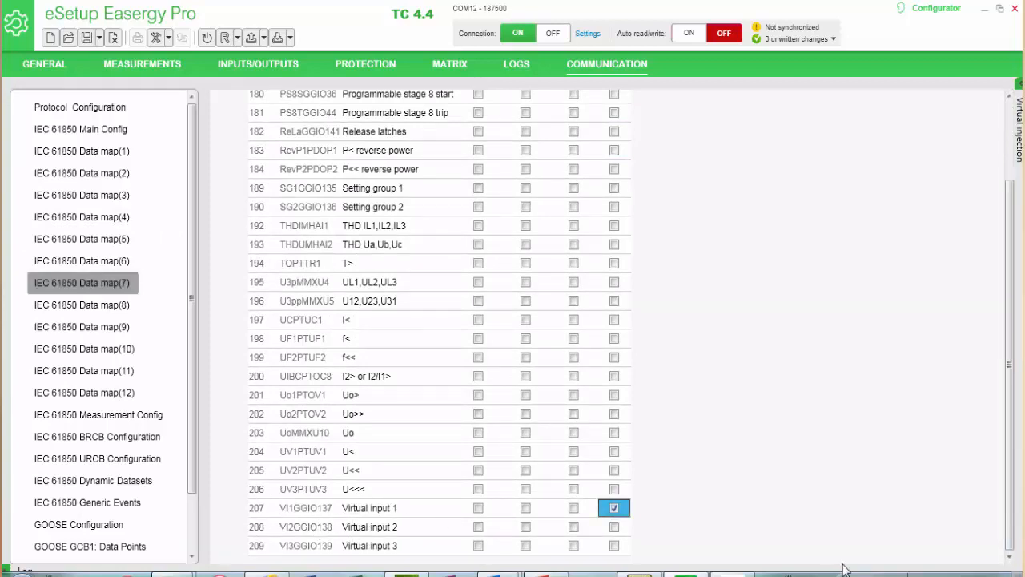
mouse_move(767, 380)
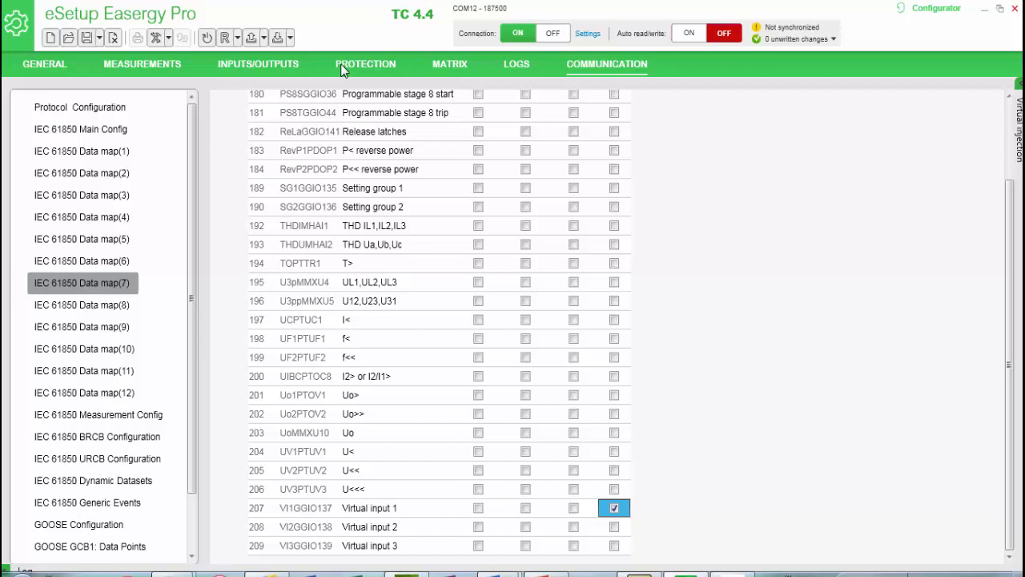
left_click(45, 65)
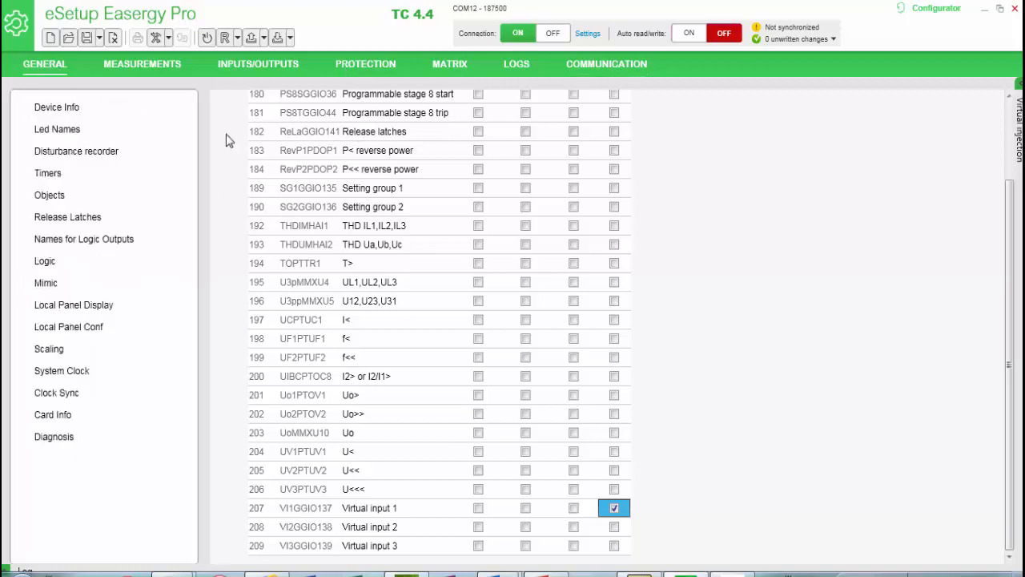
mouse_move(313, 157)
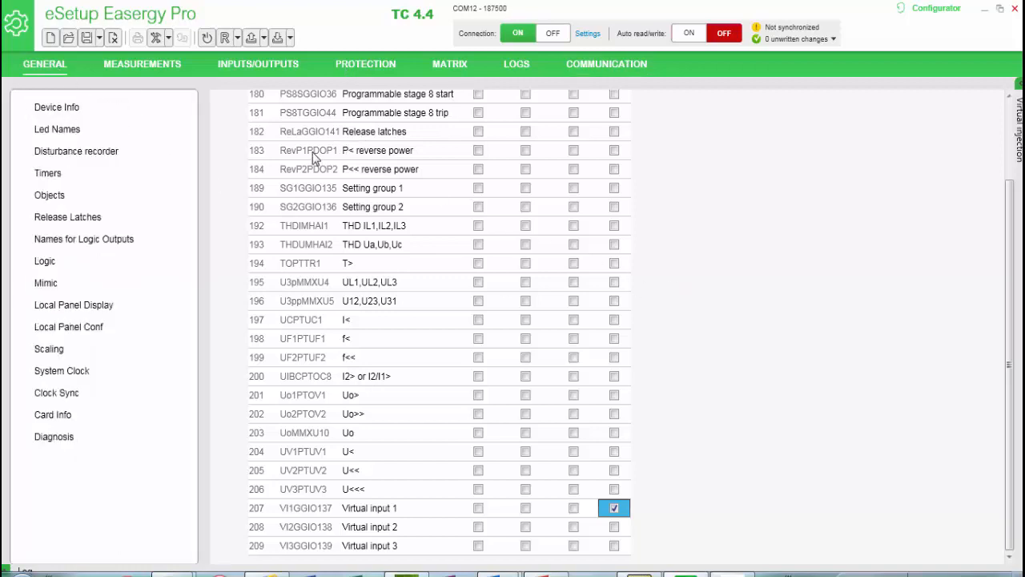
left_click(45, 260)
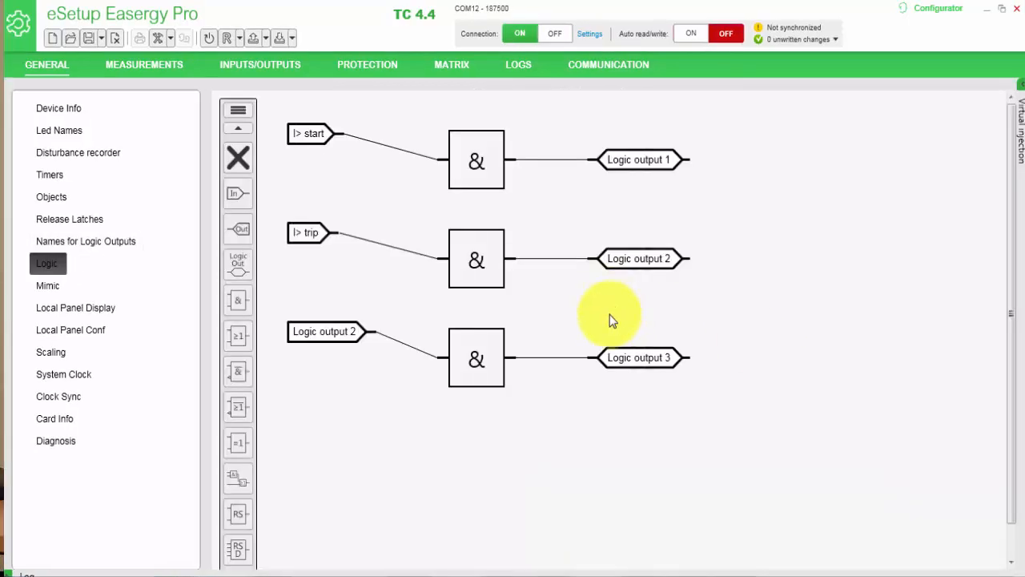
left_click(307, 133)
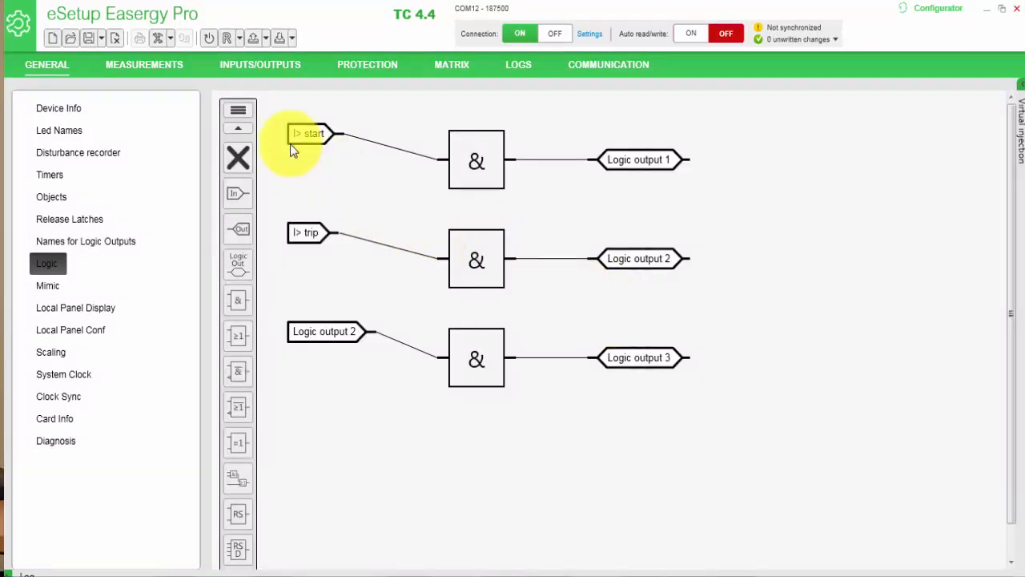
mouse_move(311, 141)
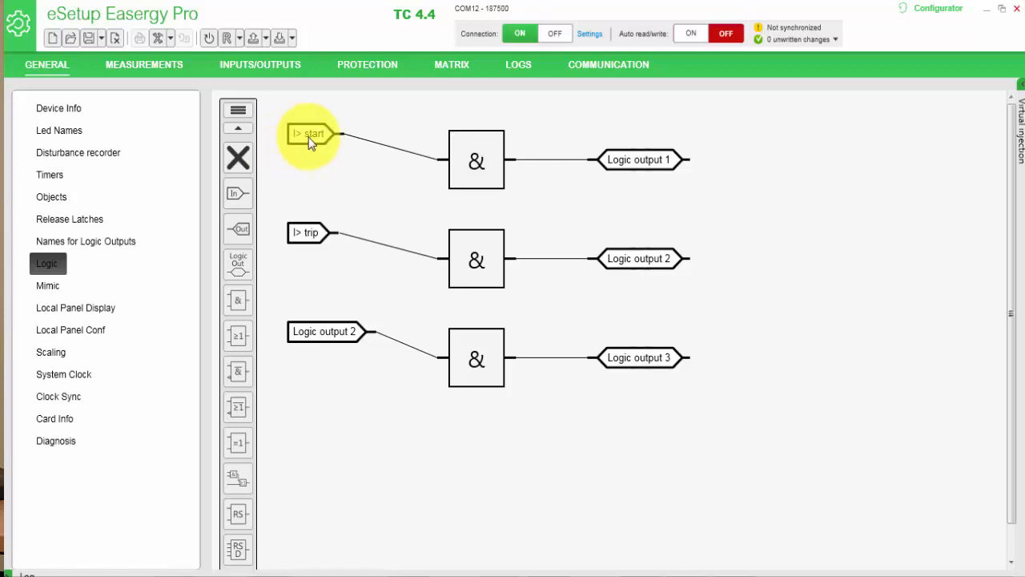
mouse_move(637, 160)
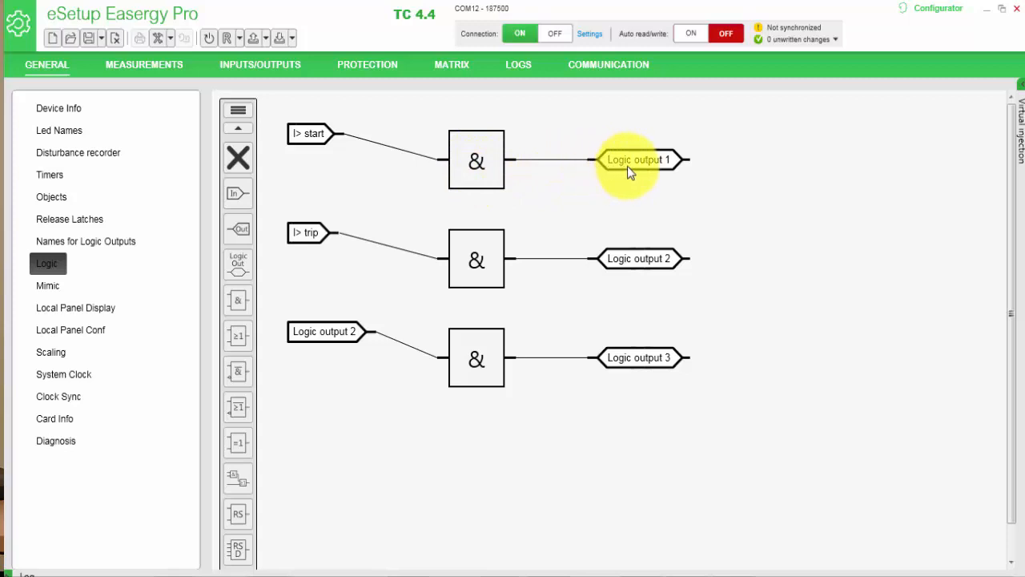
mouse_move(676, 170)
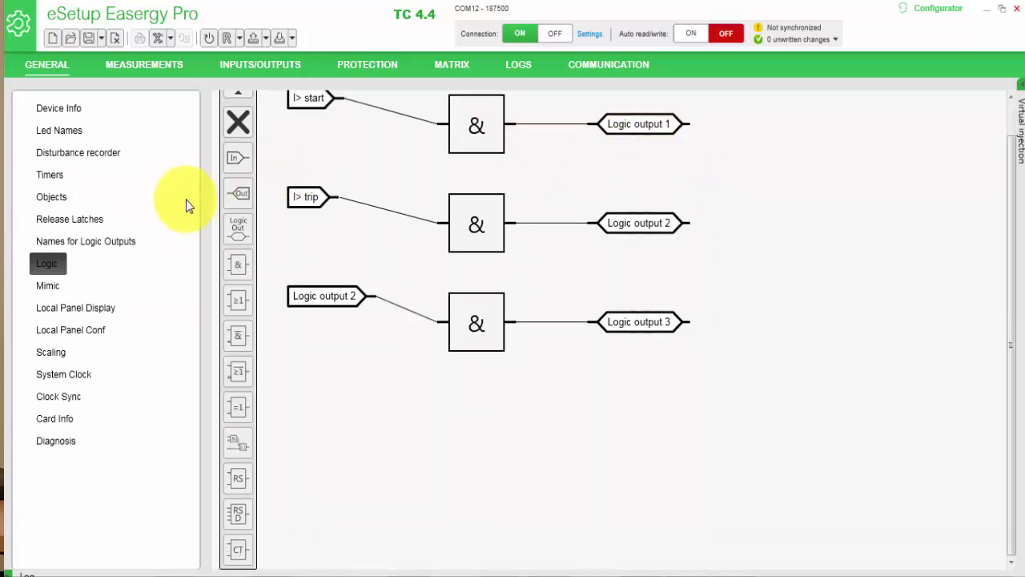
Show the GOOSE GCB1 Data Points table from the Communication settings list
left_click(608, 64)
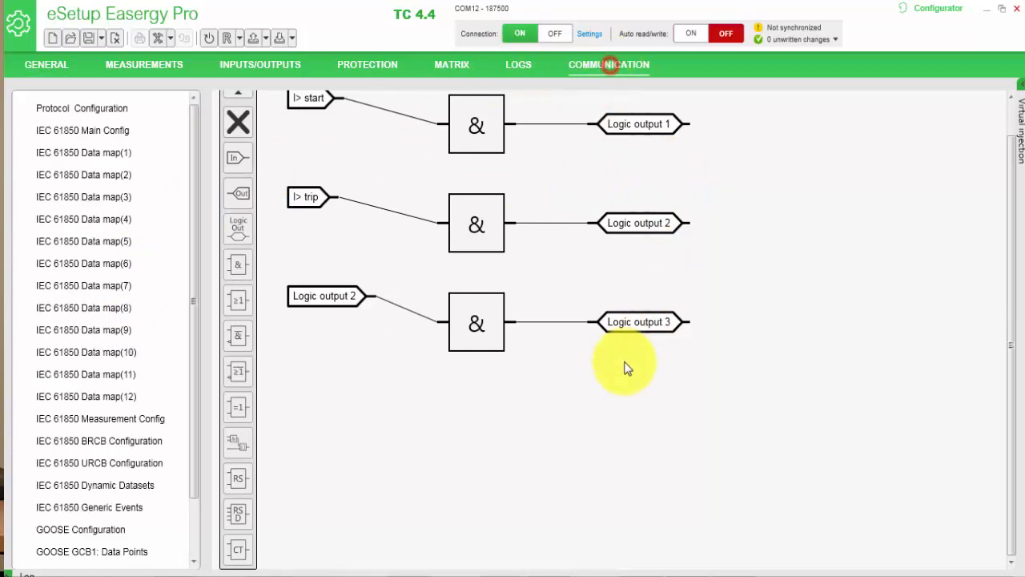
mouse_move(189, 418)
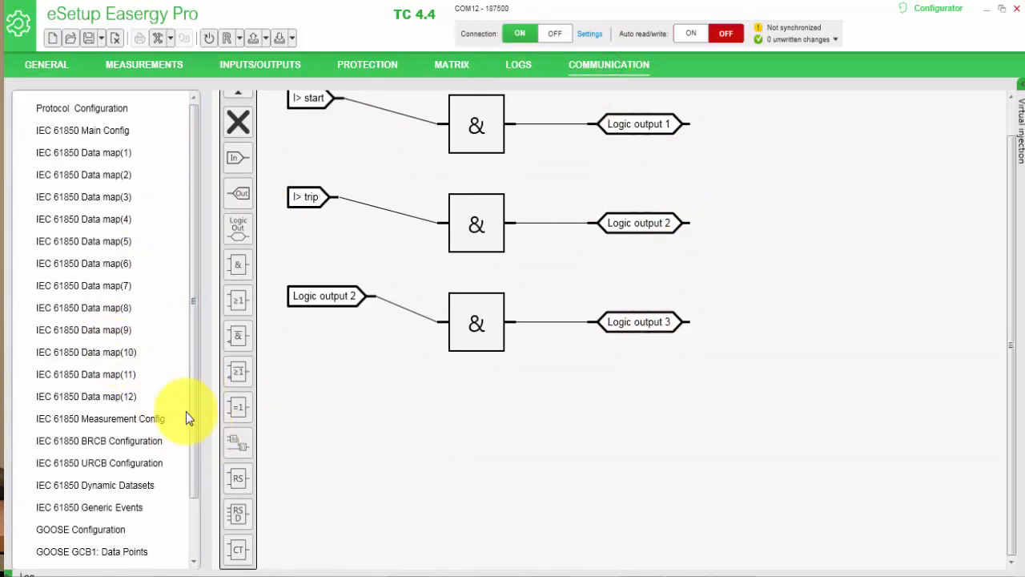
scroll("down", 3)
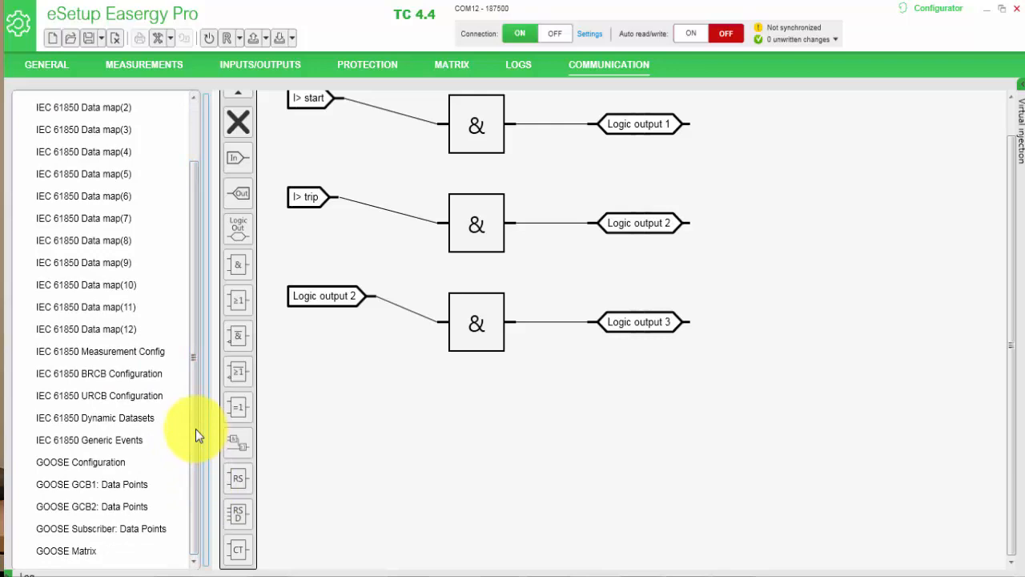
left_click(91, 483)
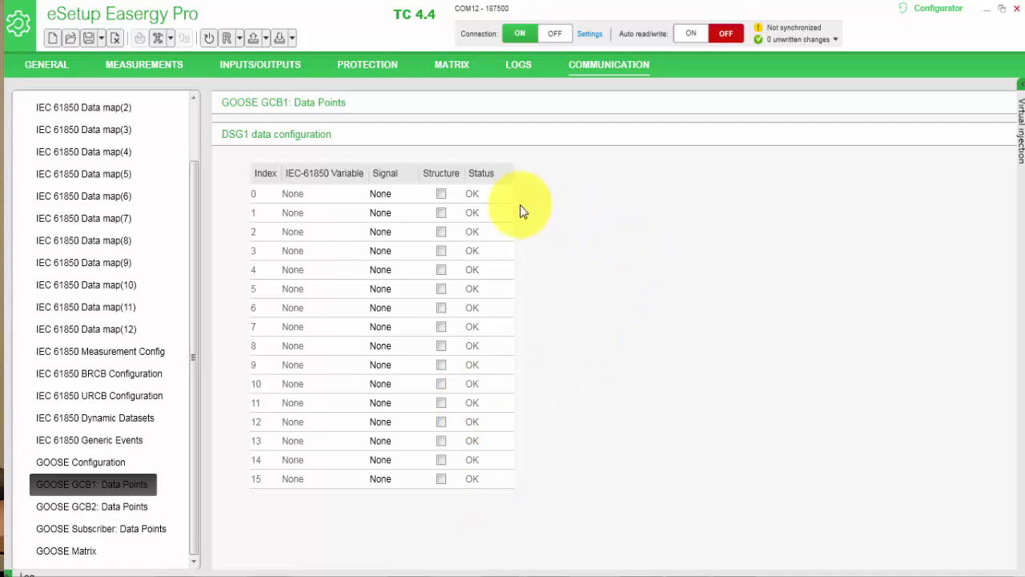
Assign DI1 as the published signal at DSG1 dataset index 0
left_click(392, 192)
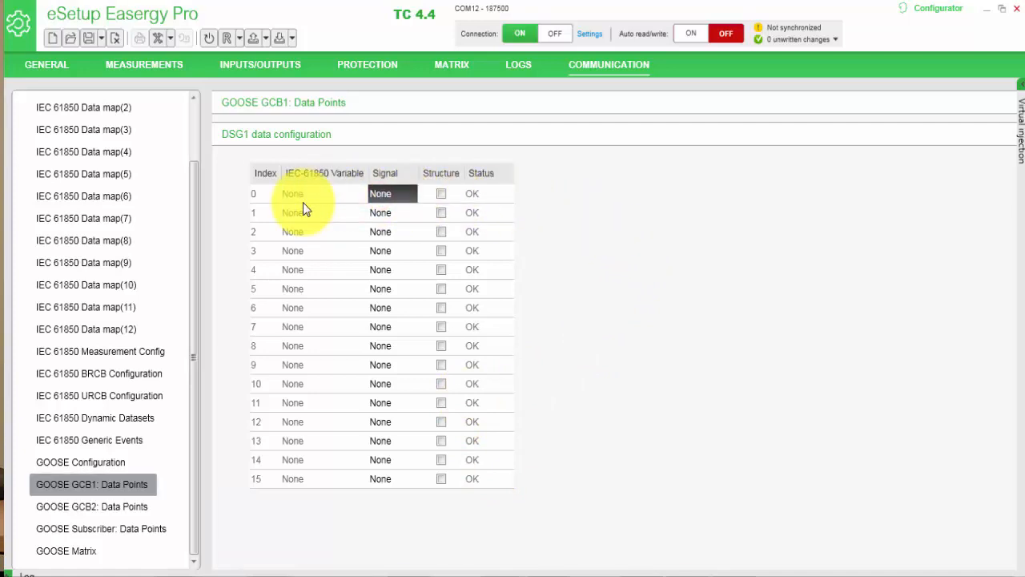
left_click(391, 192)
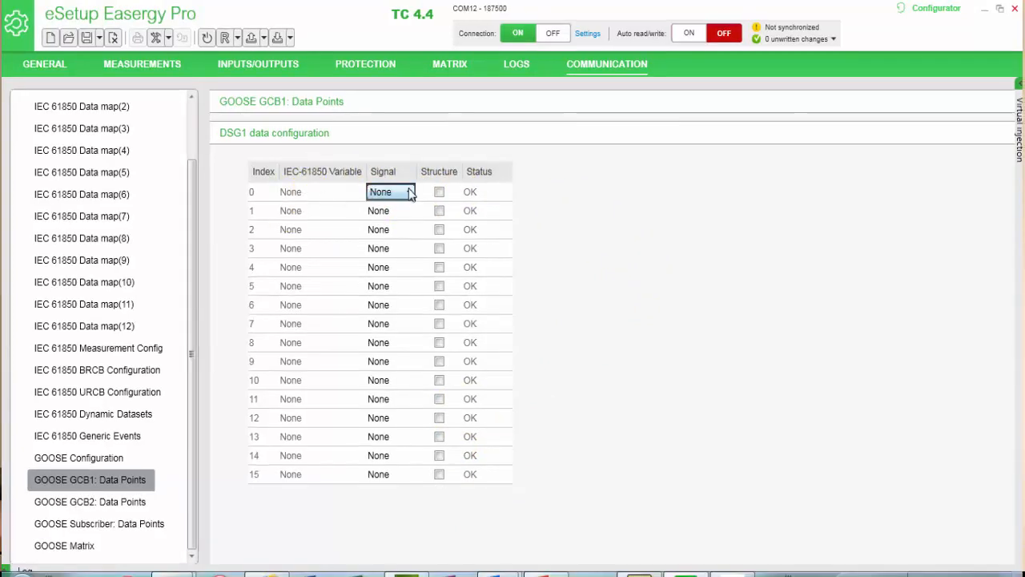
left_click(408, 193)
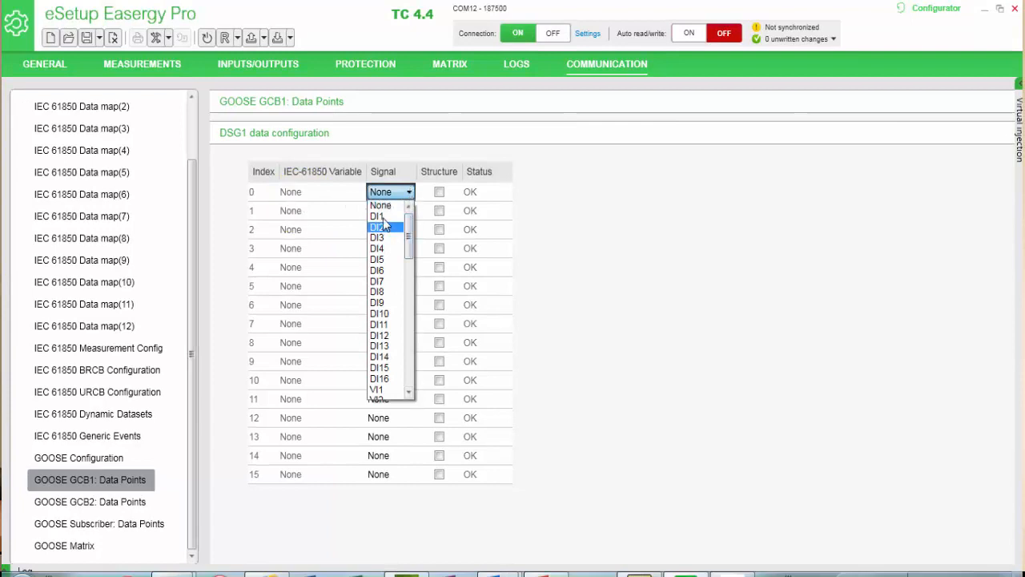
left_click(376, 214)
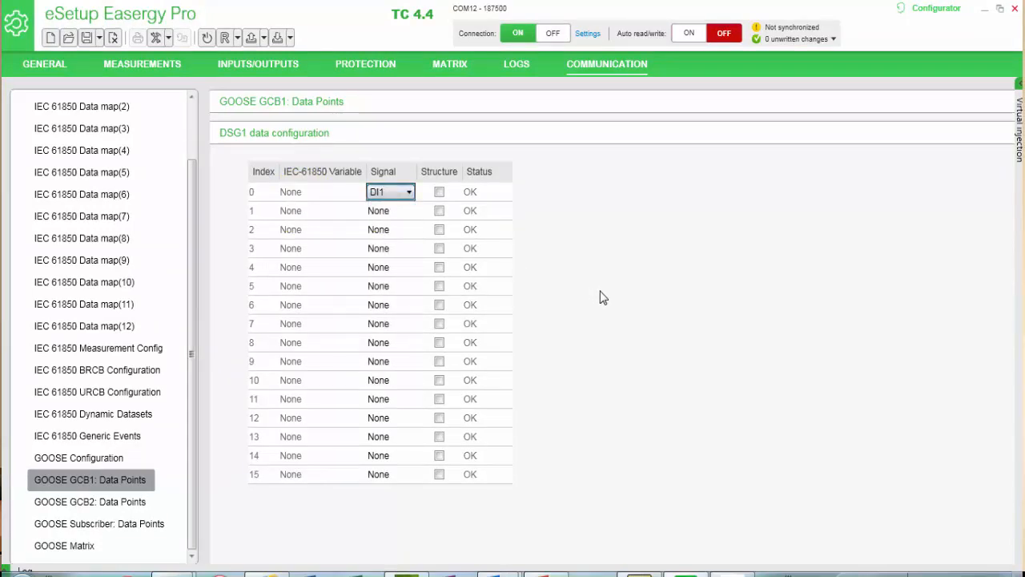
mouse_move(391, 222)
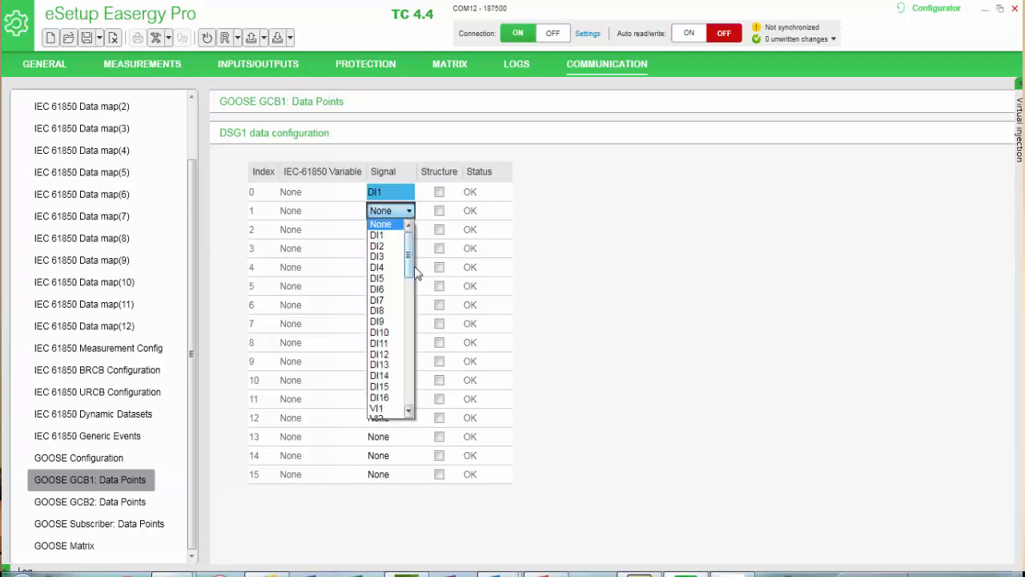
Assign Logic1 at DSG1 dataset index 1, then go to GOOSE Configuration
scroll("down", 3)
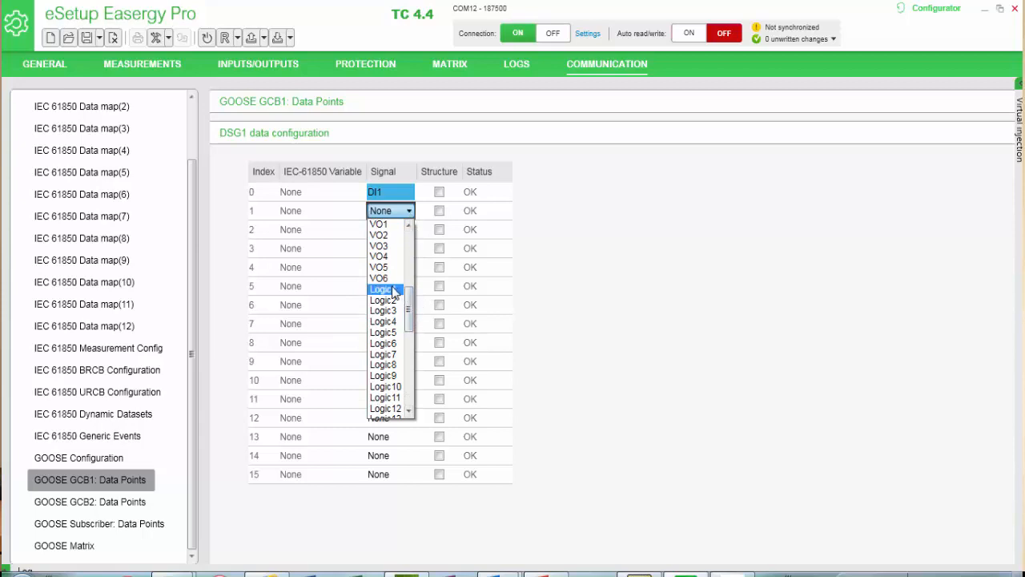
left_click(382, 288)
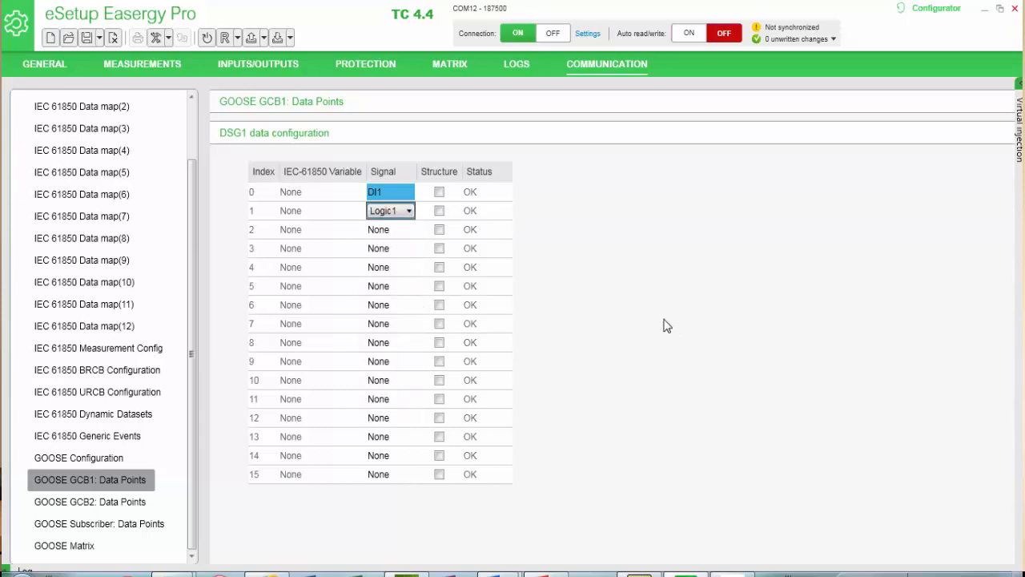
mouse_move(720, 313)
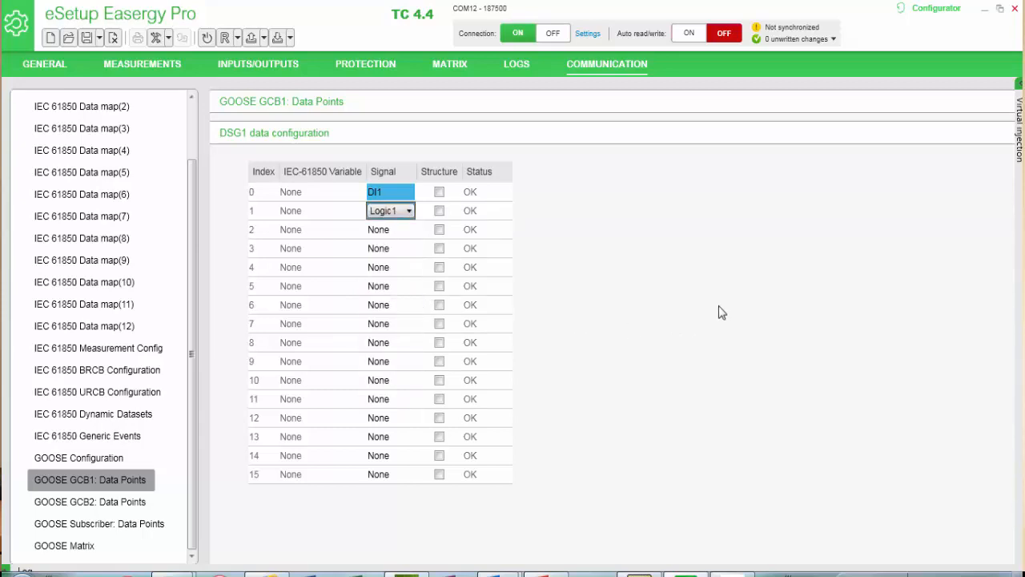
mouse_move(685, 407)
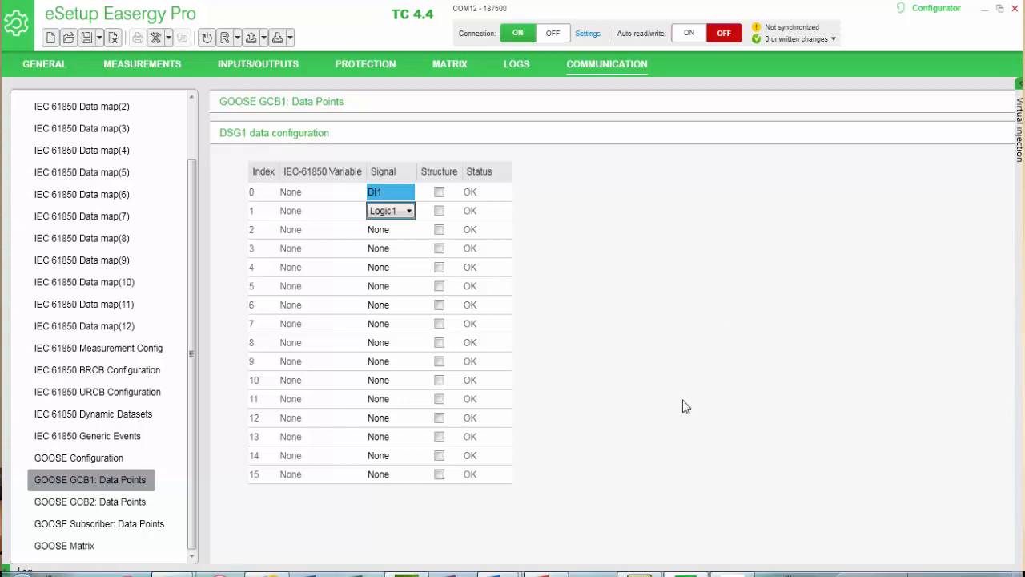
mouse_move(682, 410)
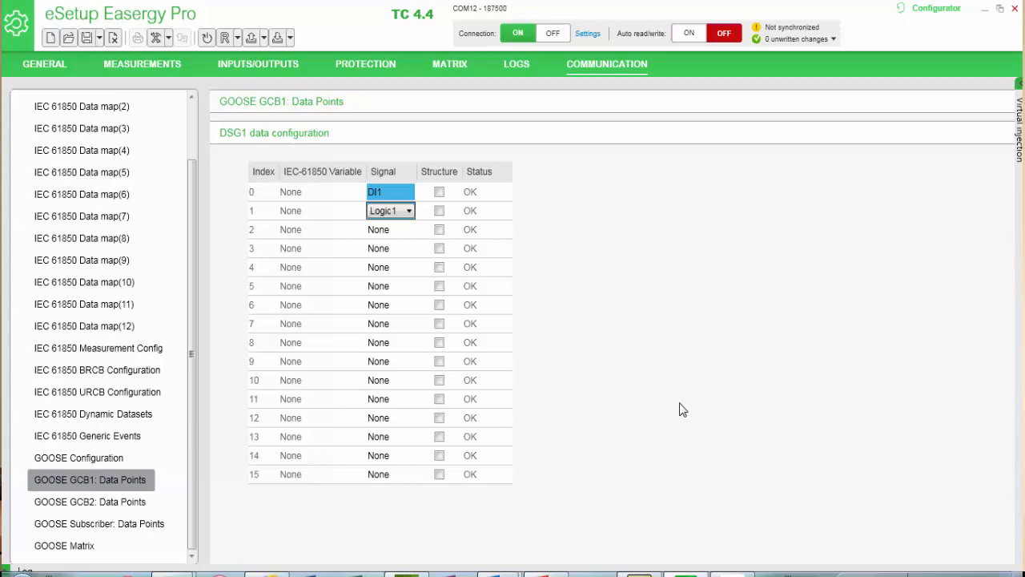
mouse_move(512, 449)
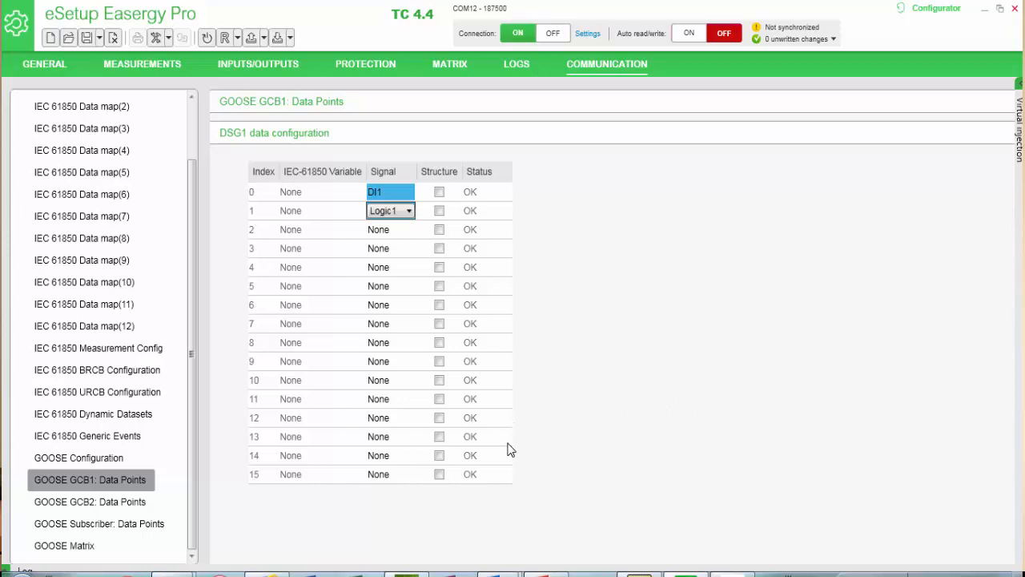
mouse_move(177, 551)
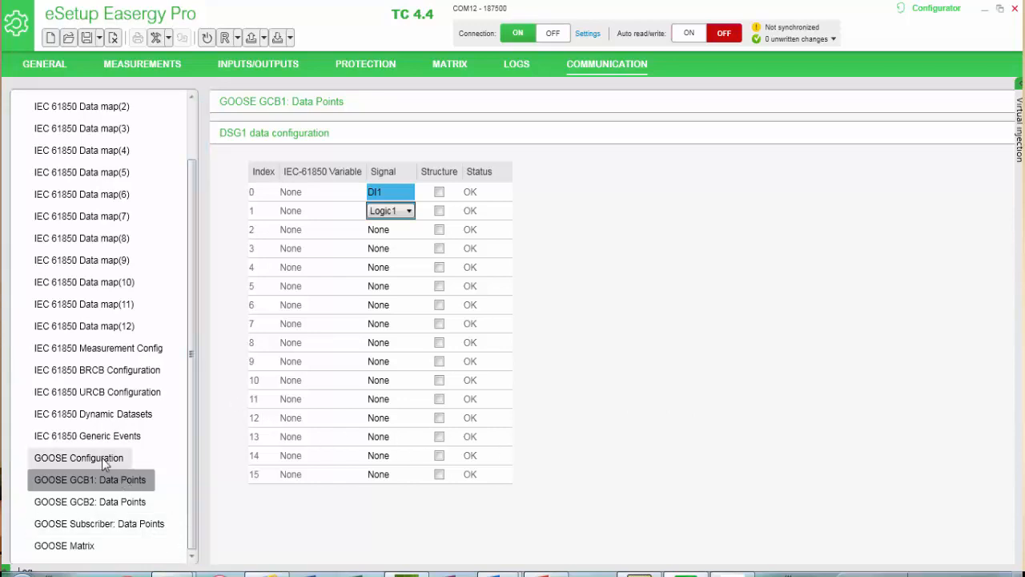
left_click(79, 458)
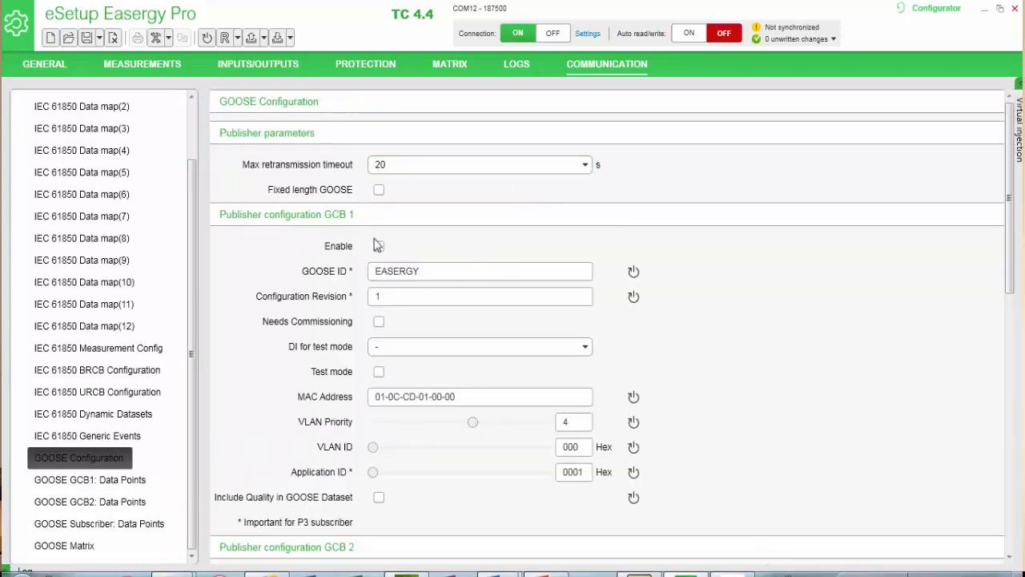
Enable Publisher configuration GCB 1 (GOOSE ID EASERGY, revision 1)
left_click(377, 247)
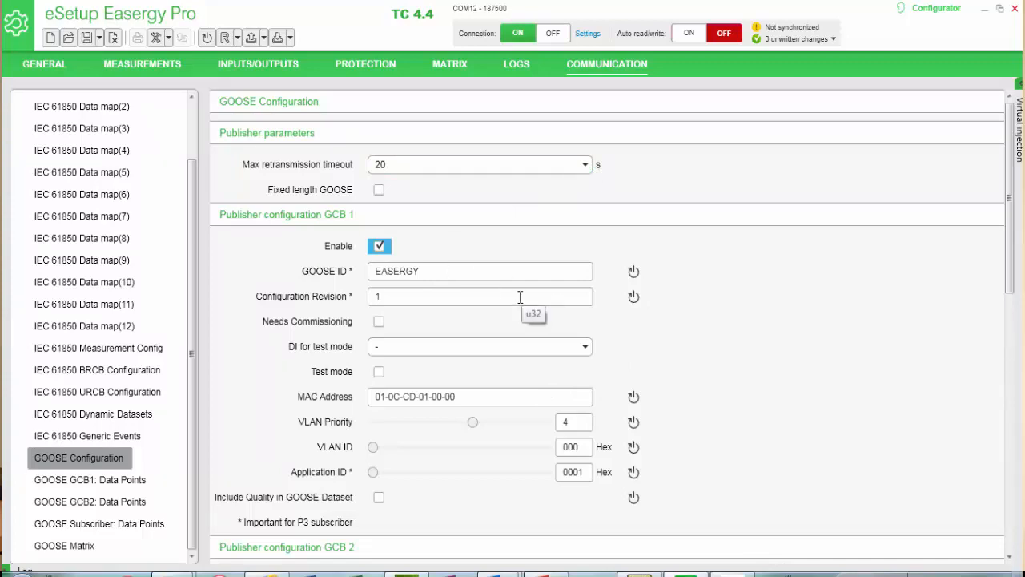
mouse_move(557, 311)
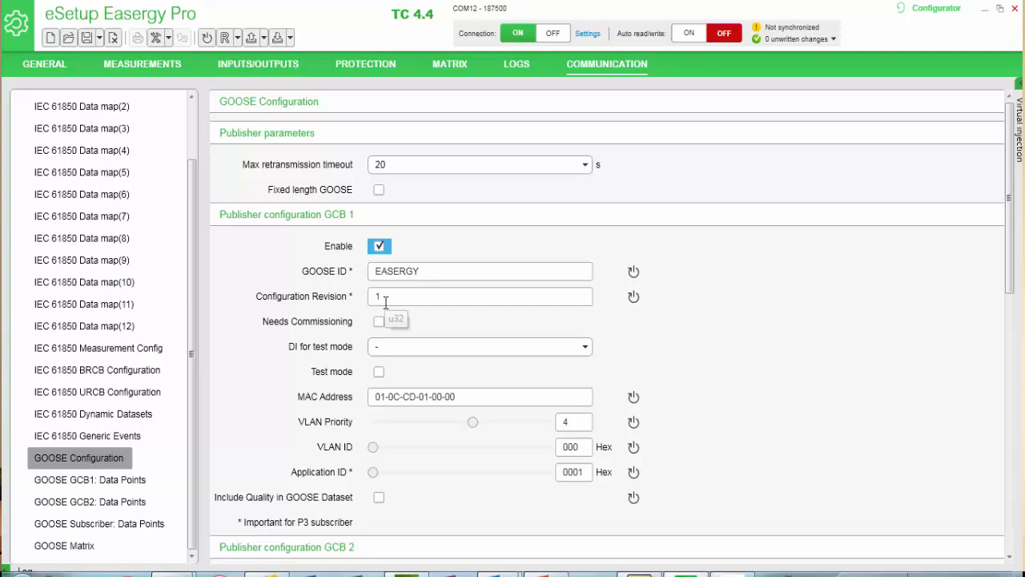
mouse_move(504, 332)
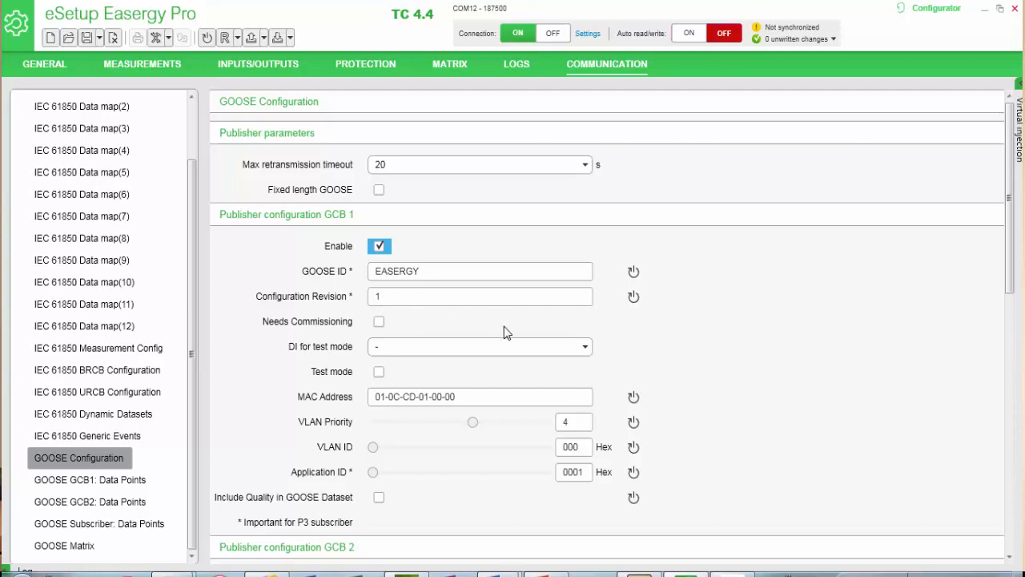
scroll("down", 3)
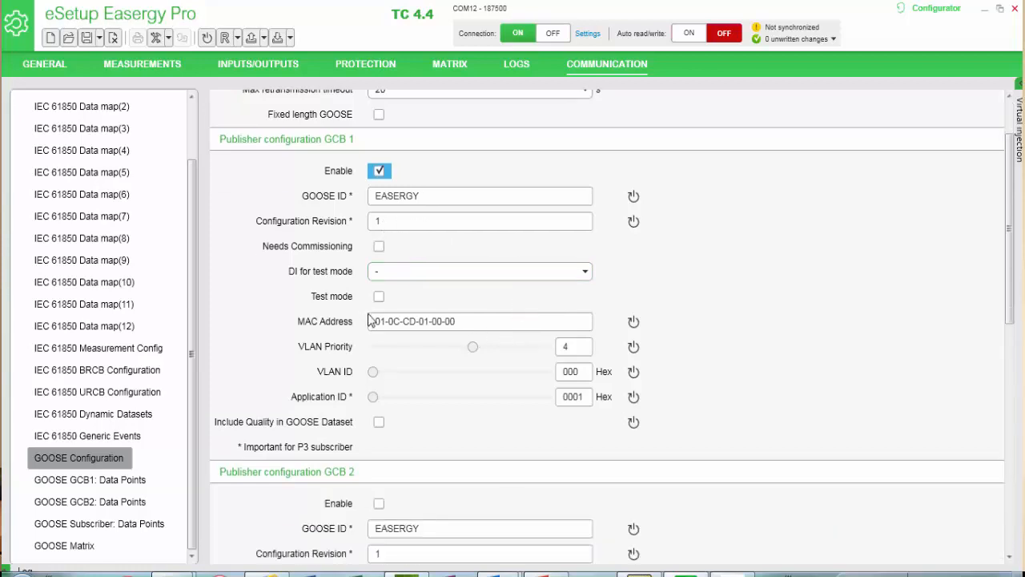
mouse_move(500, 345)
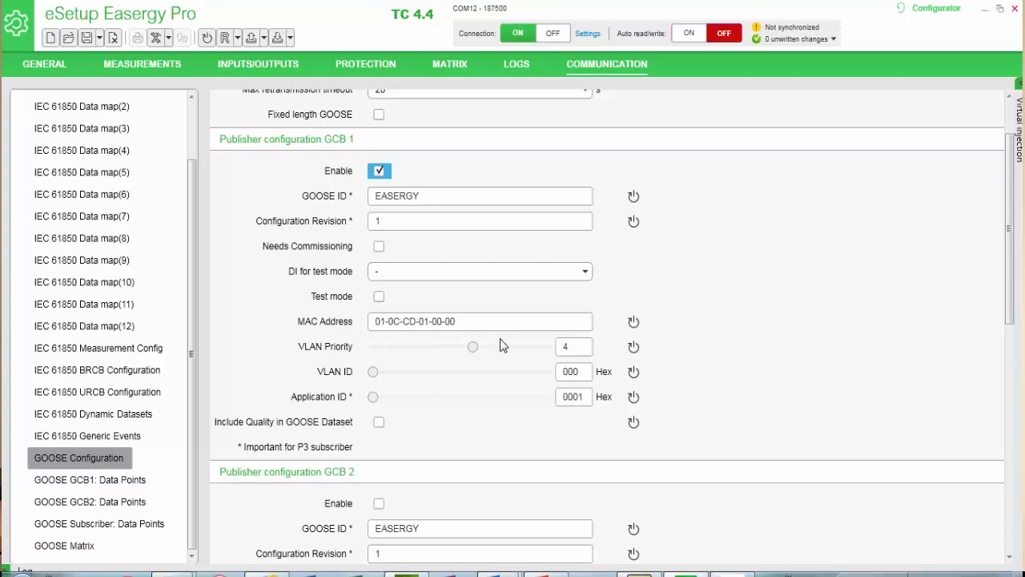
left_click(99, 523)
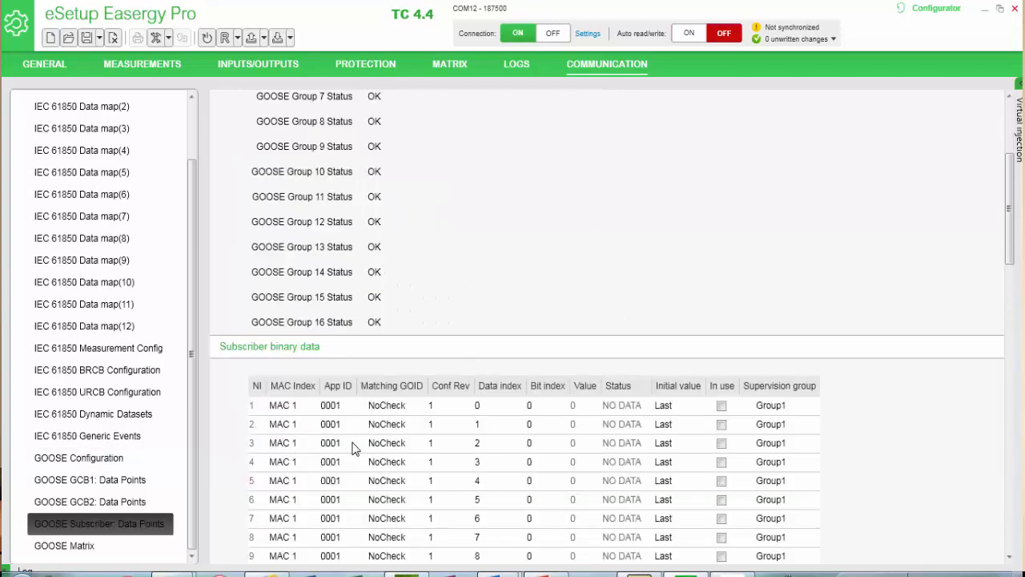
scroll("down", 3)
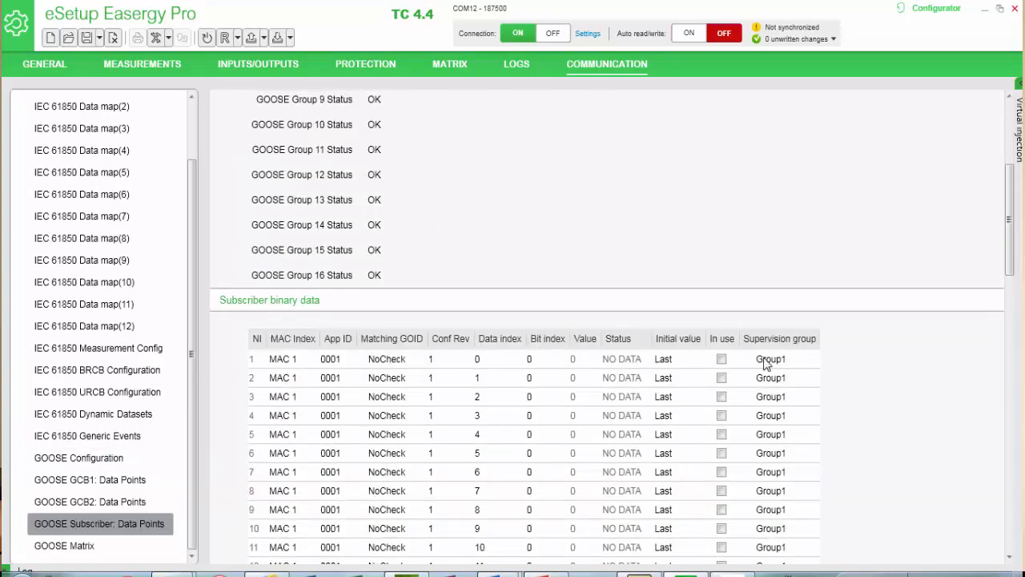
left_click(721, 358)
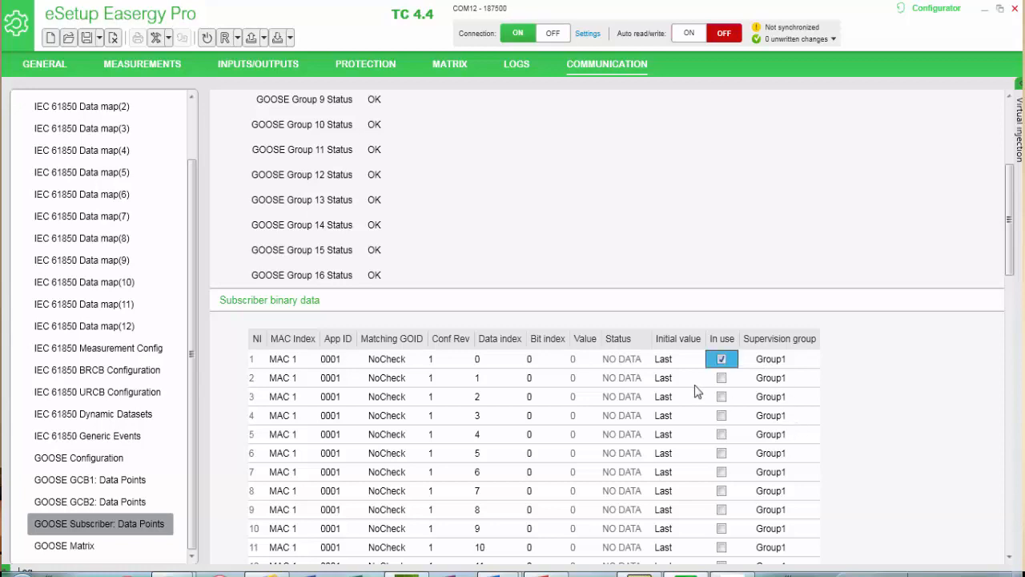
left_click(721, 378)
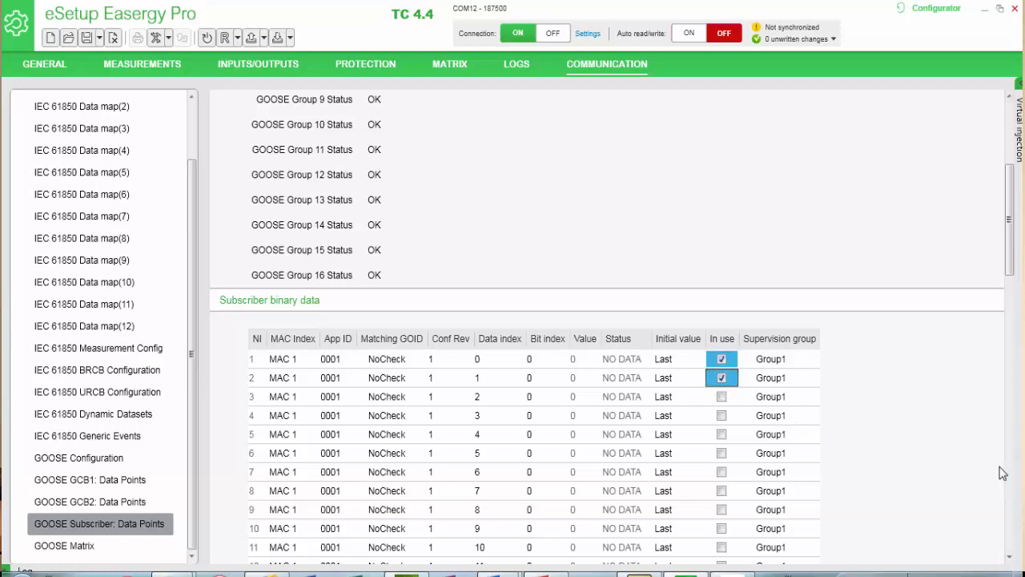
mouse_move(953, 470)
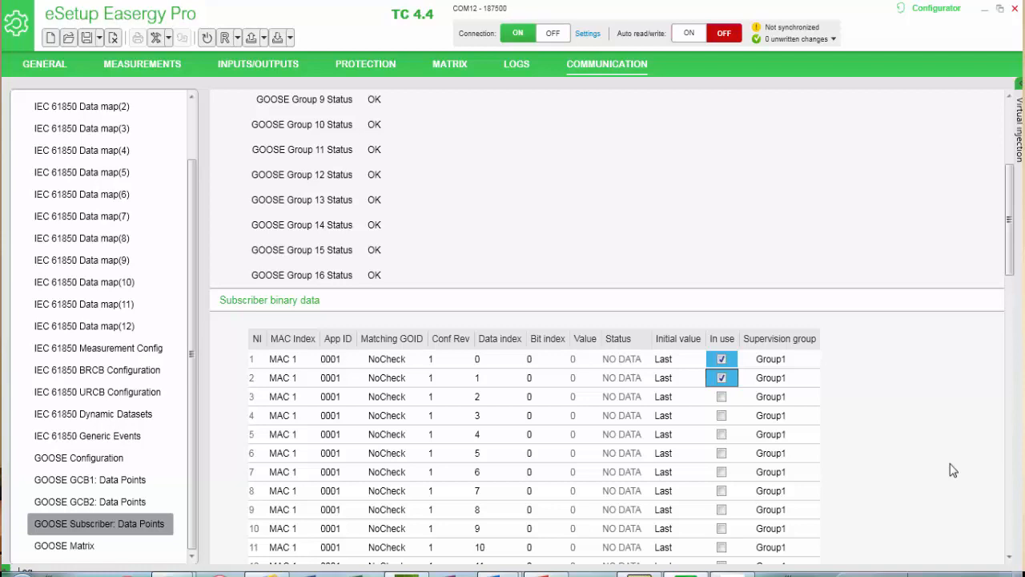
mouse_move(926, 462)
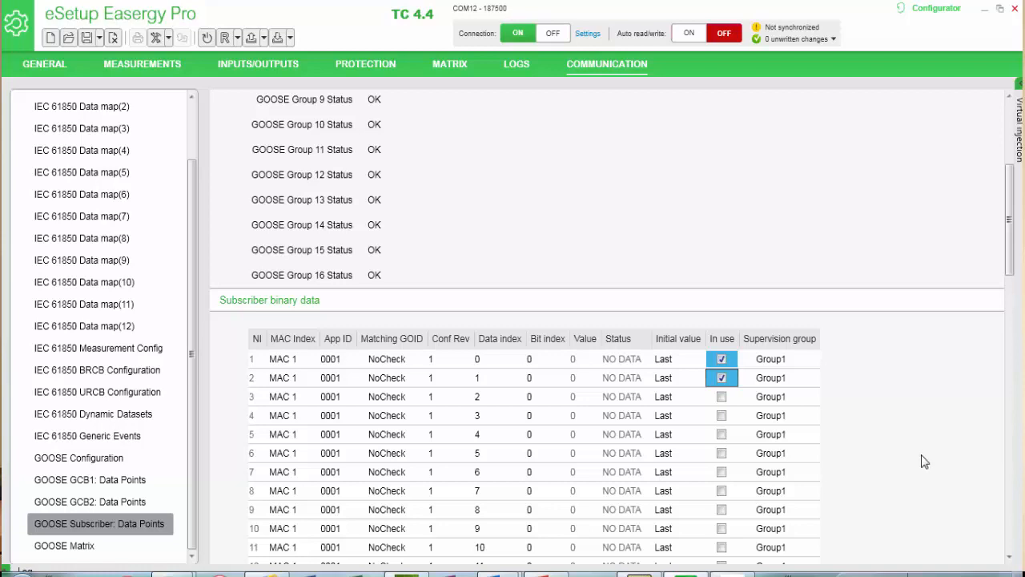
mouse_move(904, 452)
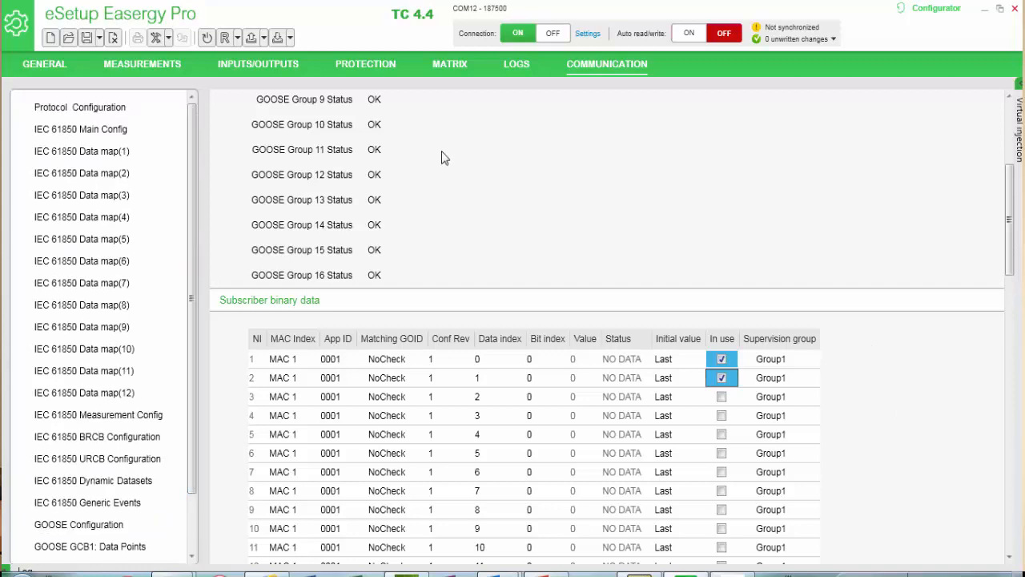
In the Output Matrix, connect the GOOSE_NI1 row to the LED A (LA) output
left_click(448, 64)
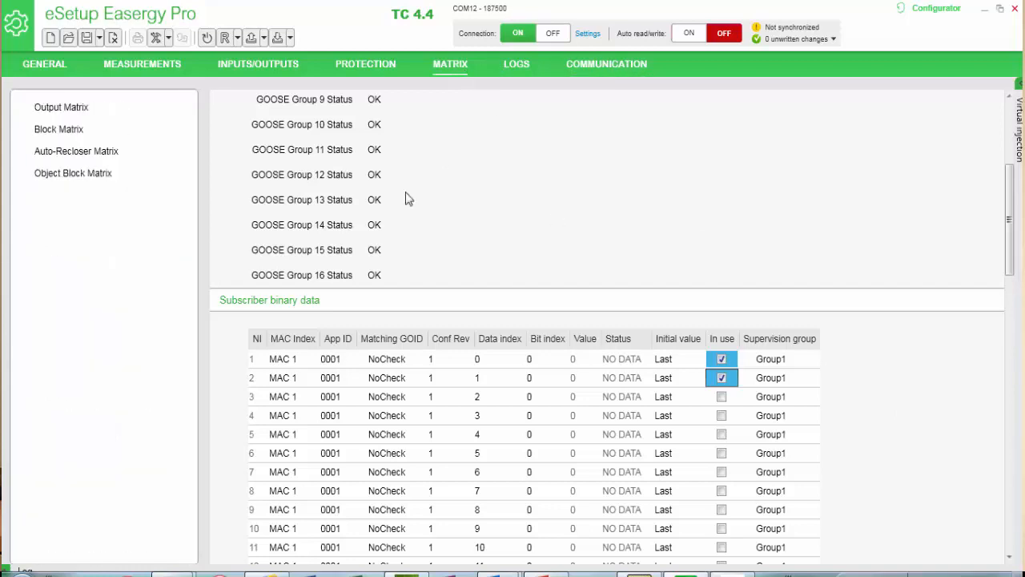
left_click(60, 106)
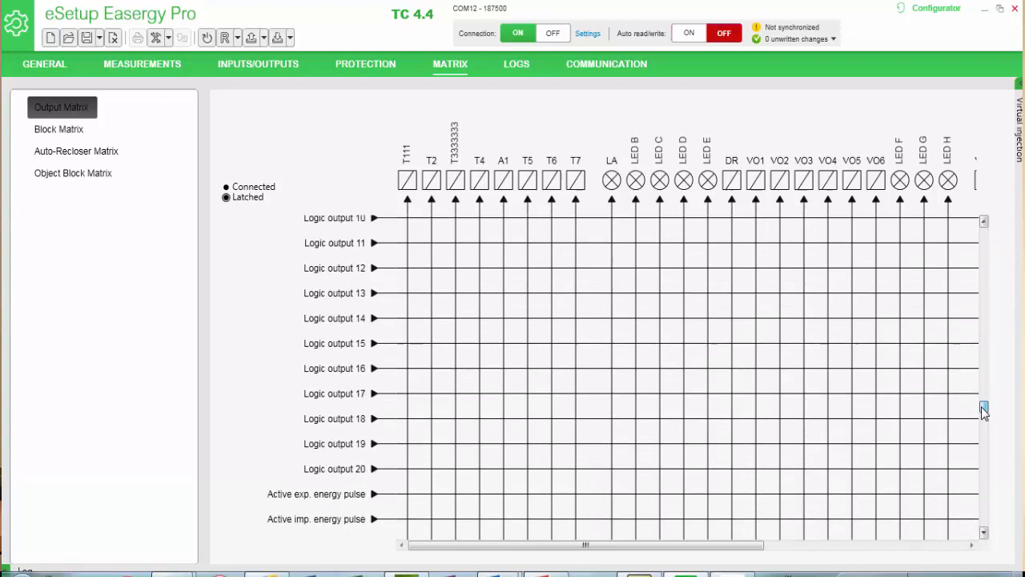
scroll("down", 3)
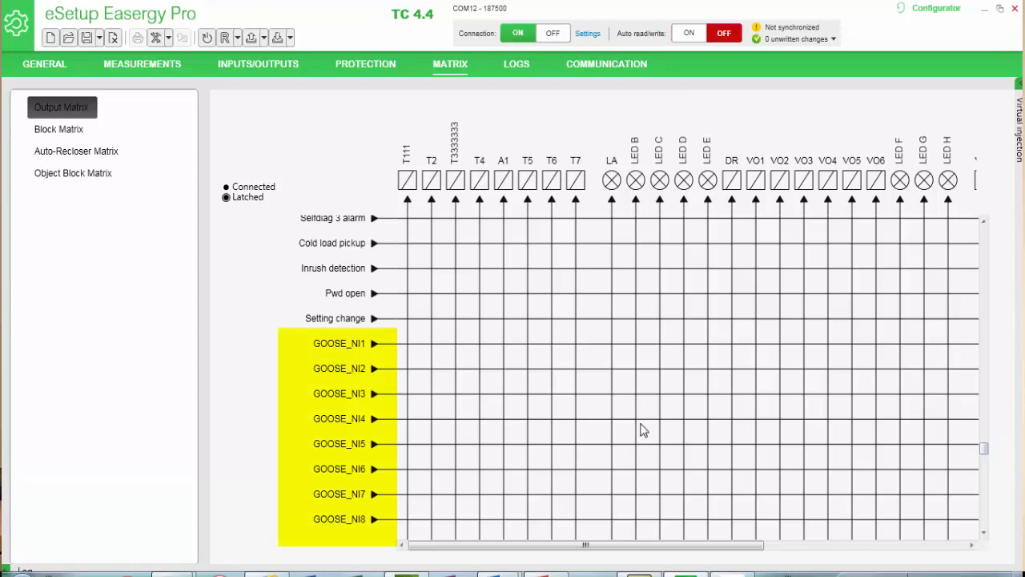
mouse_move(403, 349)
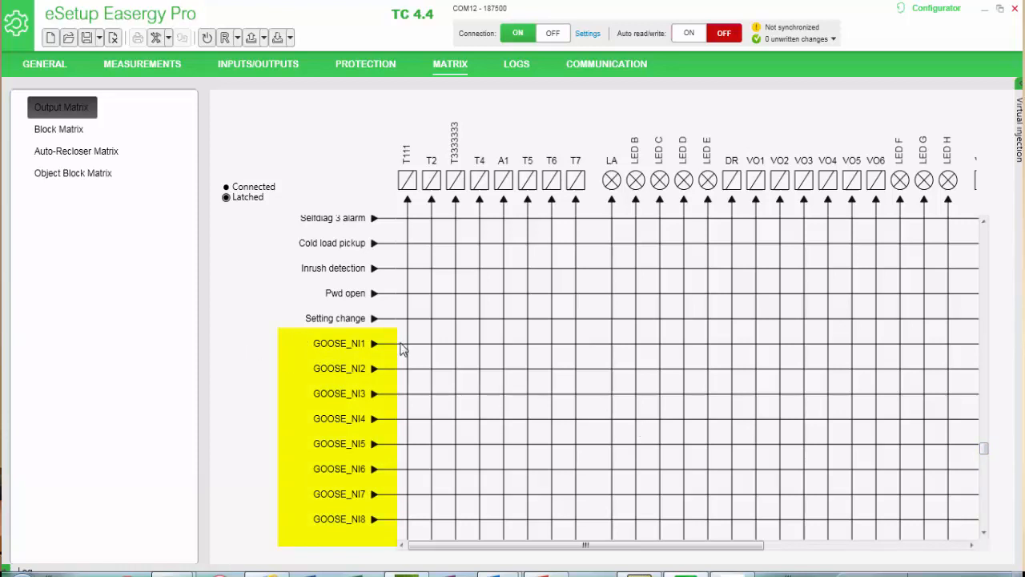
mouse_move(452, 354)
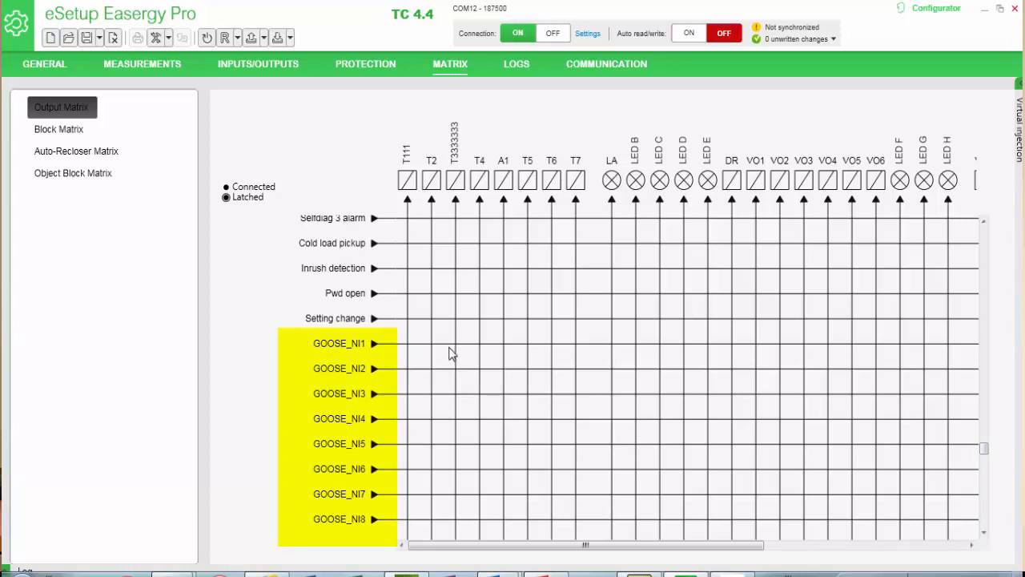
mouse_move(602, 346)
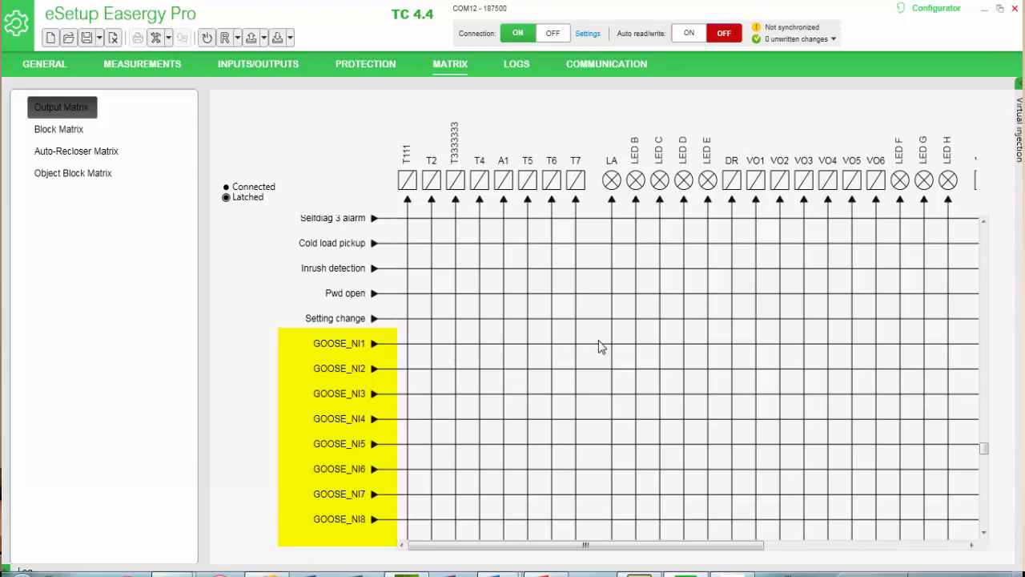
mouse_move(615, 354)
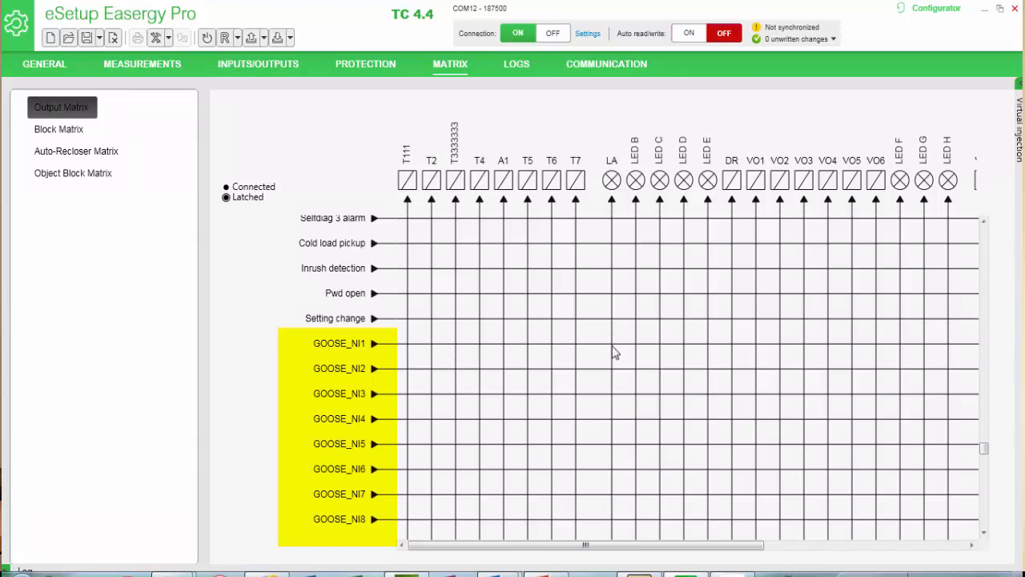
left_click(612, 343)
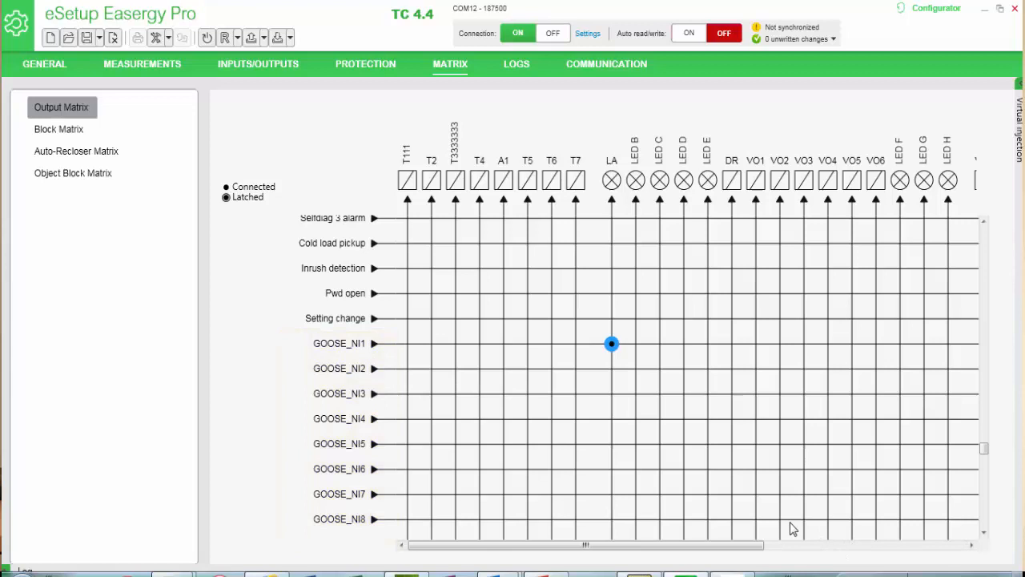
mouse_move(329, 386)
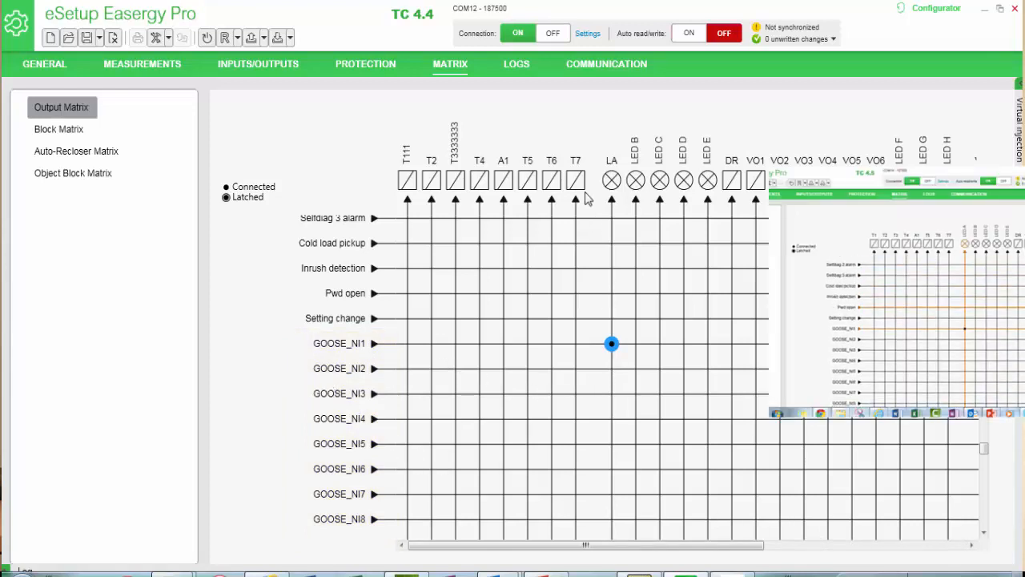
mouse_move(586, 218)
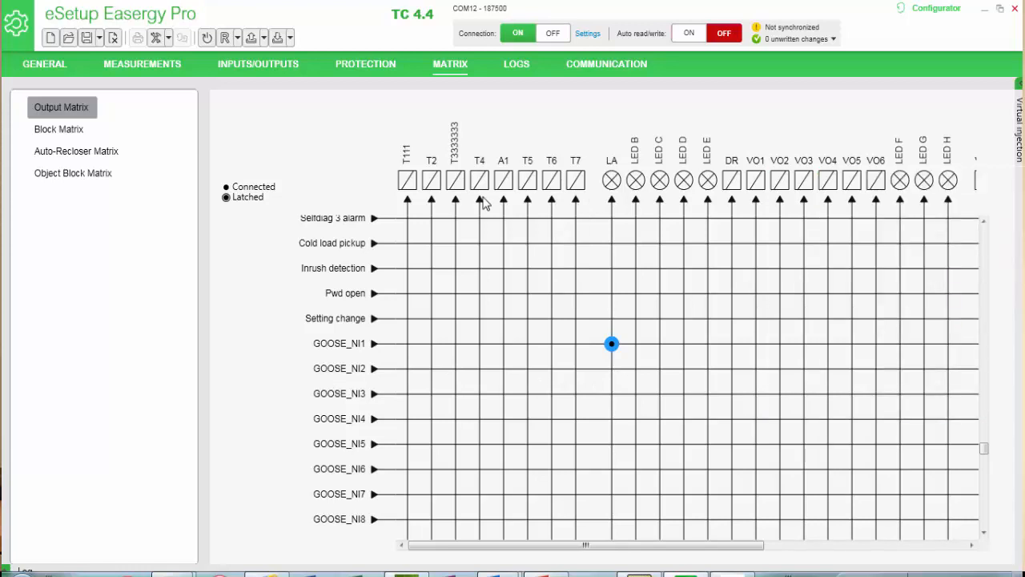
mouse_move(469, 195)
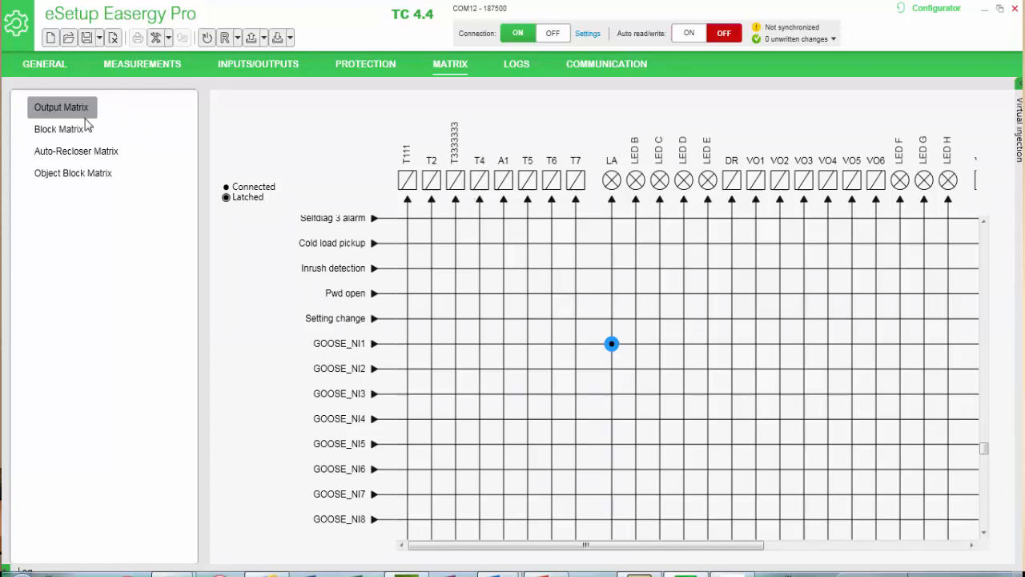
Show the Block Matrix and scroll down to the GOOSE_NI1 row against the protection stages
left_click(58, 128)
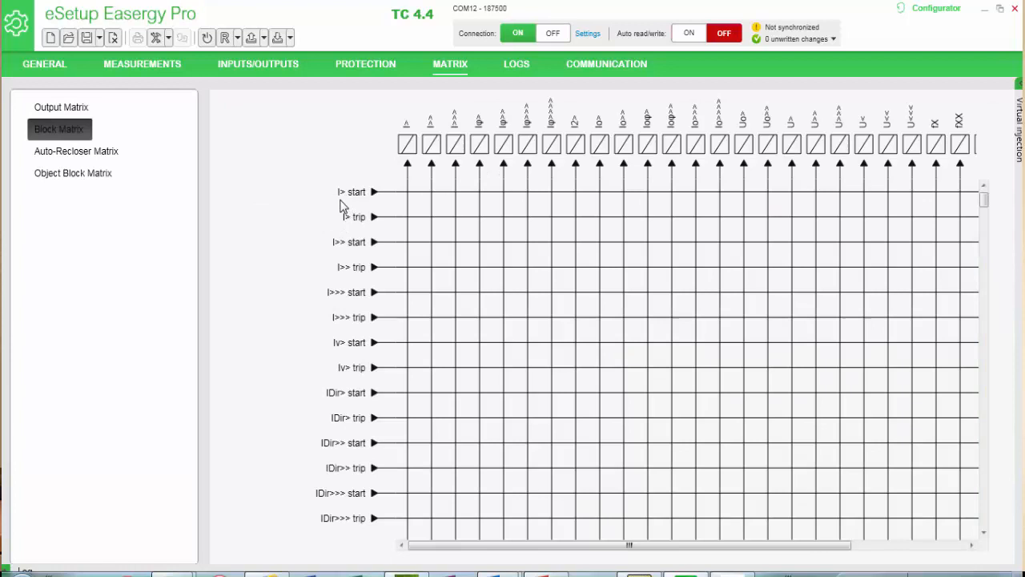
mouse_move(999, 224)
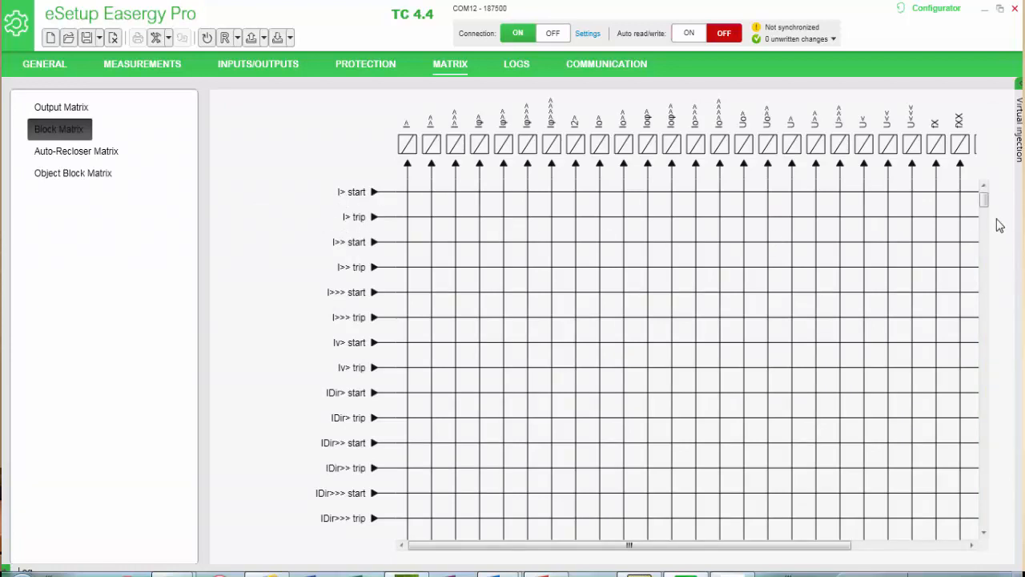
scroll("down", 3)
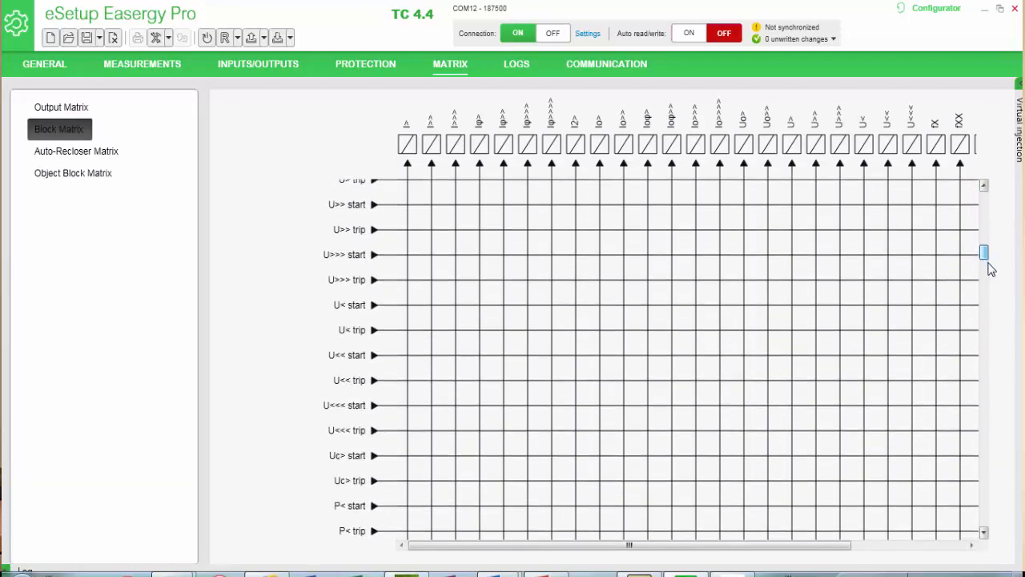
scroll("down", 3)
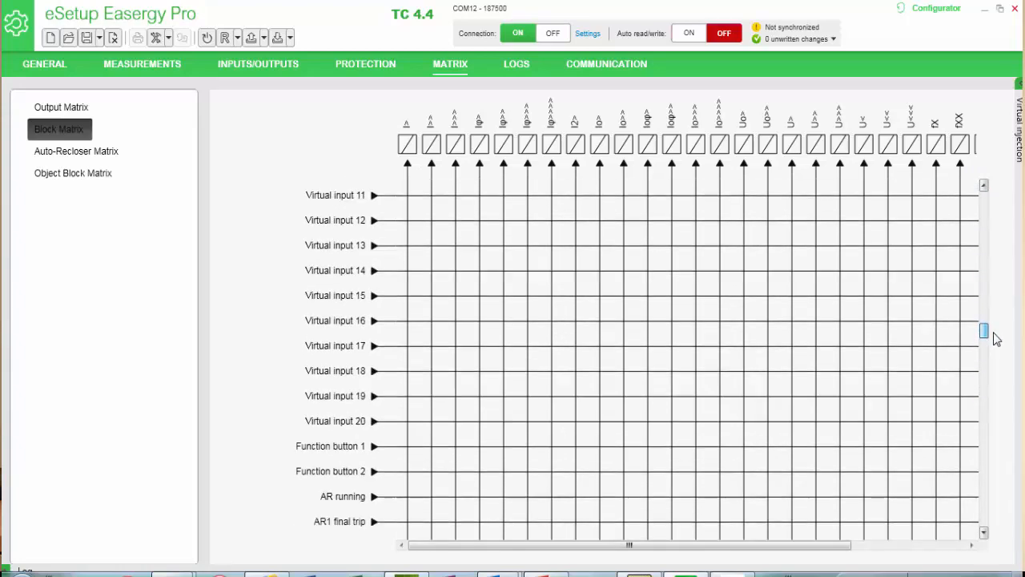
scroll("down", 3)
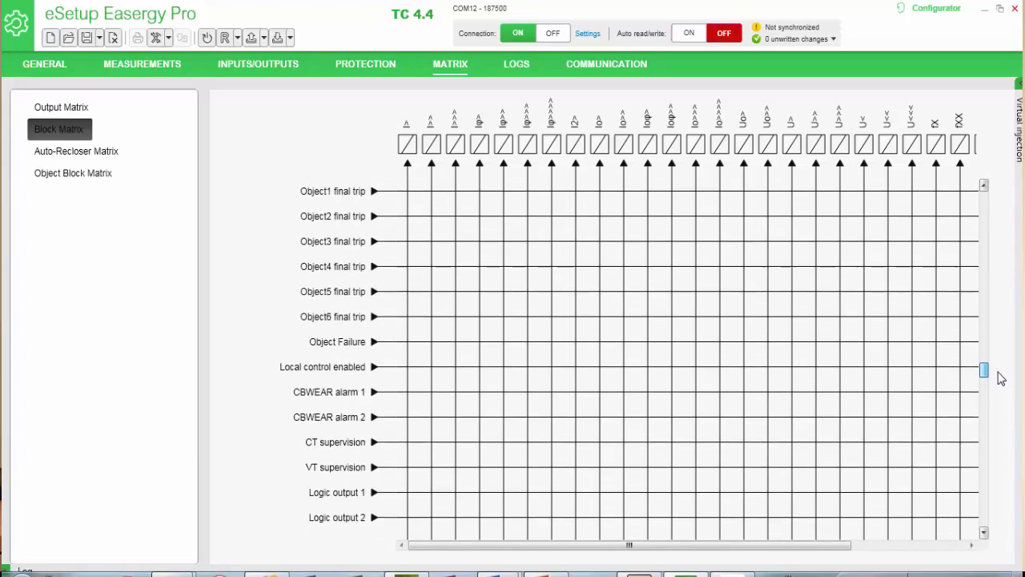
scroll("down", 3)
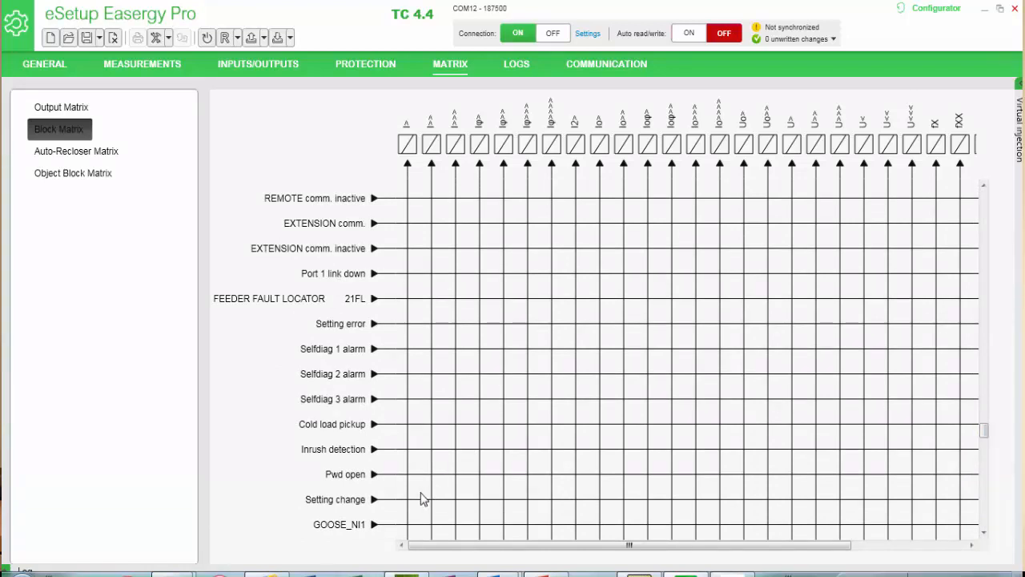
scroll("down", 3)
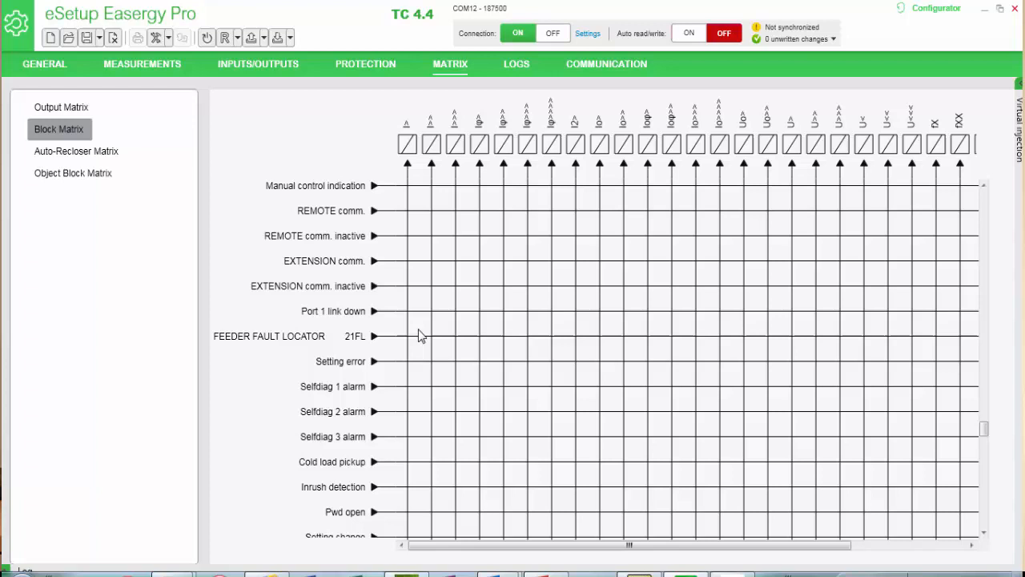
mouse_move(479, 446)
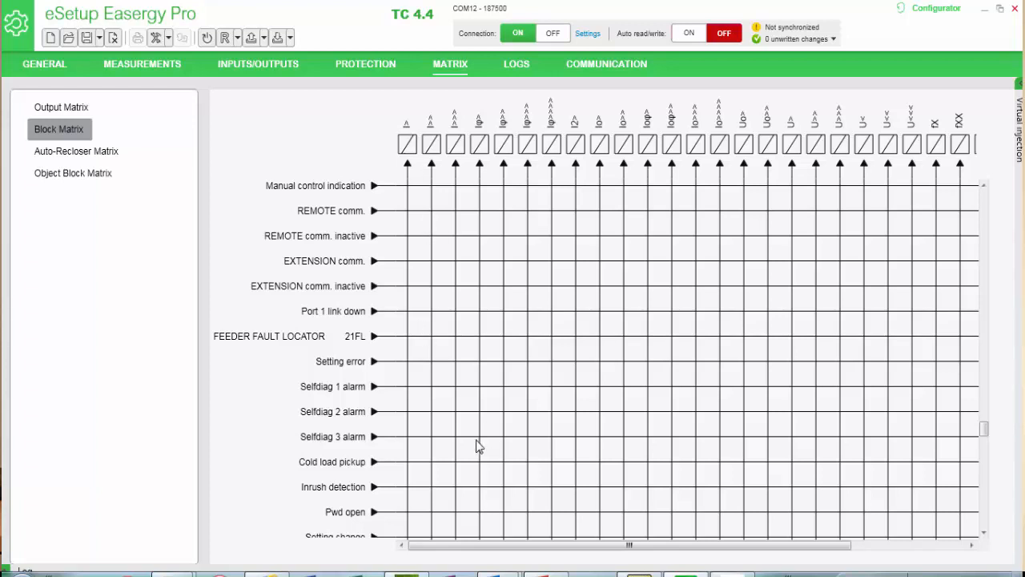
mouse_move(465, 436)
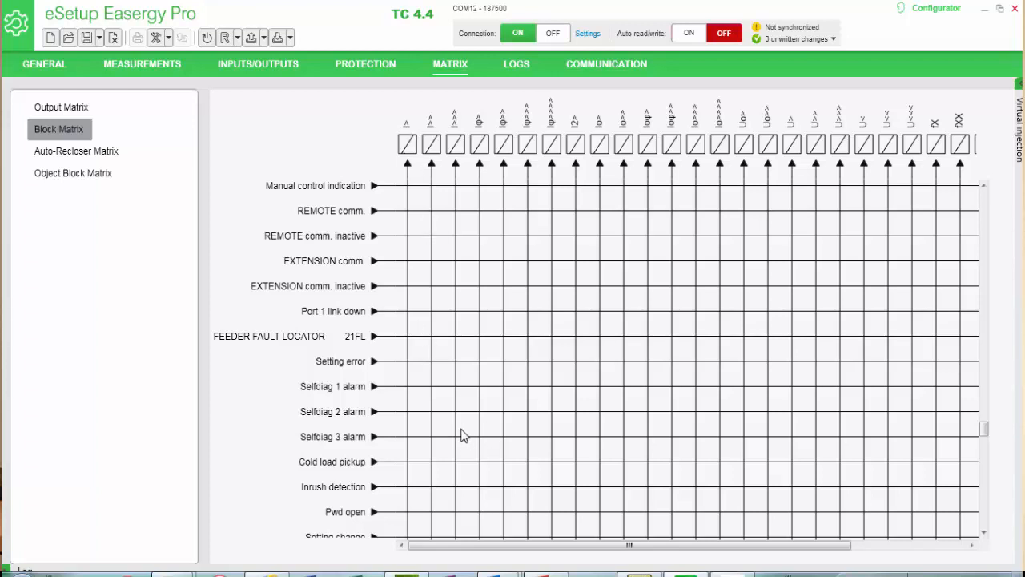
mouse_move(481, 337)
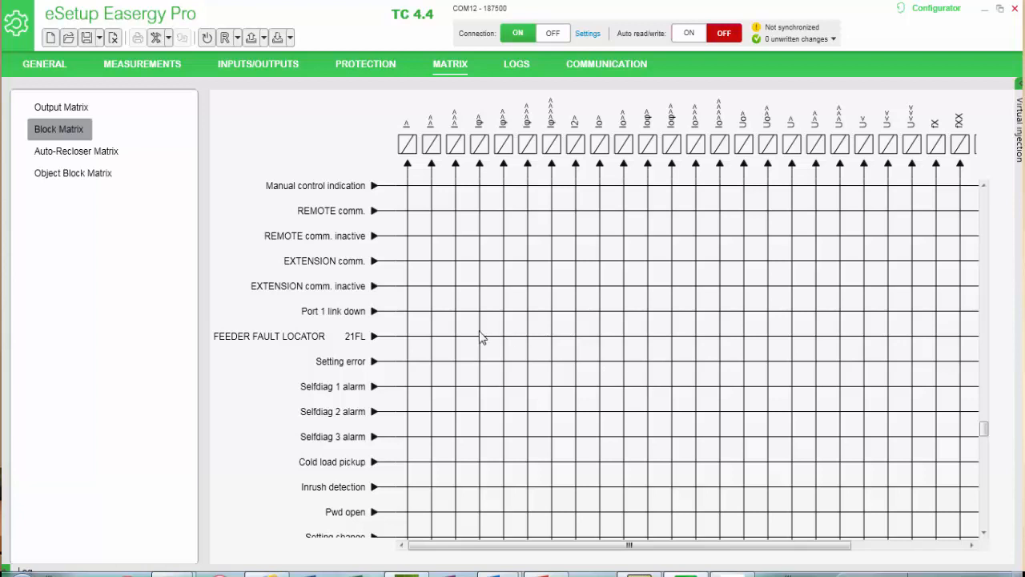
mouse_move(878, 334)
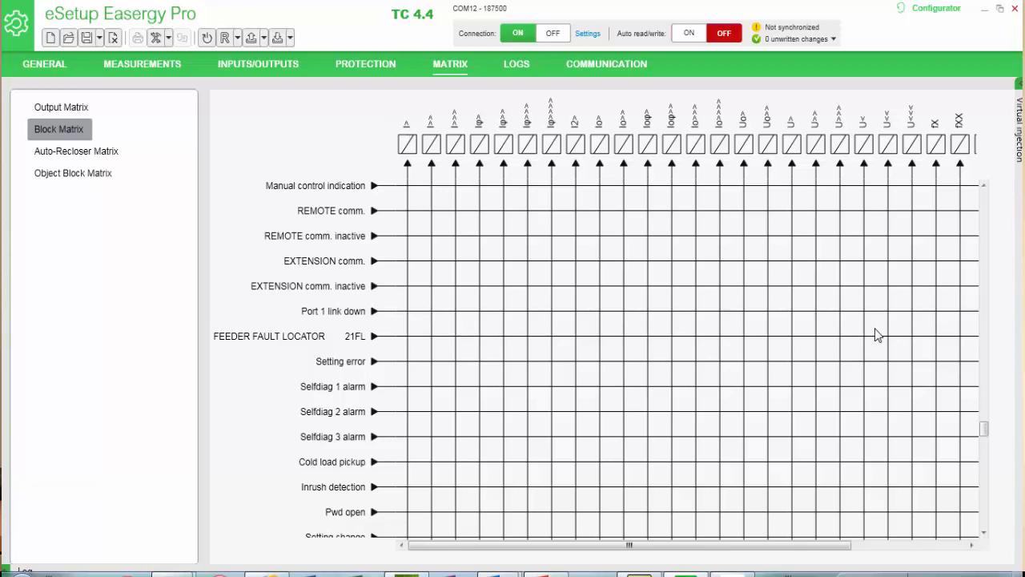